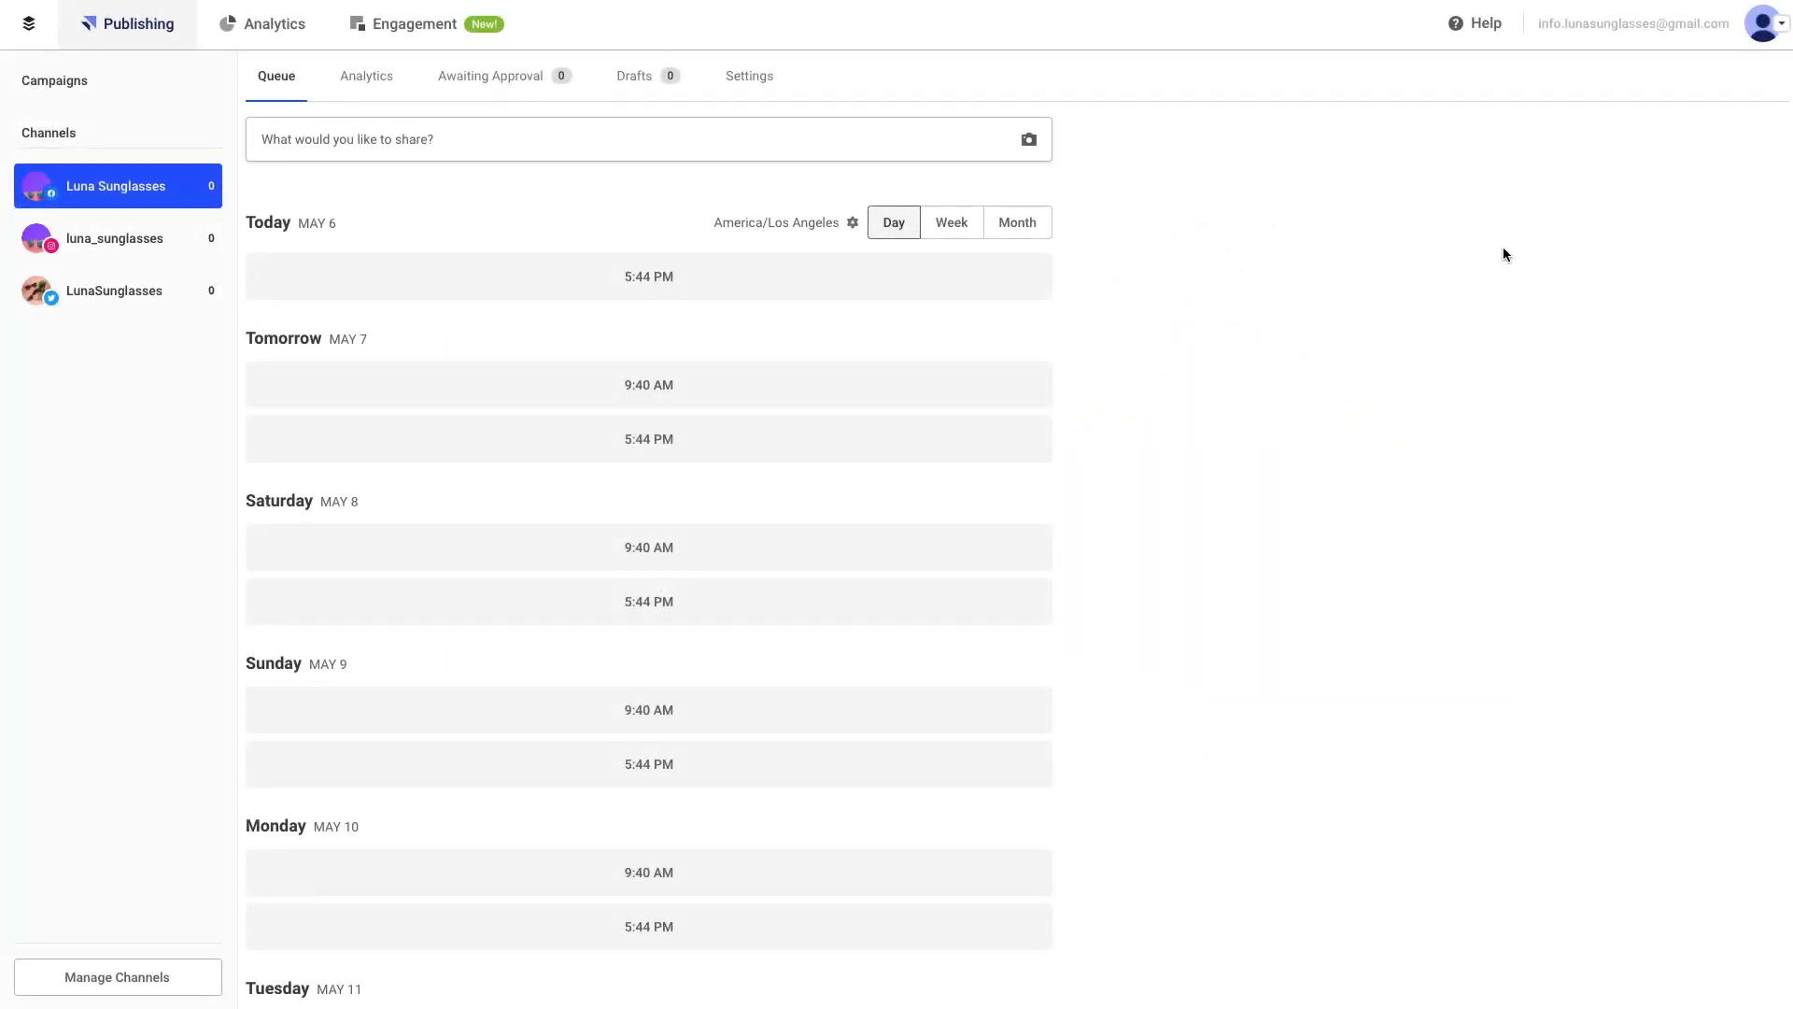
mouse_move(1554, 52)
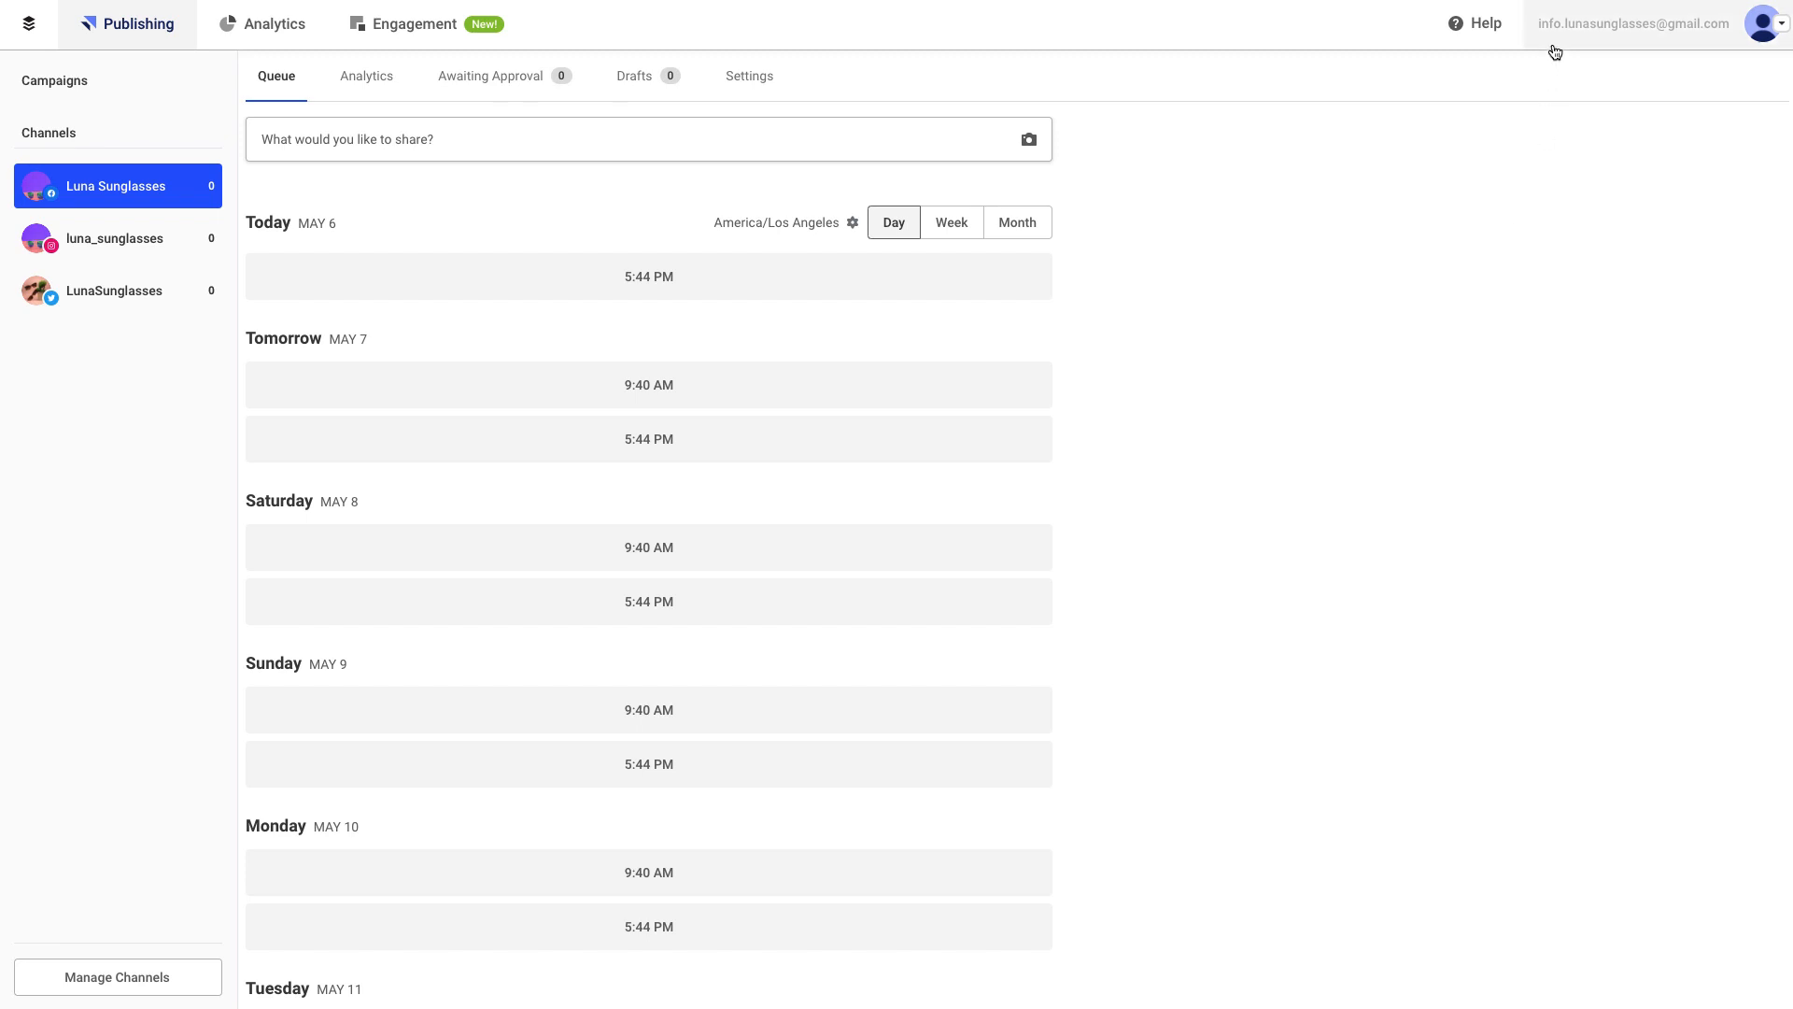
Reach the Account settings page with email and password options via the avatar menu
left_click(1762, 22)
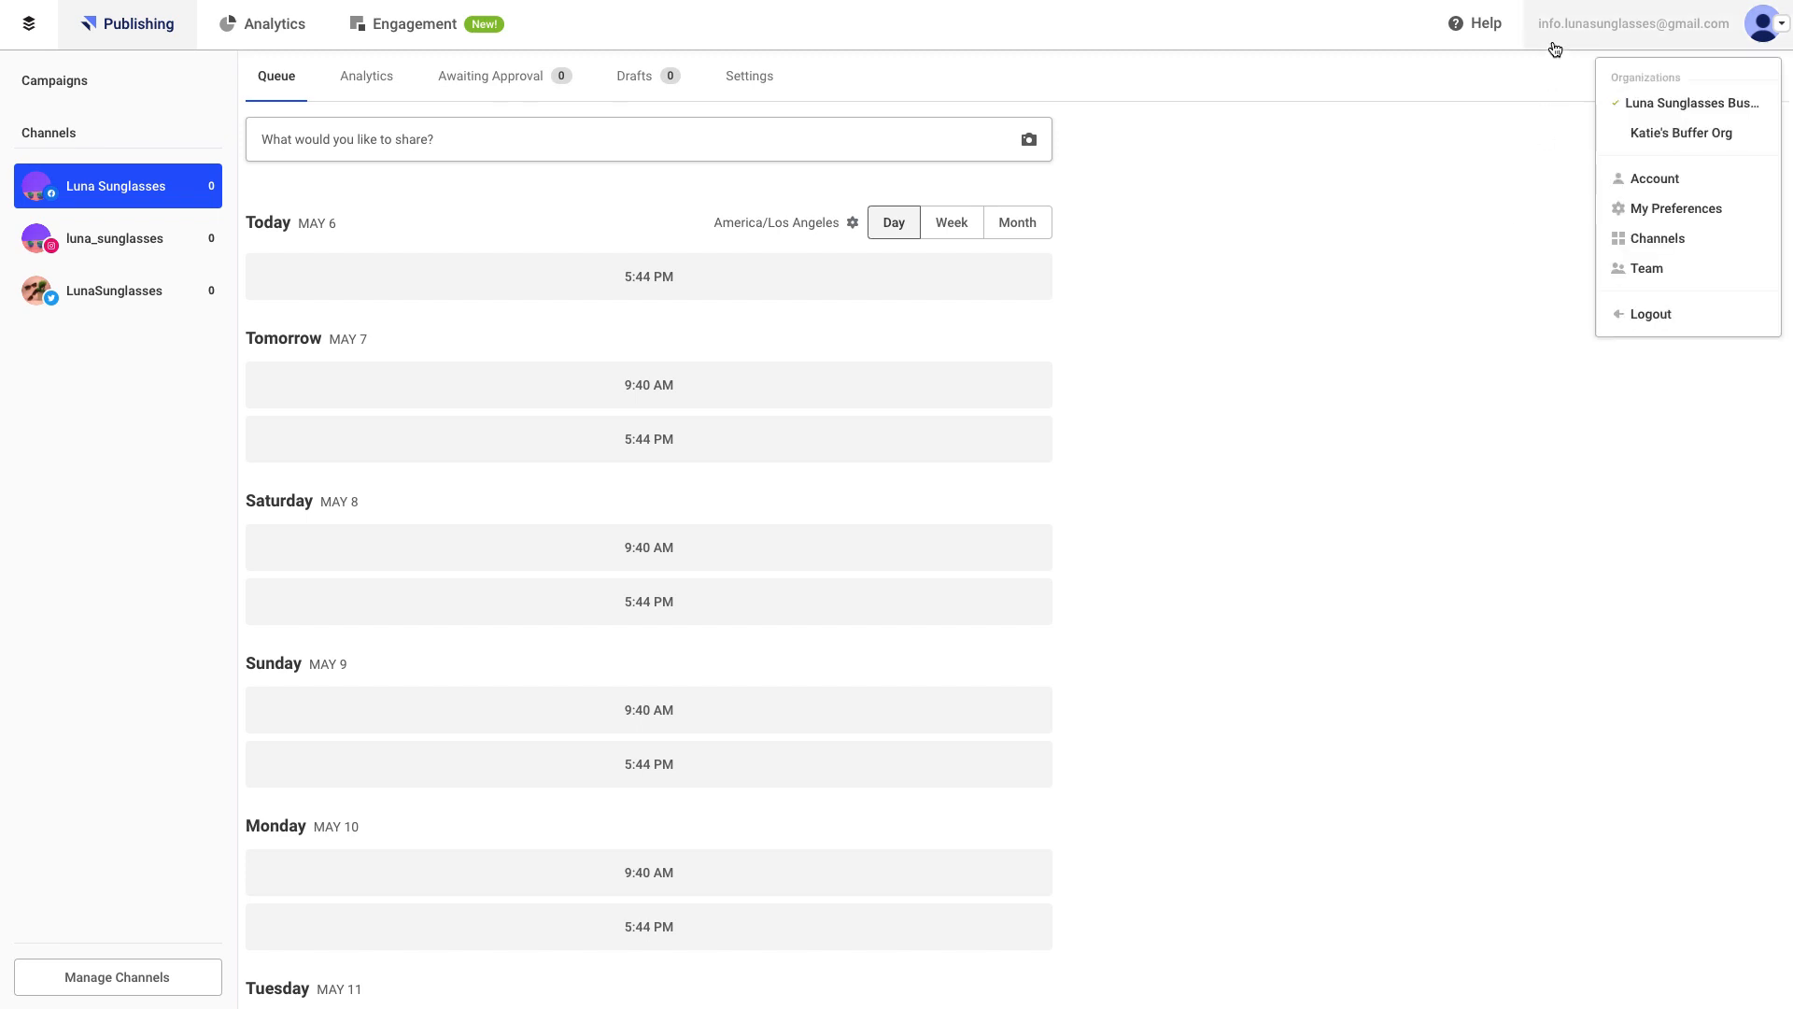
mouse_move(1653, 179)
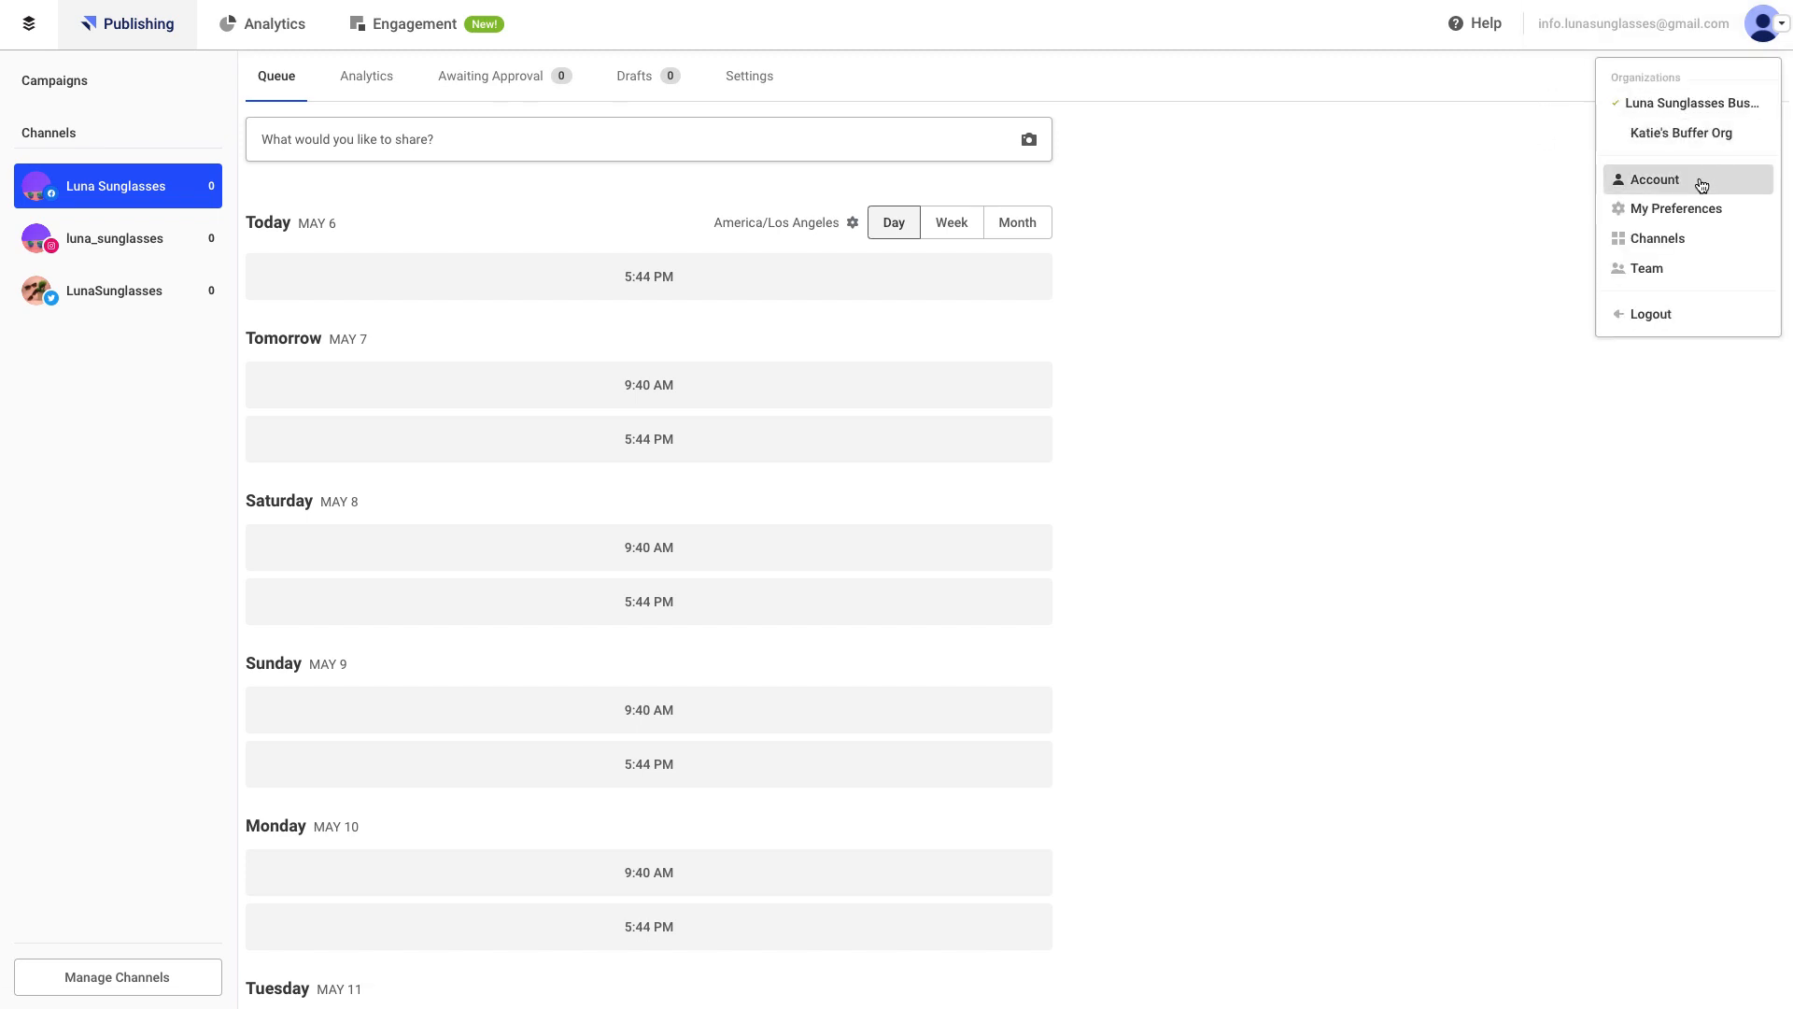
left_click(1653, 179)
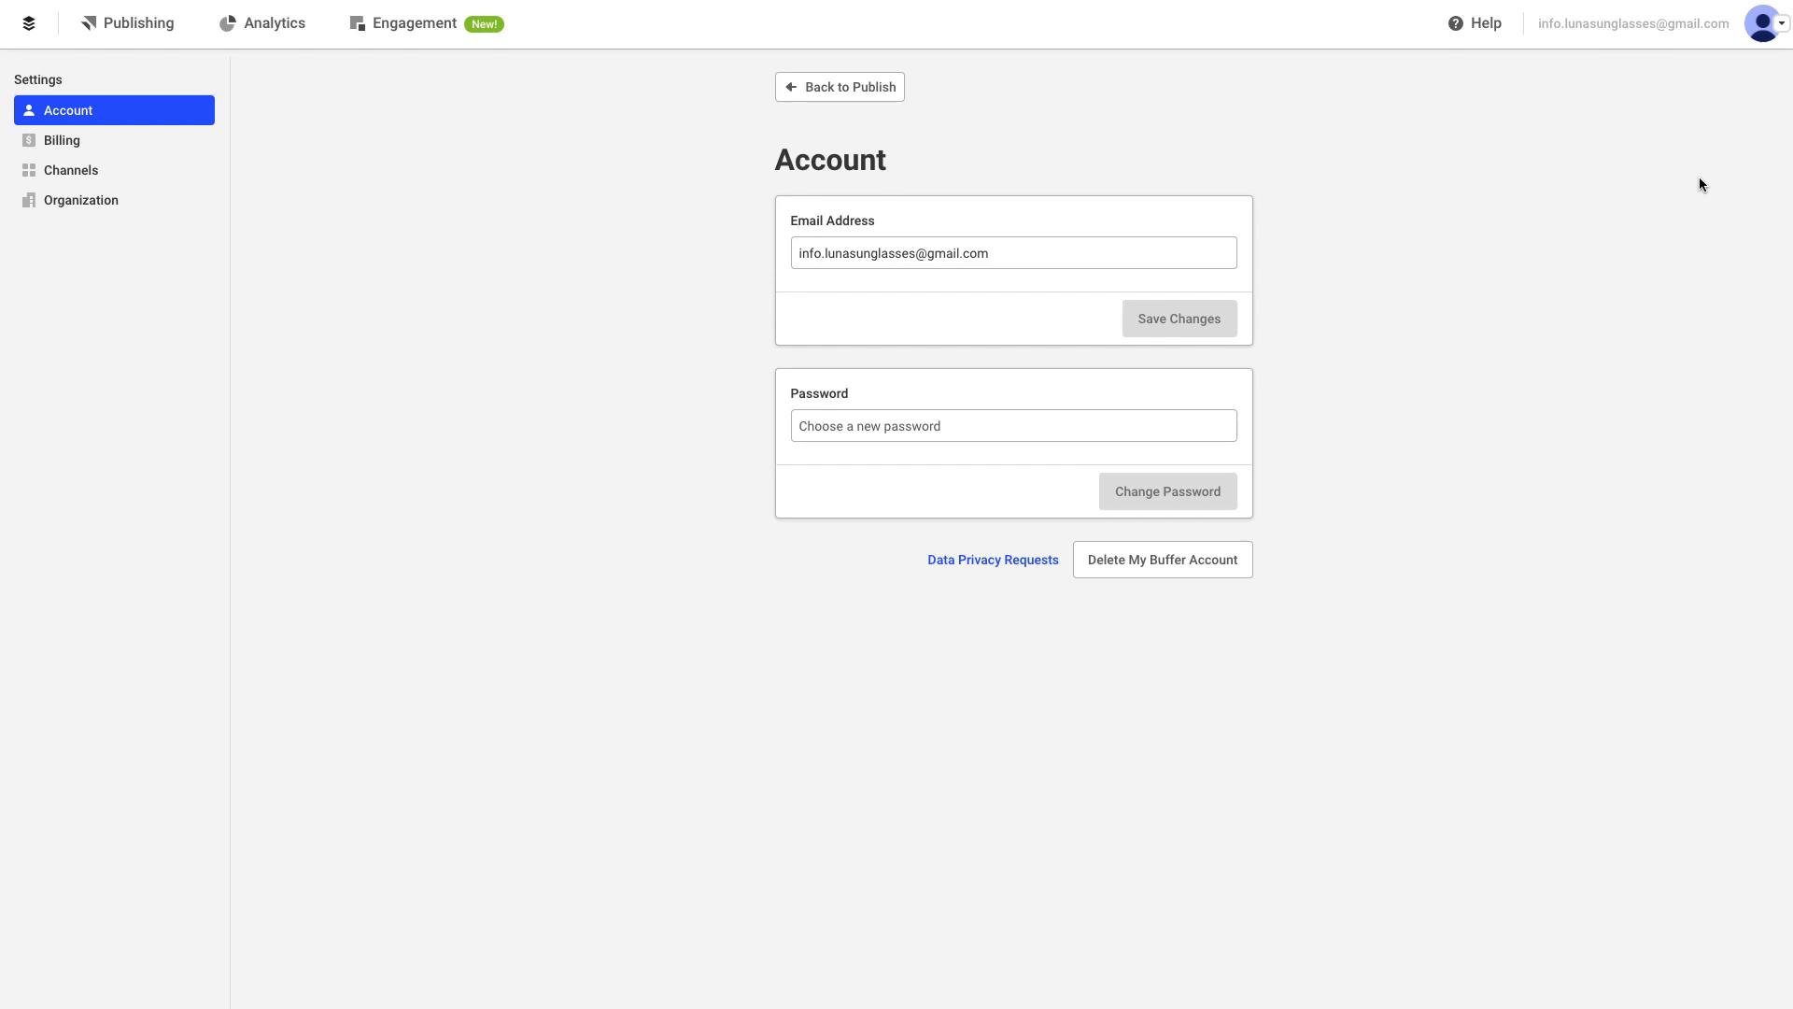
mouse_move(988, 311)
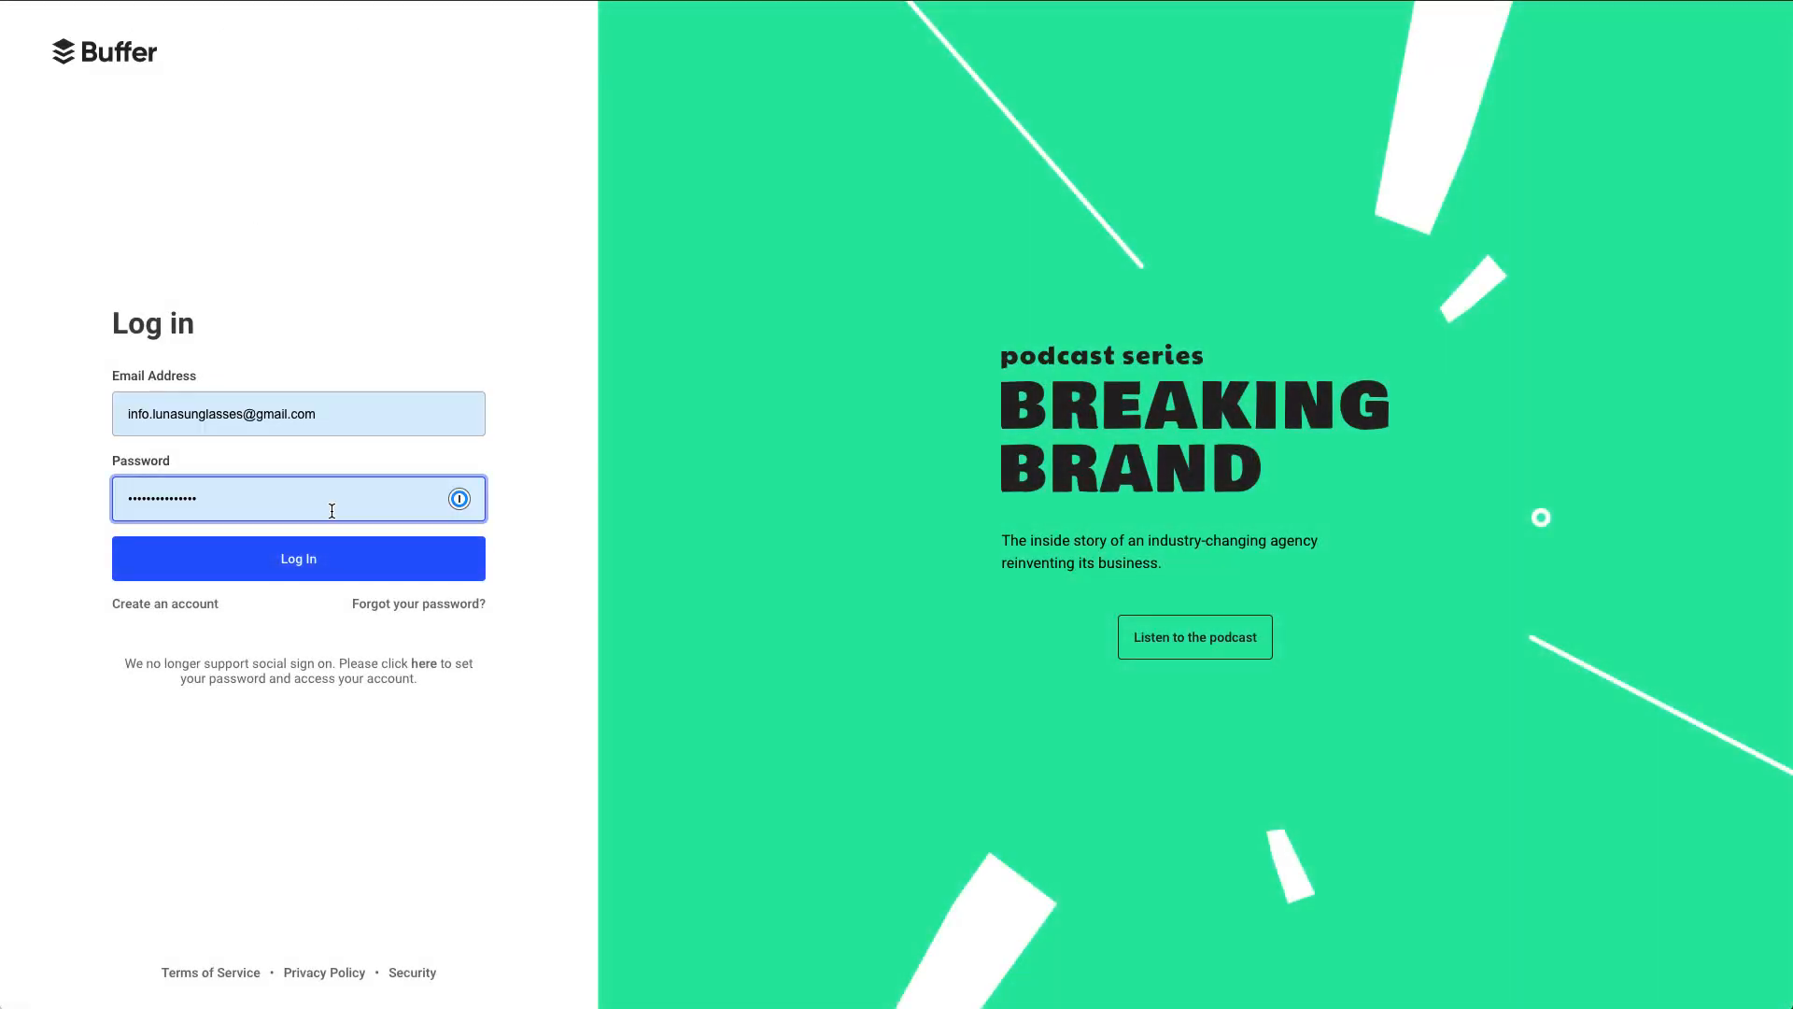
Log in, confirm the two-step verification code, and reopen the account menu over the publishing queue
left_click(299, 558)
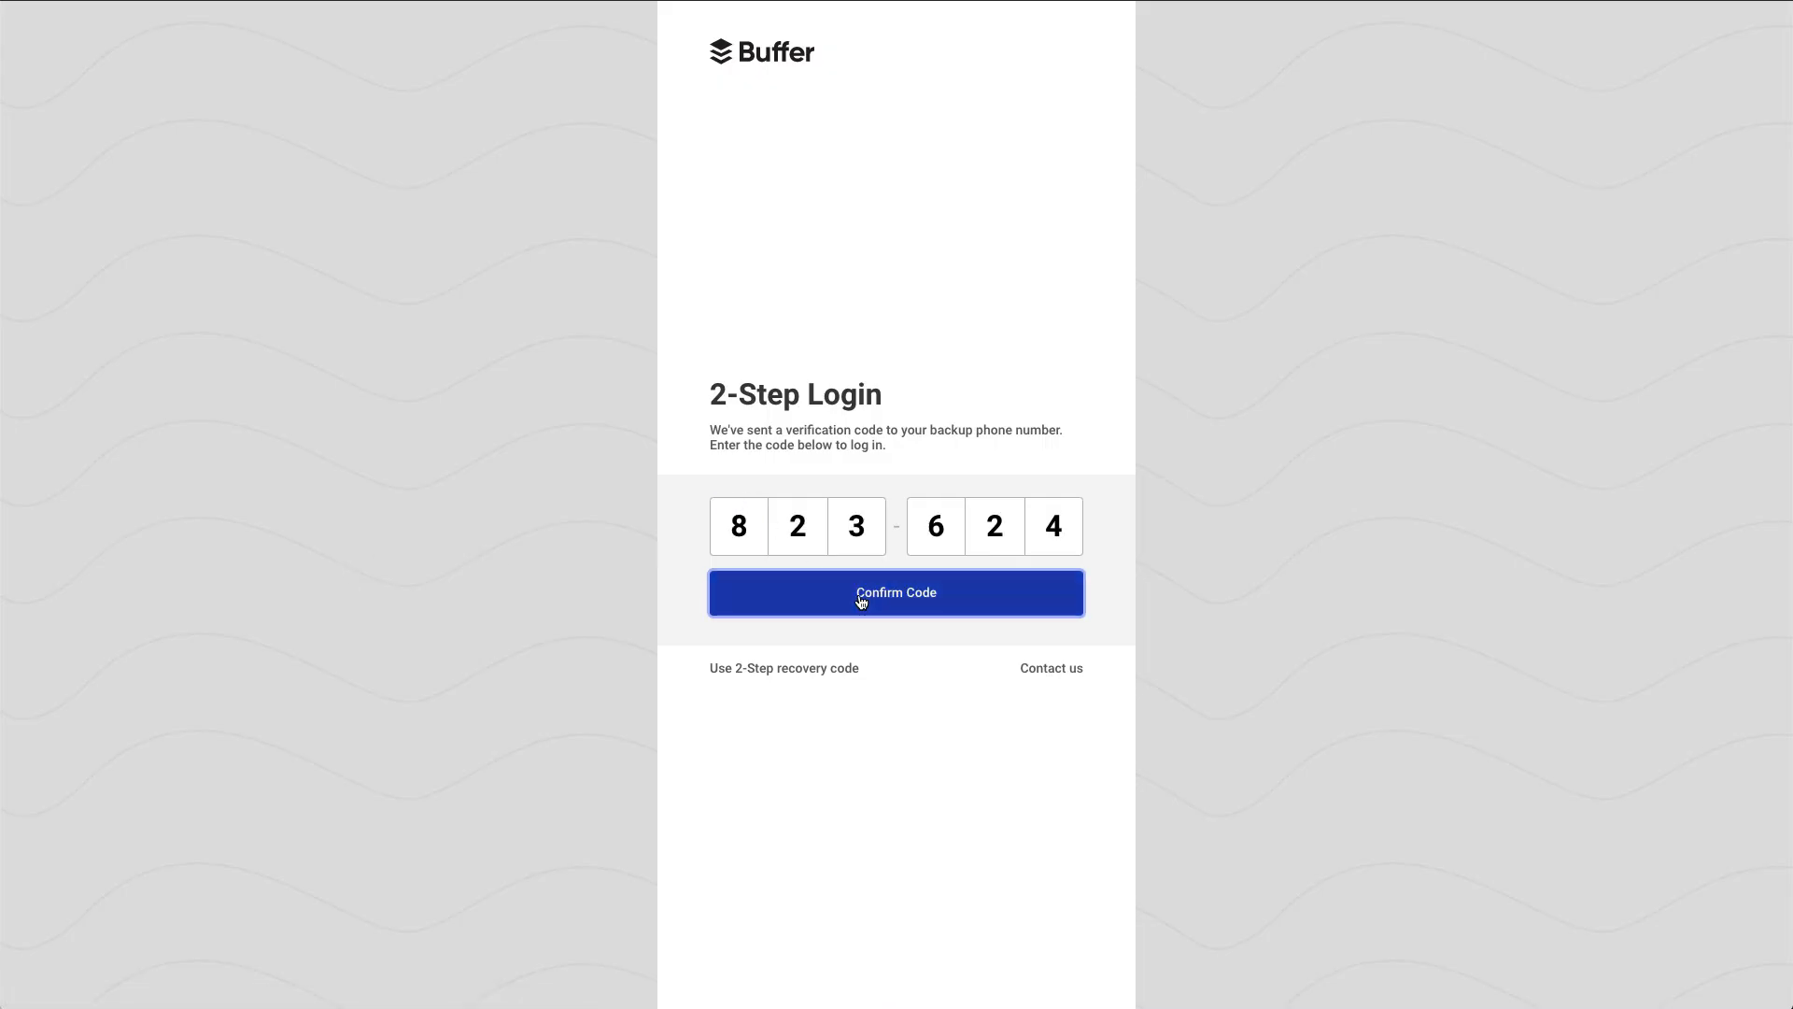
left_click(895, 592)
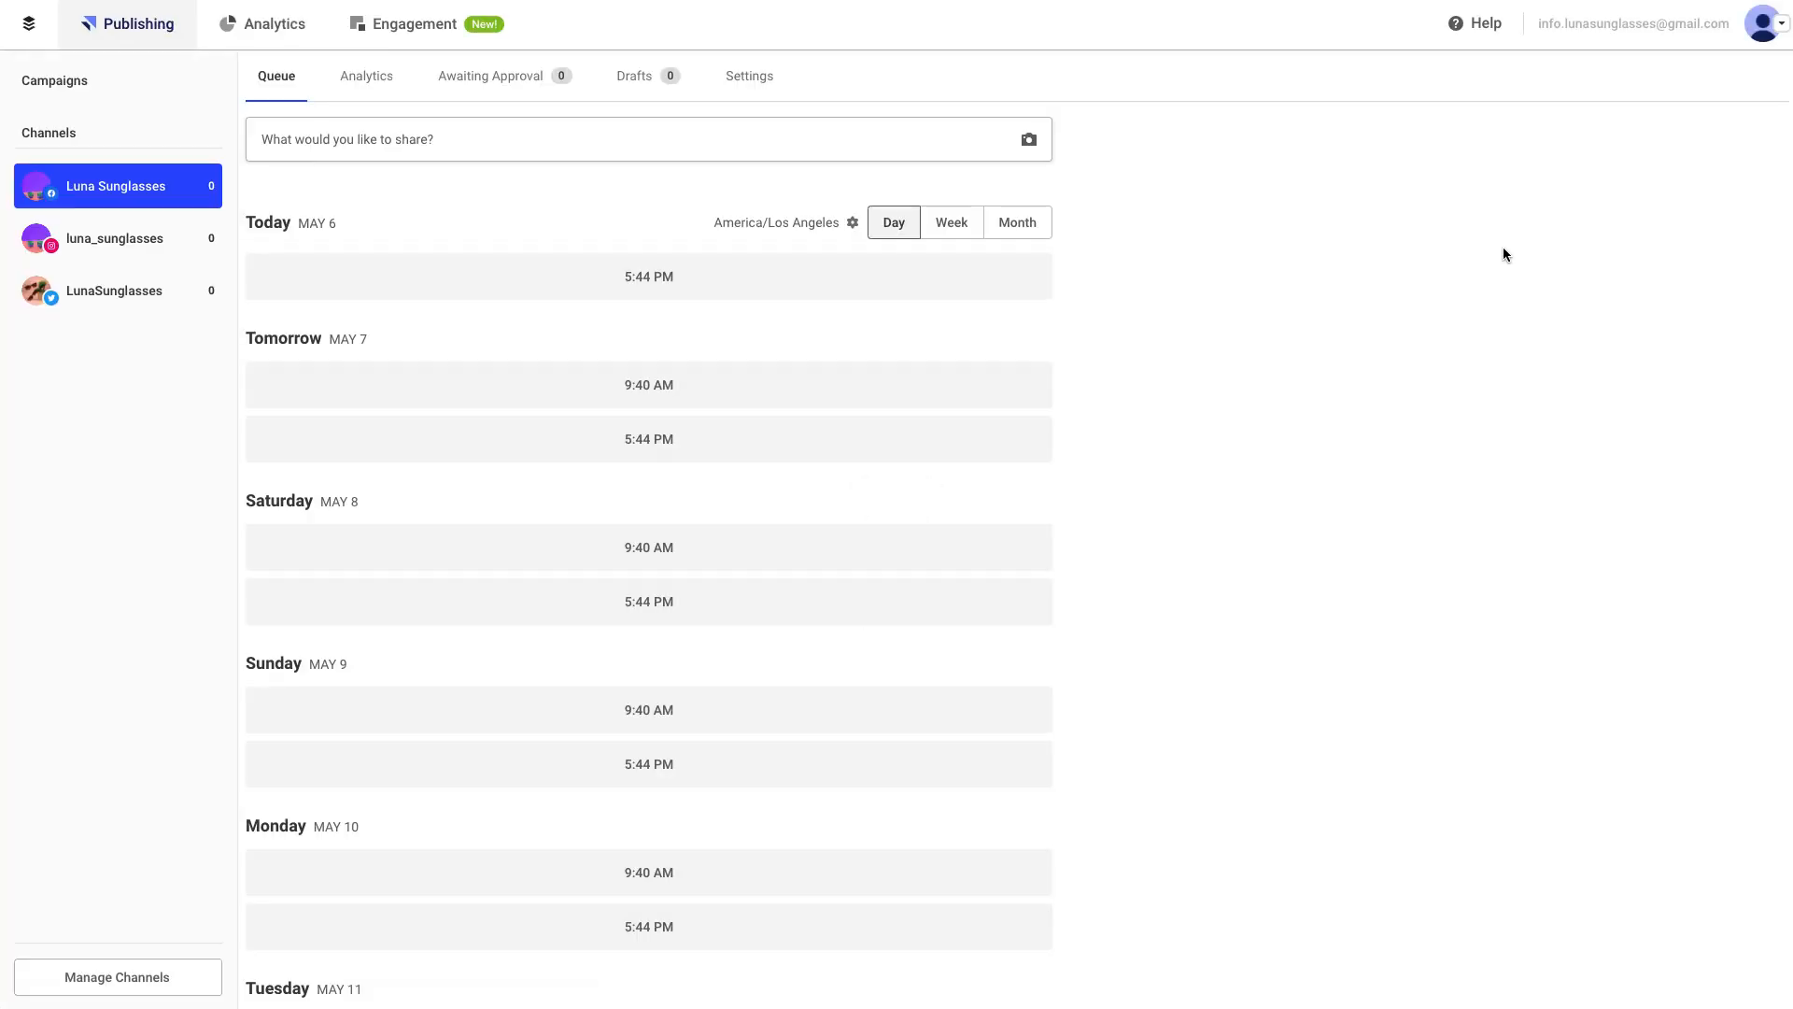
left_click(1765, 23)
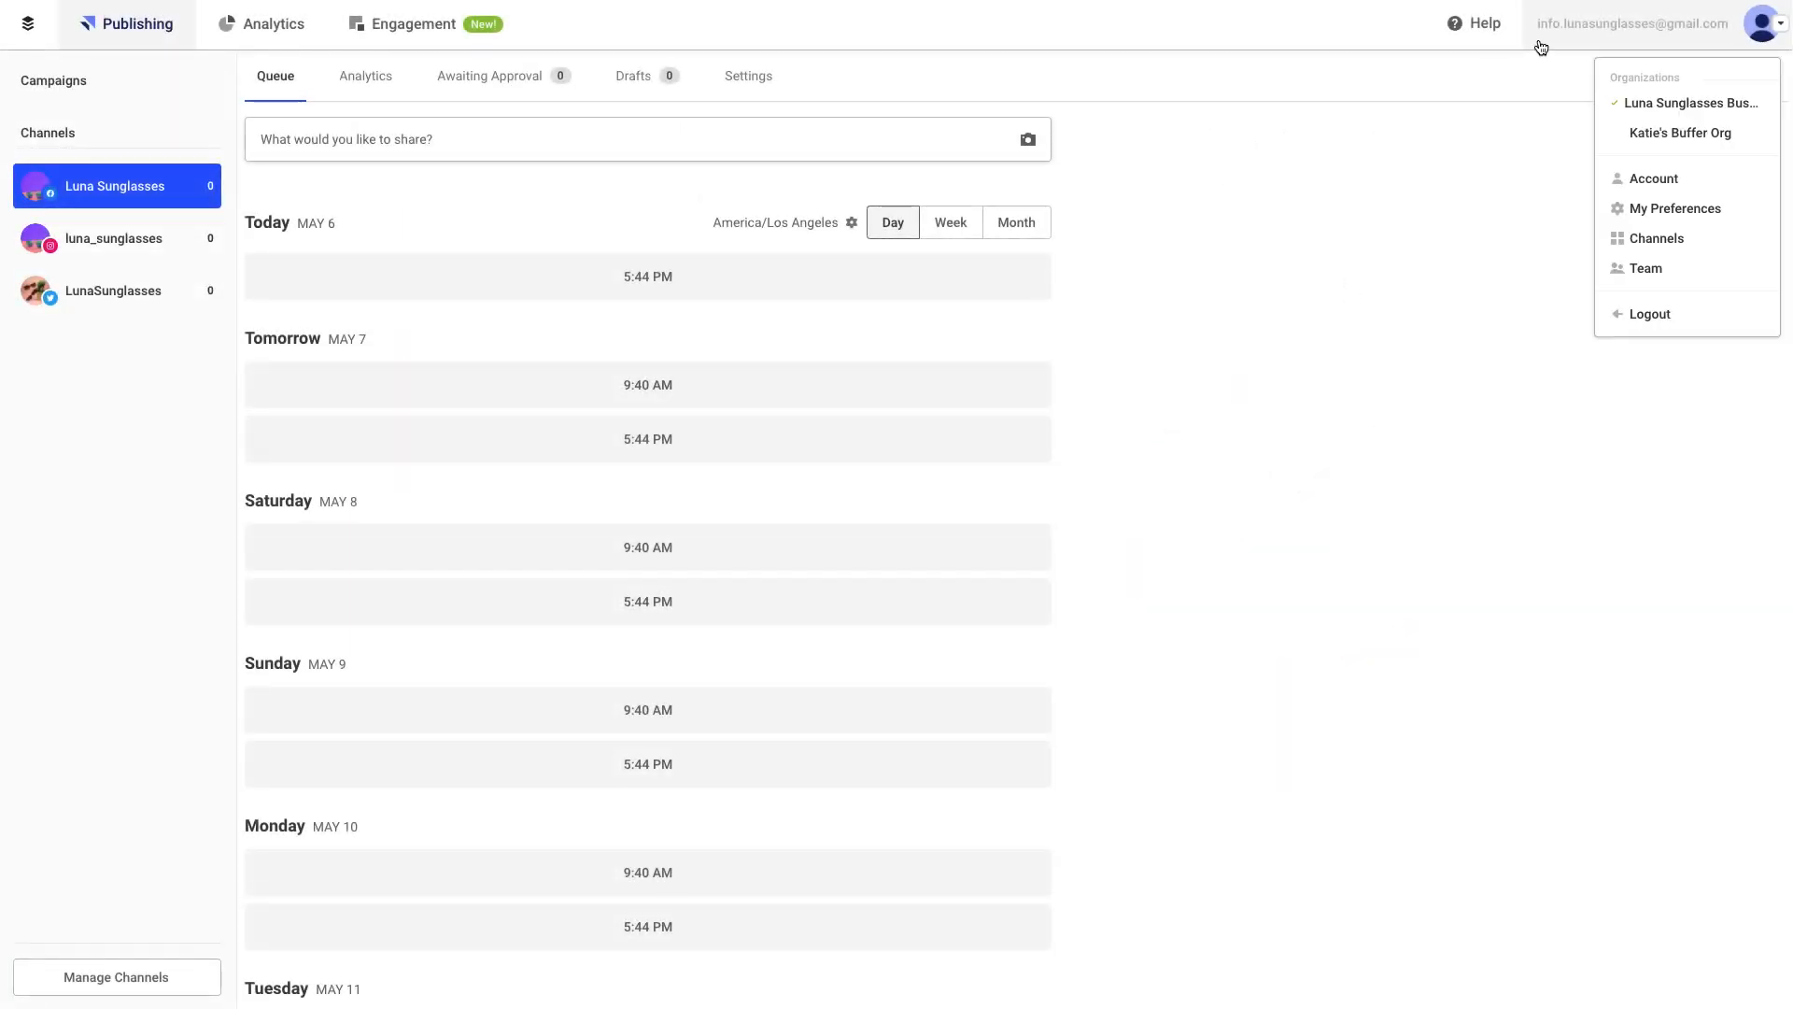
mouse_move(1674, 207)
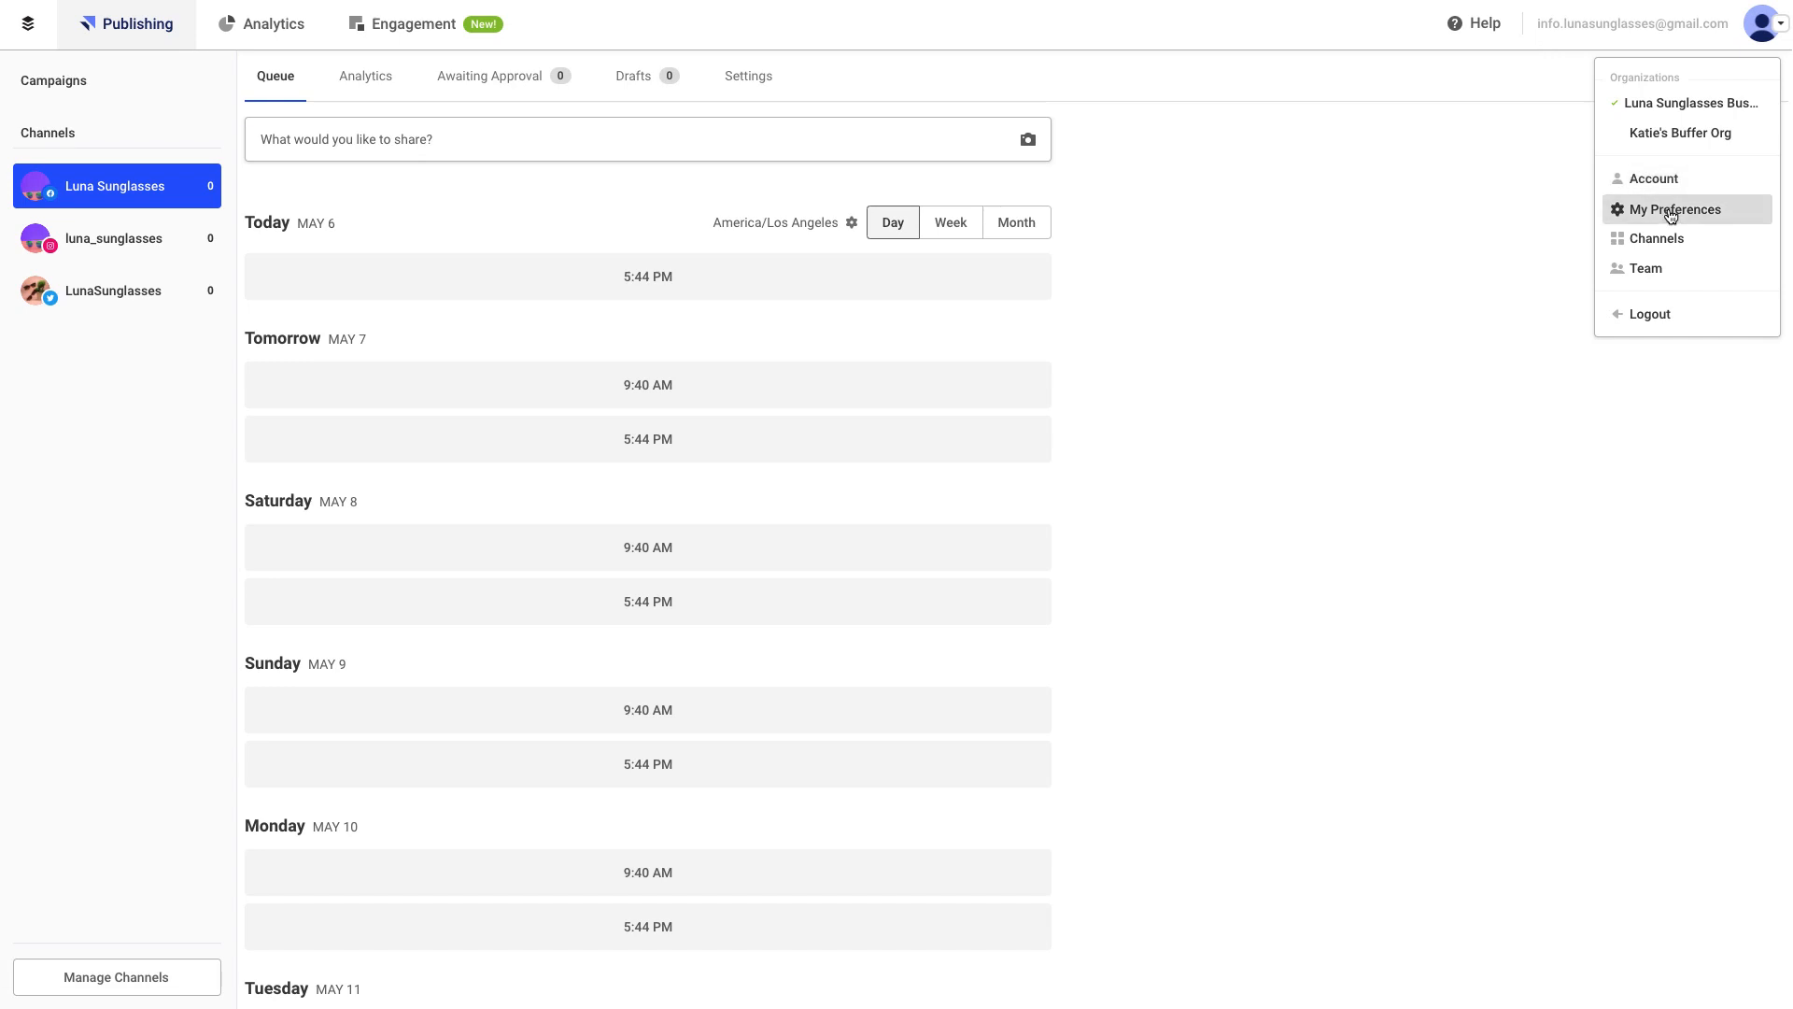
View the Security preferences showing two-factor authentication disabled, then return to the queue
left_click(1674, 209)
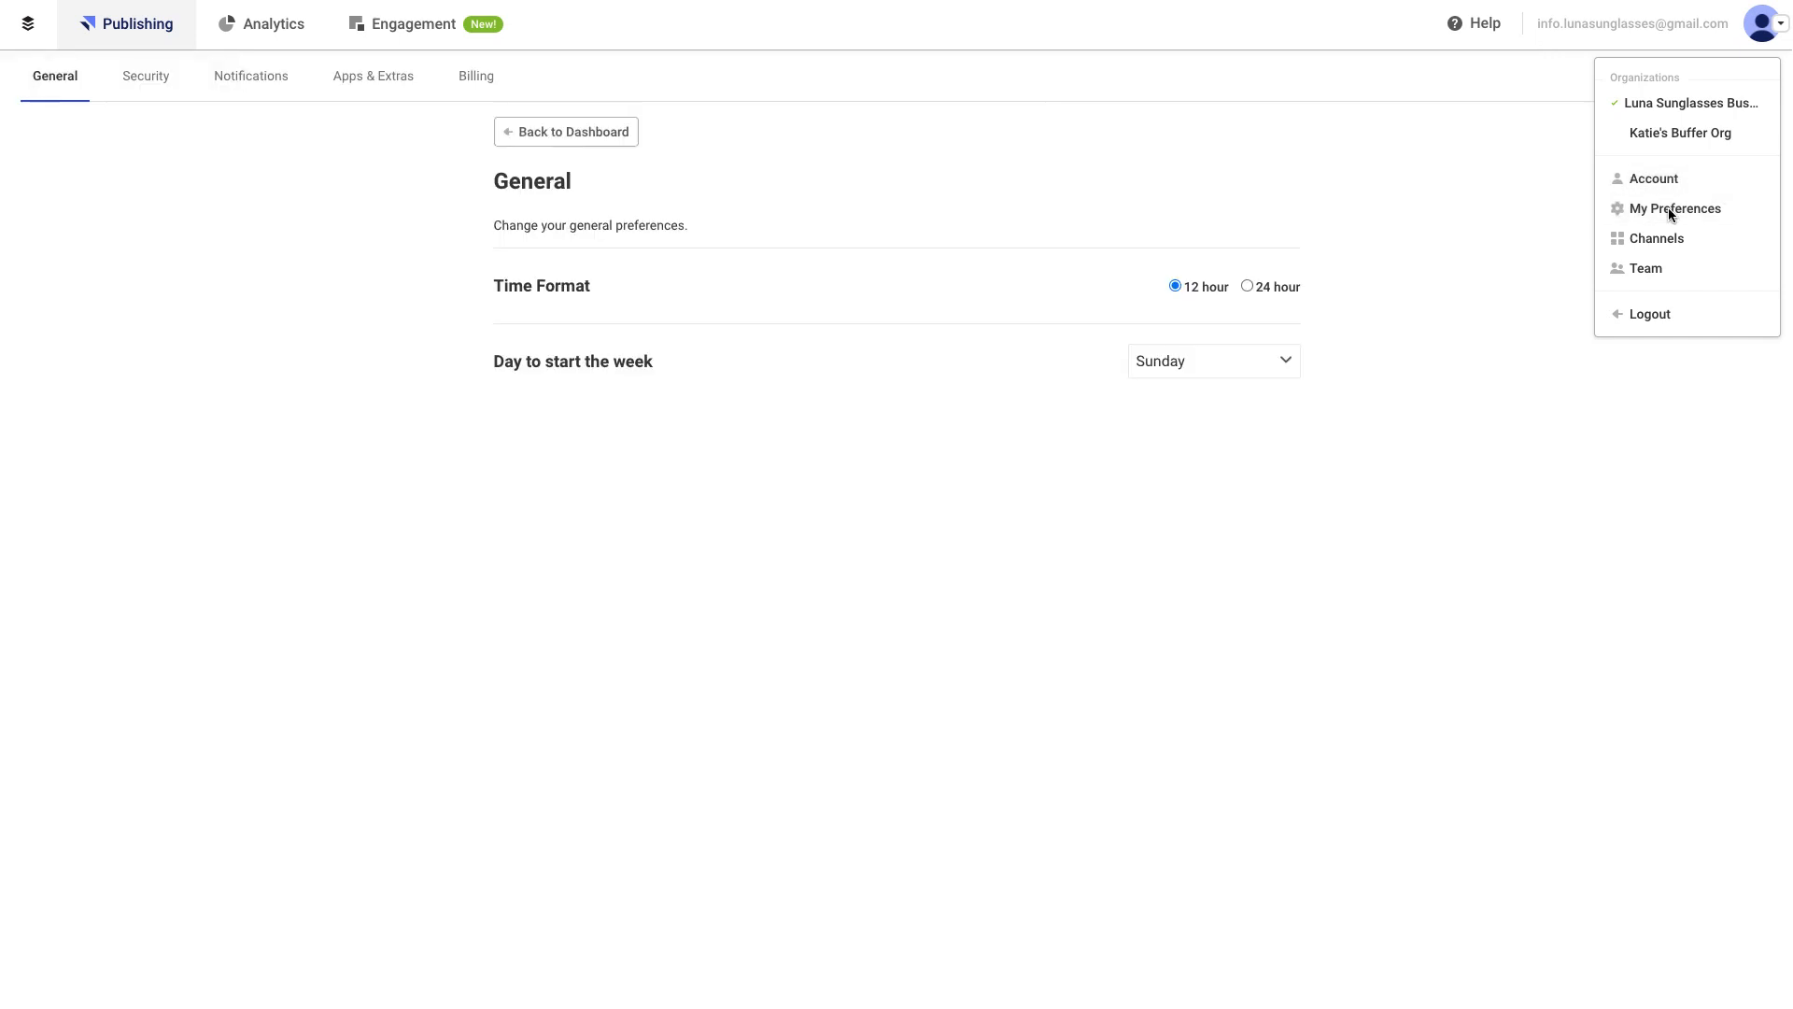
left_click(146, 74)
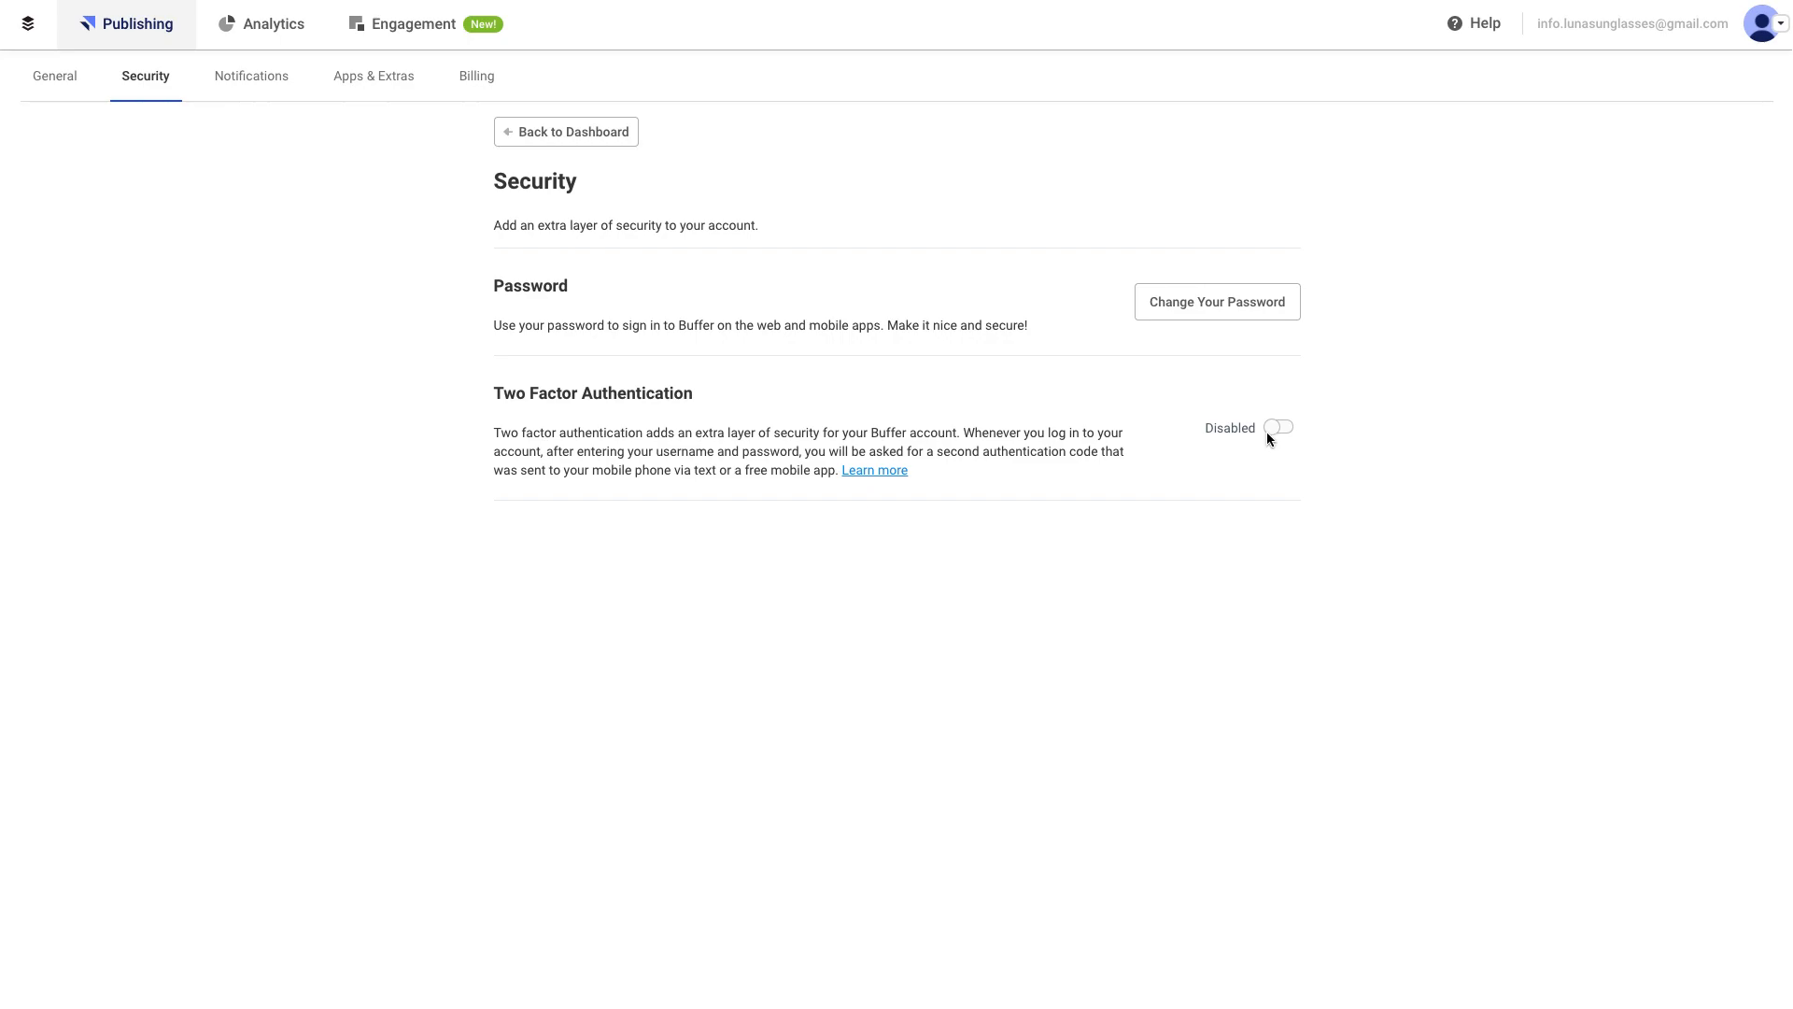
left_click(1277, 426)
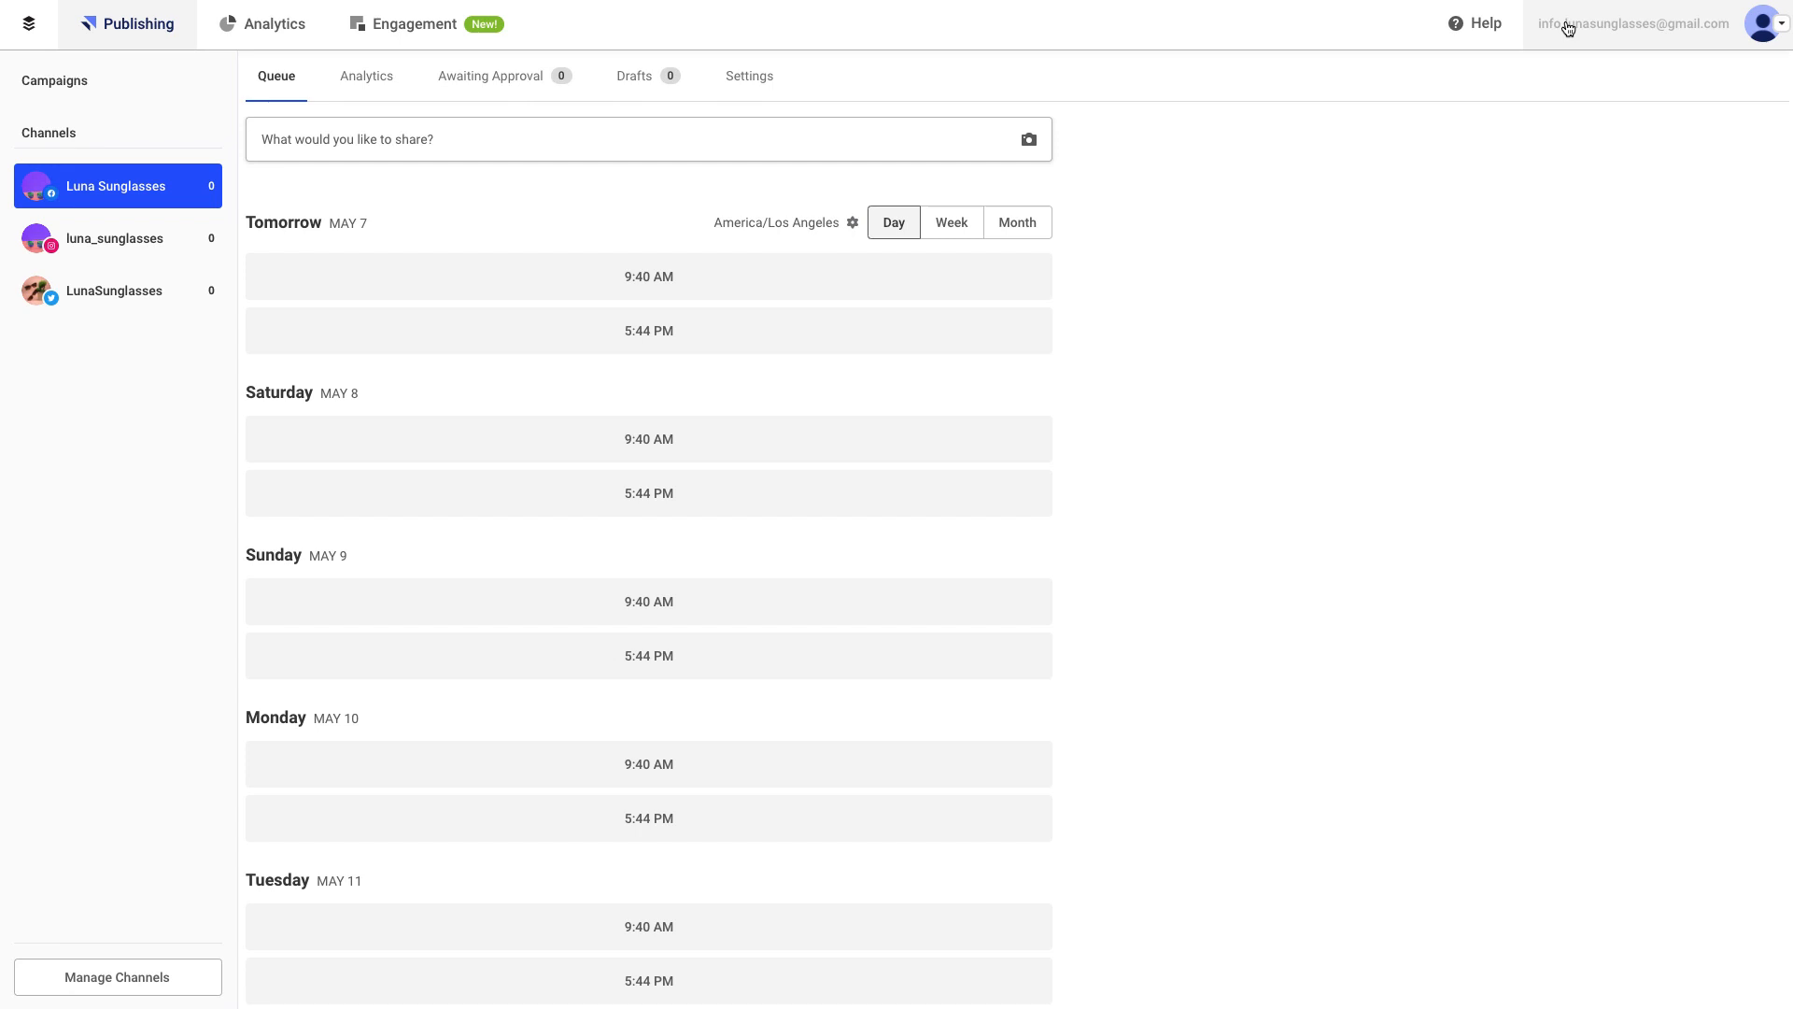
left_click(1765, 23)
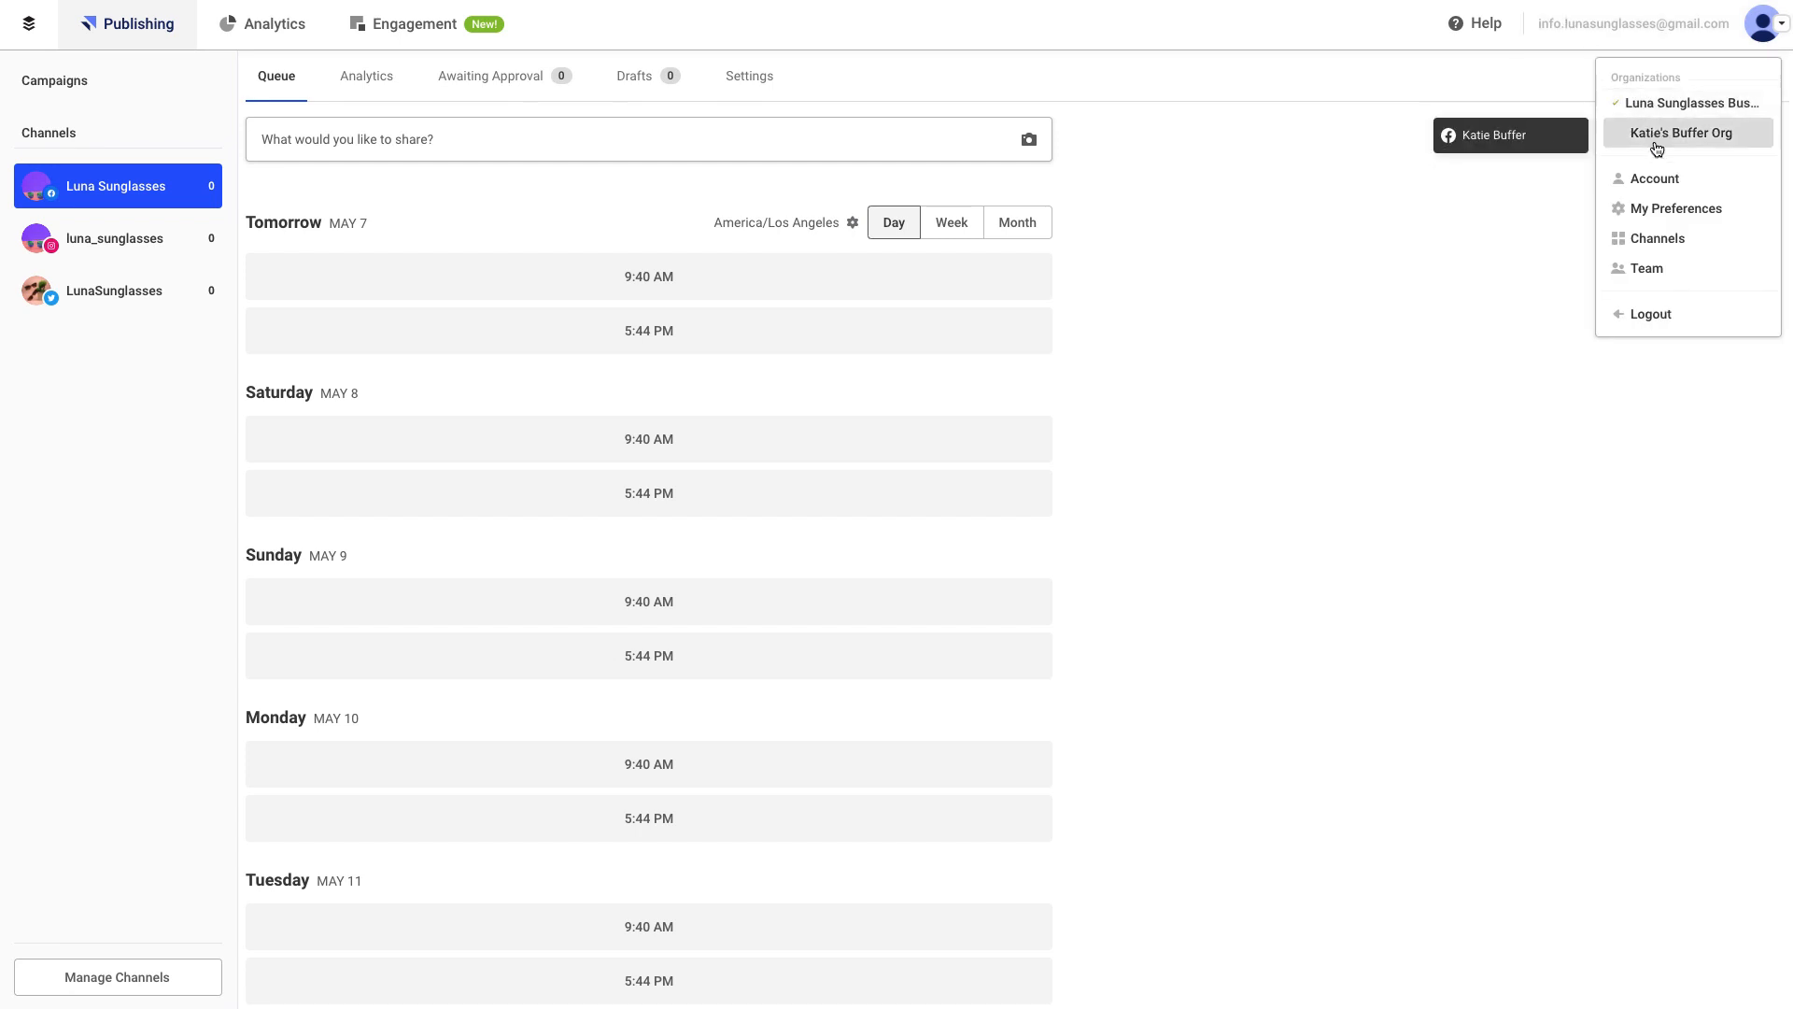
mouse_move(1654, 136)
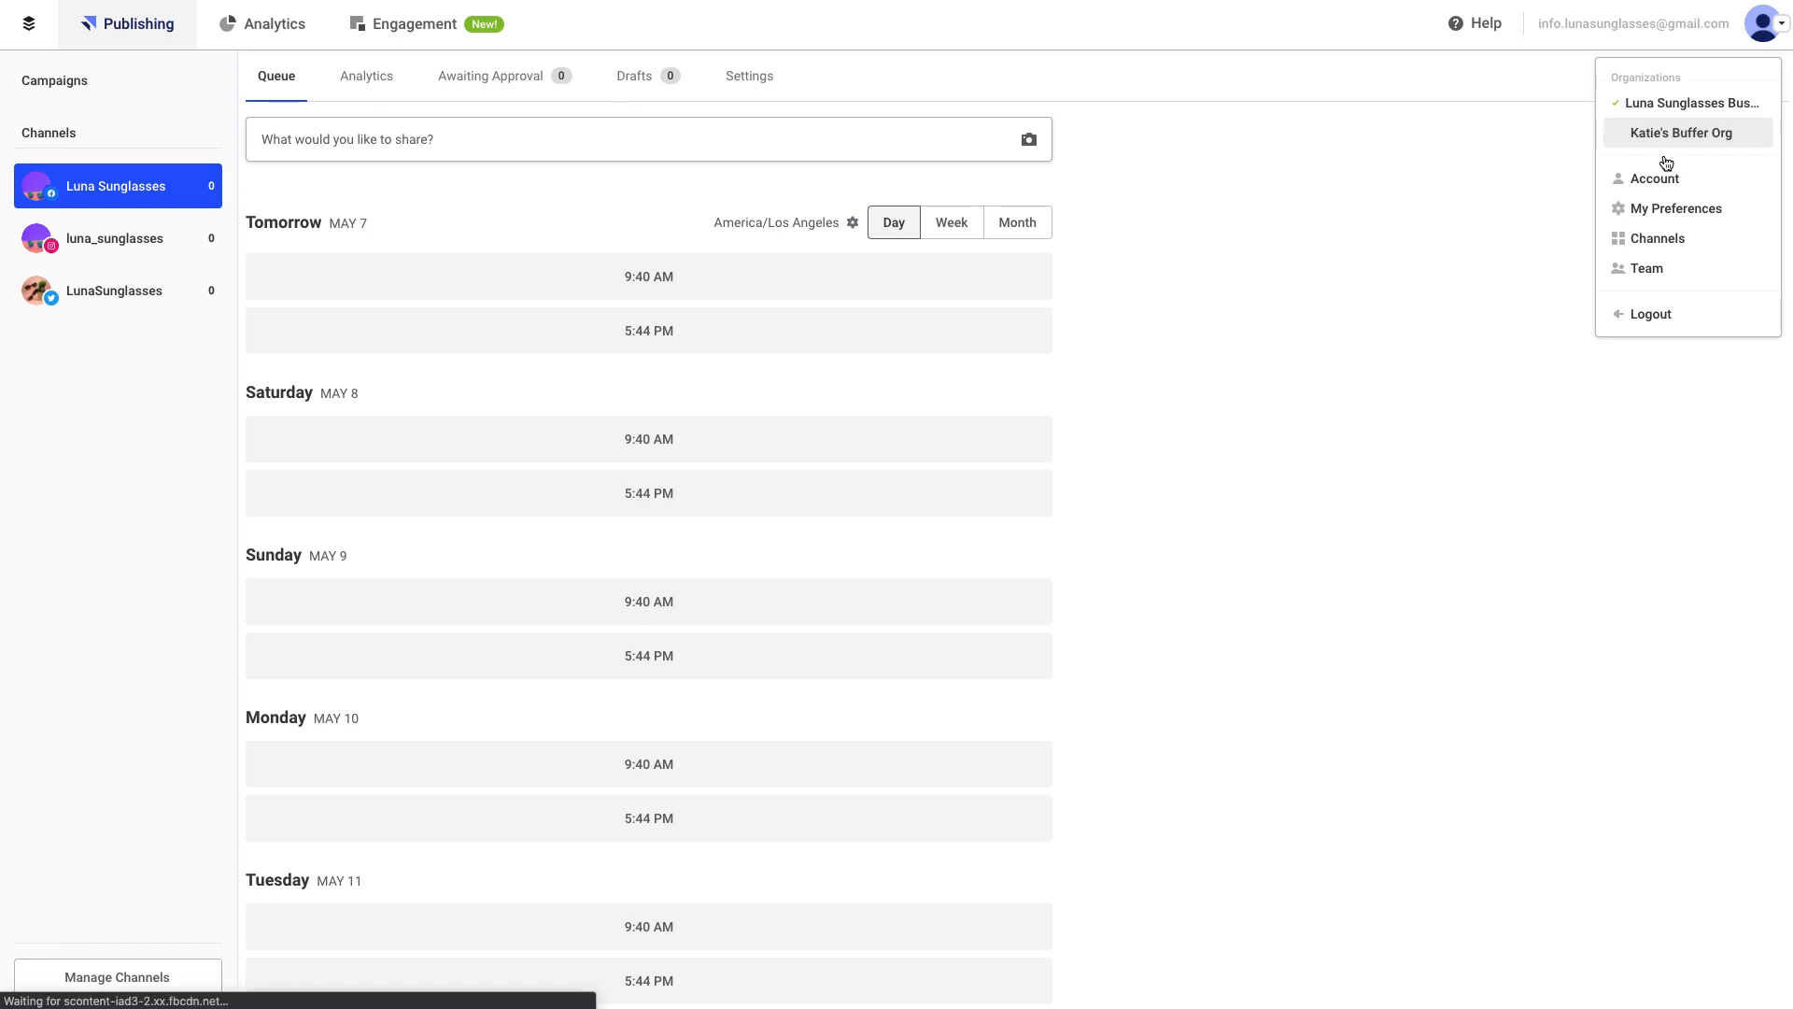
left_click(1680, 132)
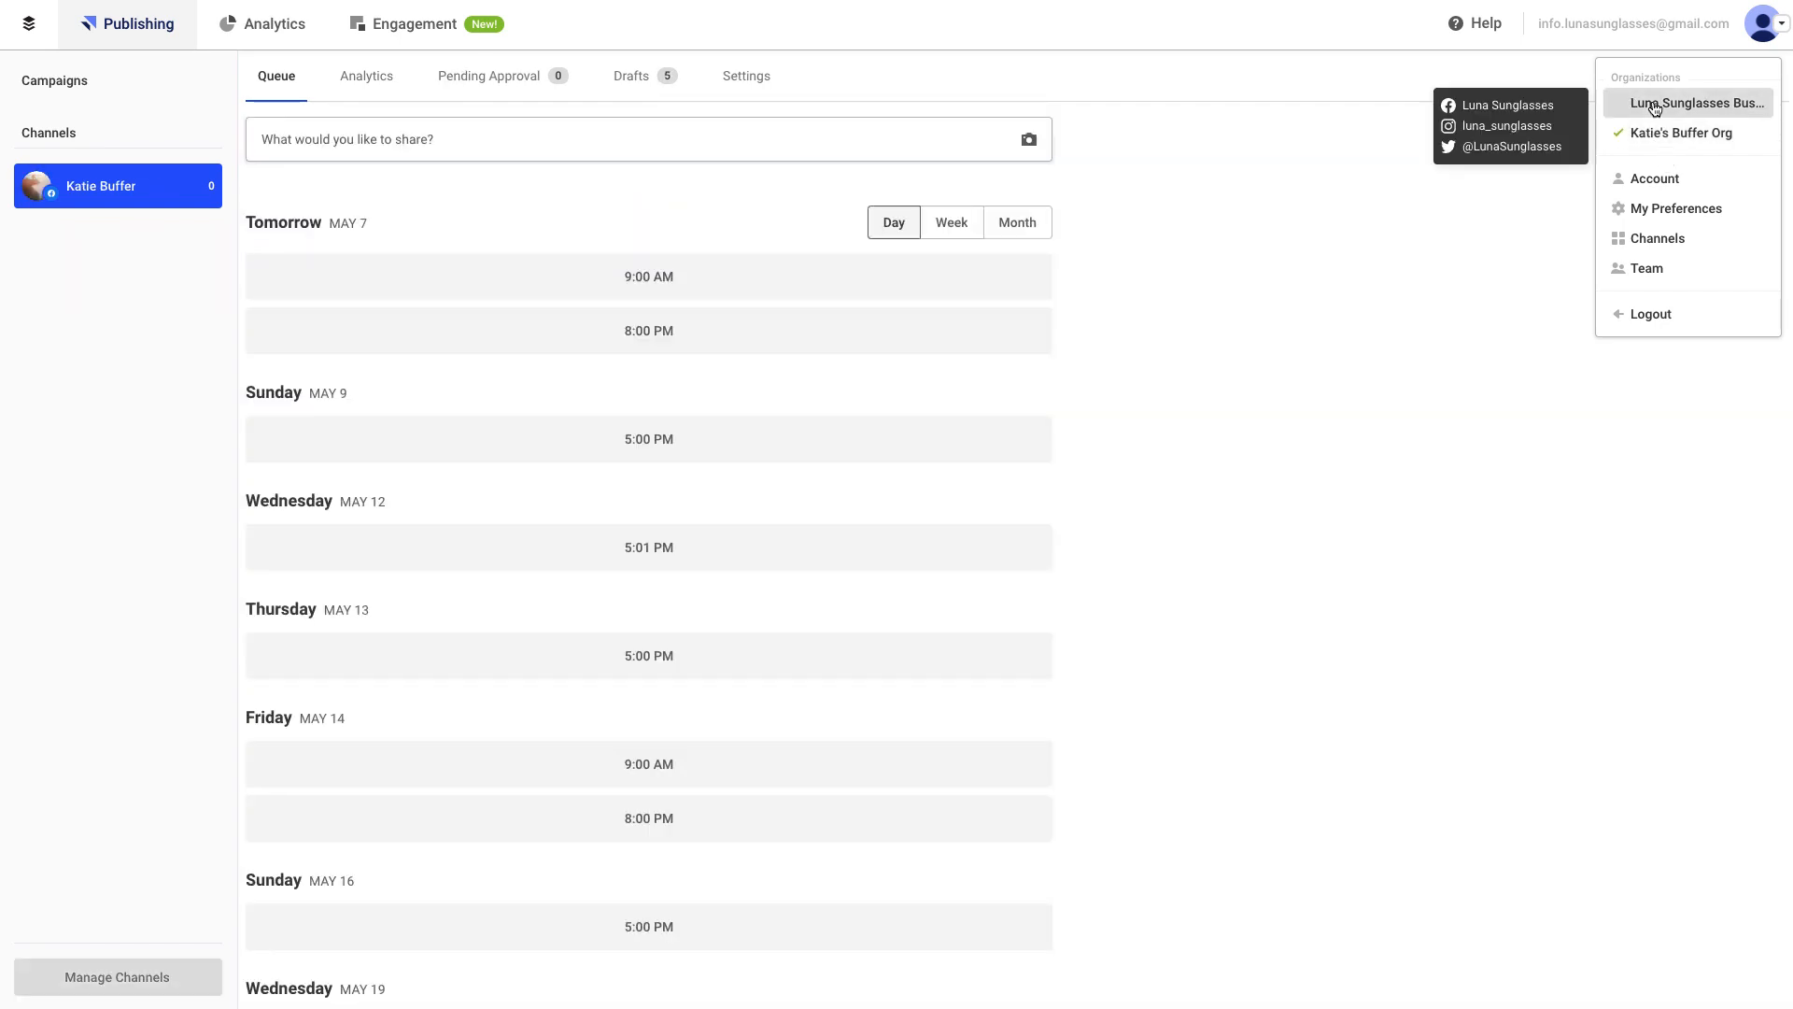
left_click(1692, 103)
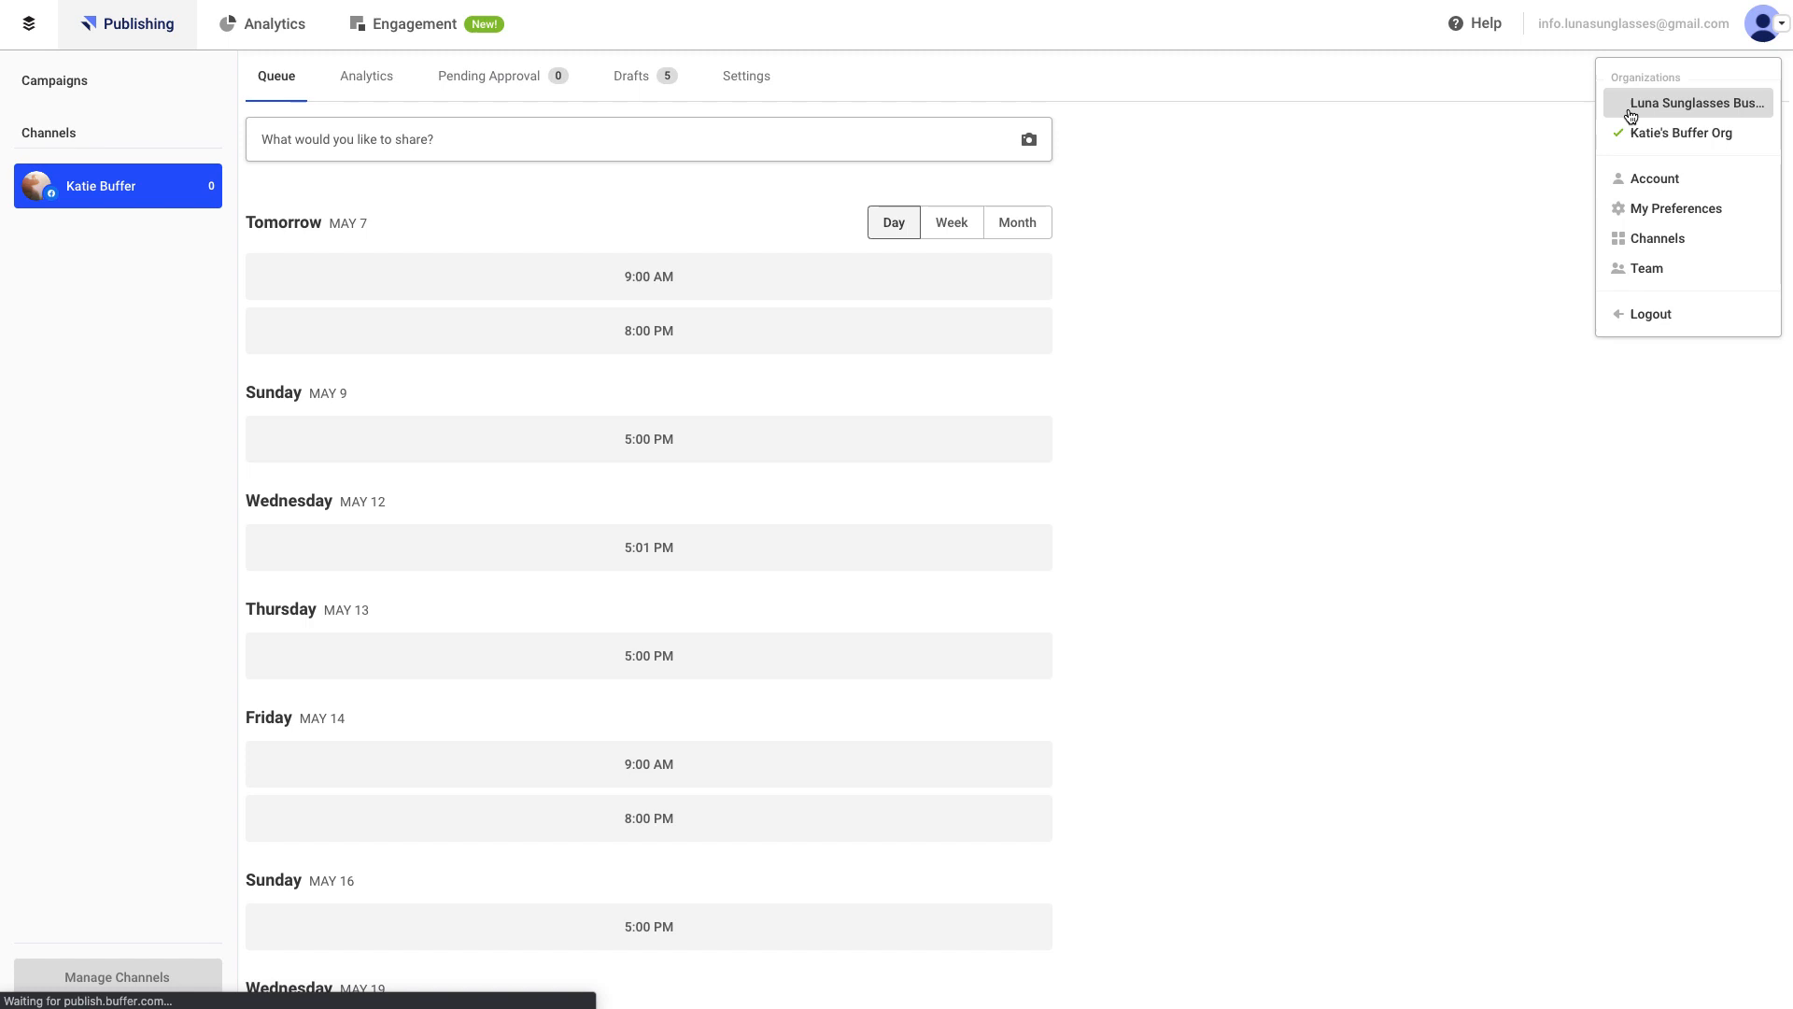
left_click(1695, 103)
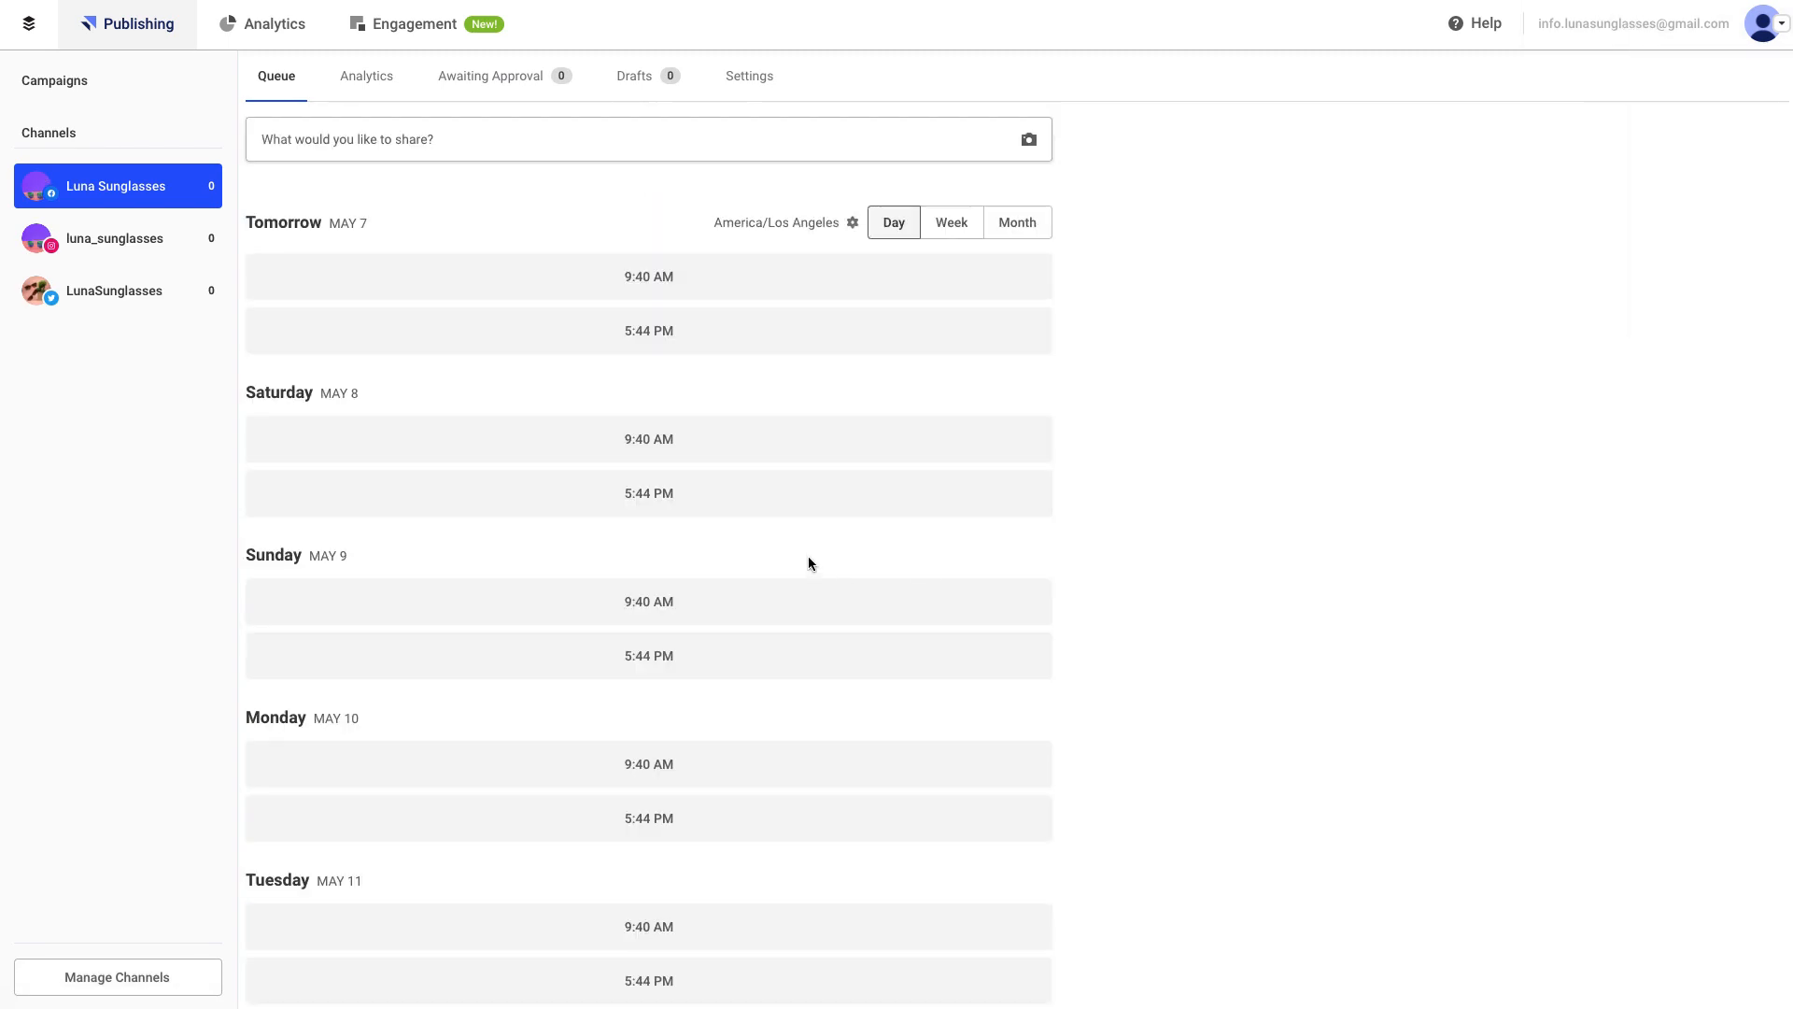
mouse_move(129, 704)
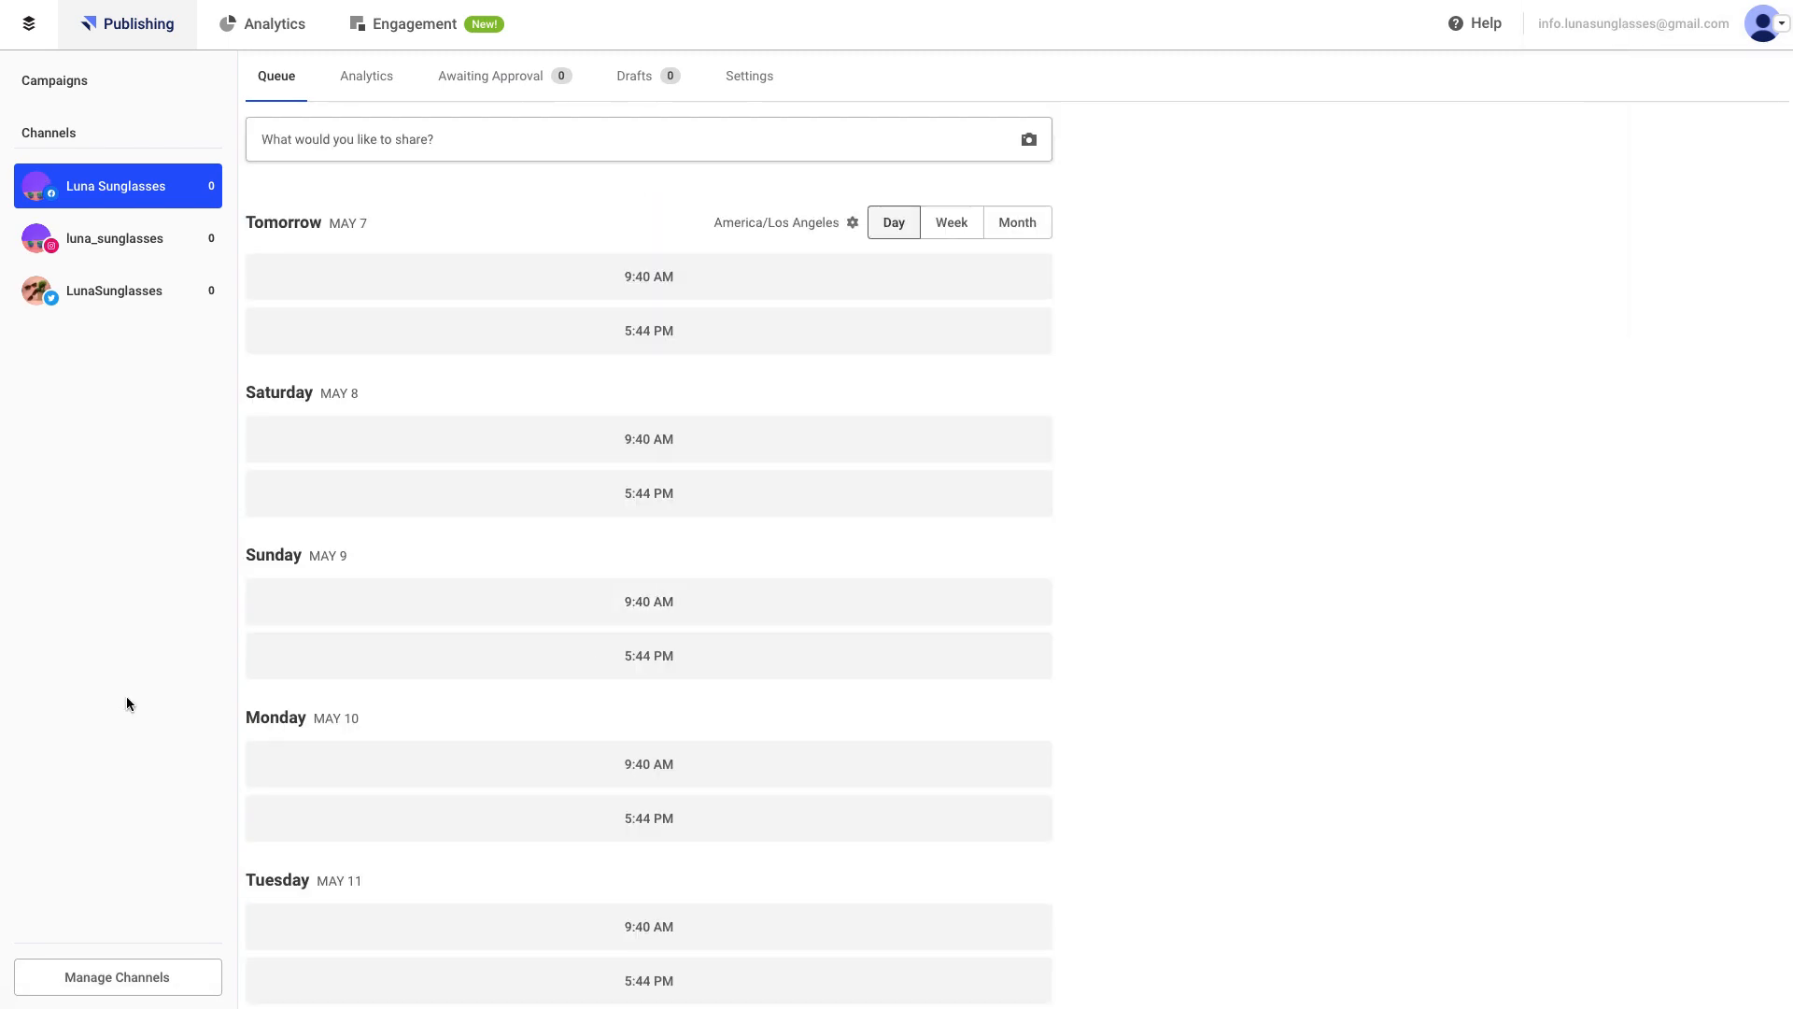
Reach the Organization settings through Manage Channels
left_click(116, 976)
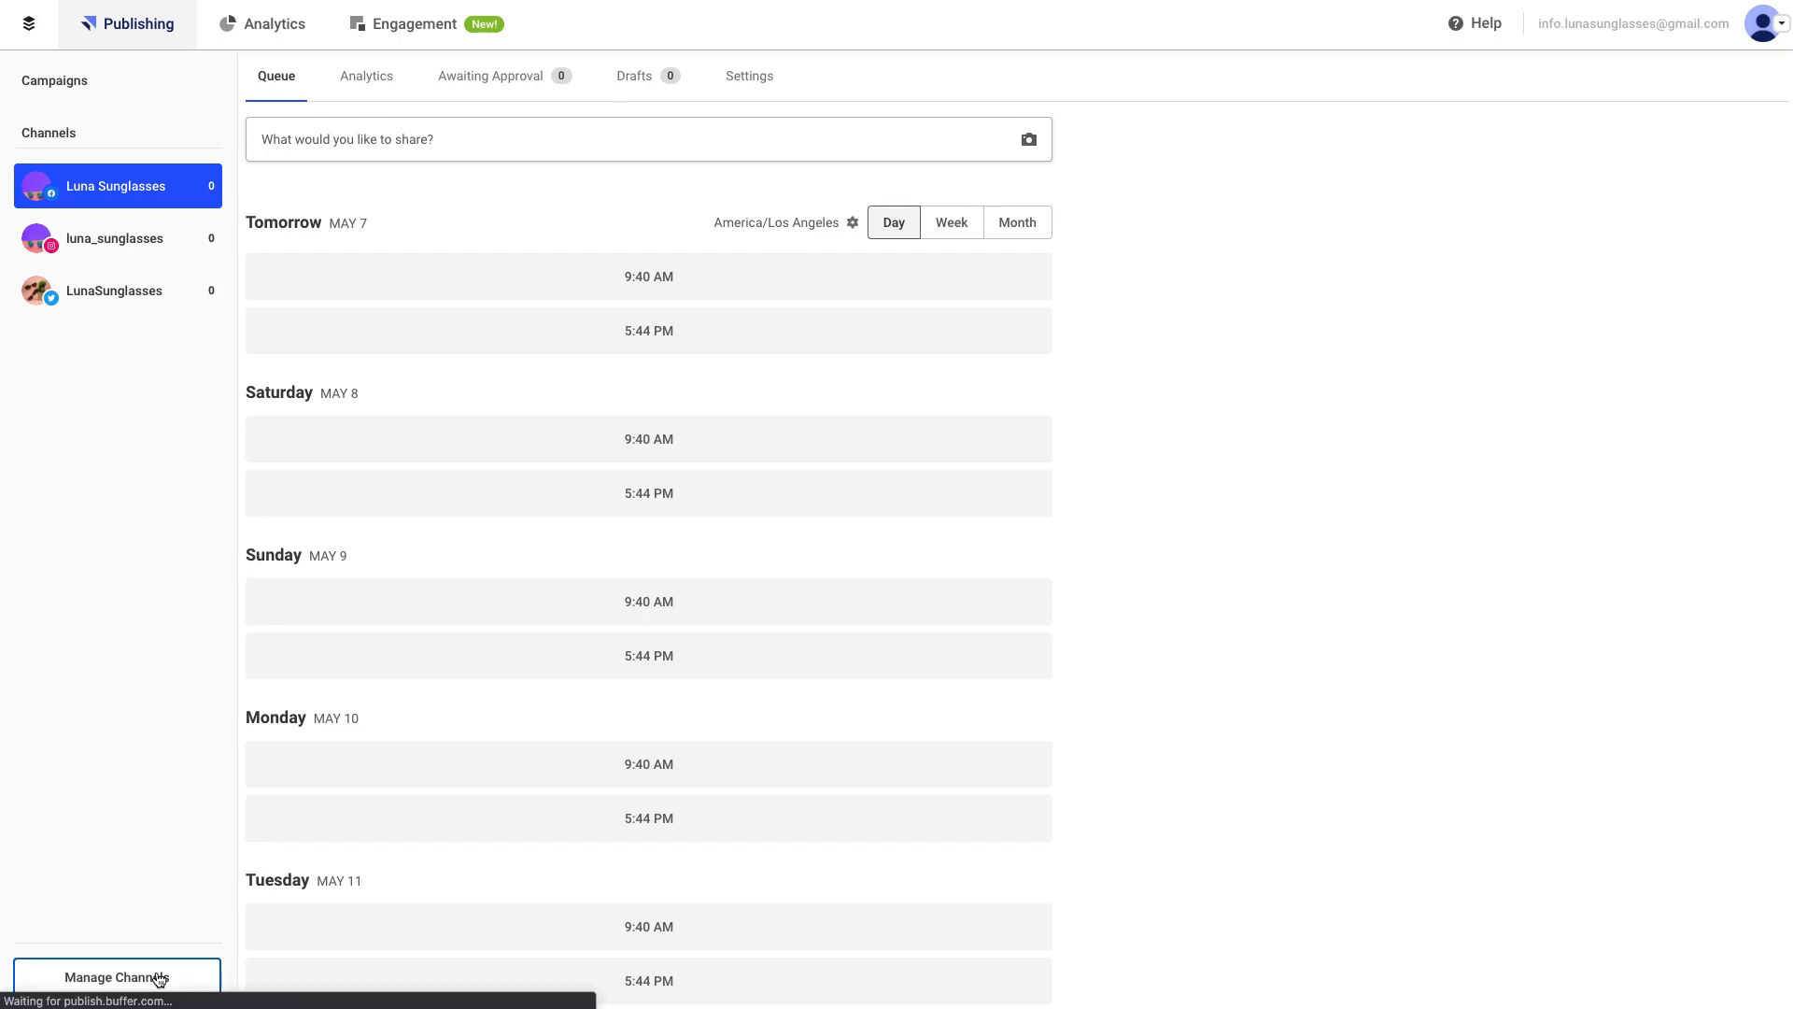
left_click(116, 977)
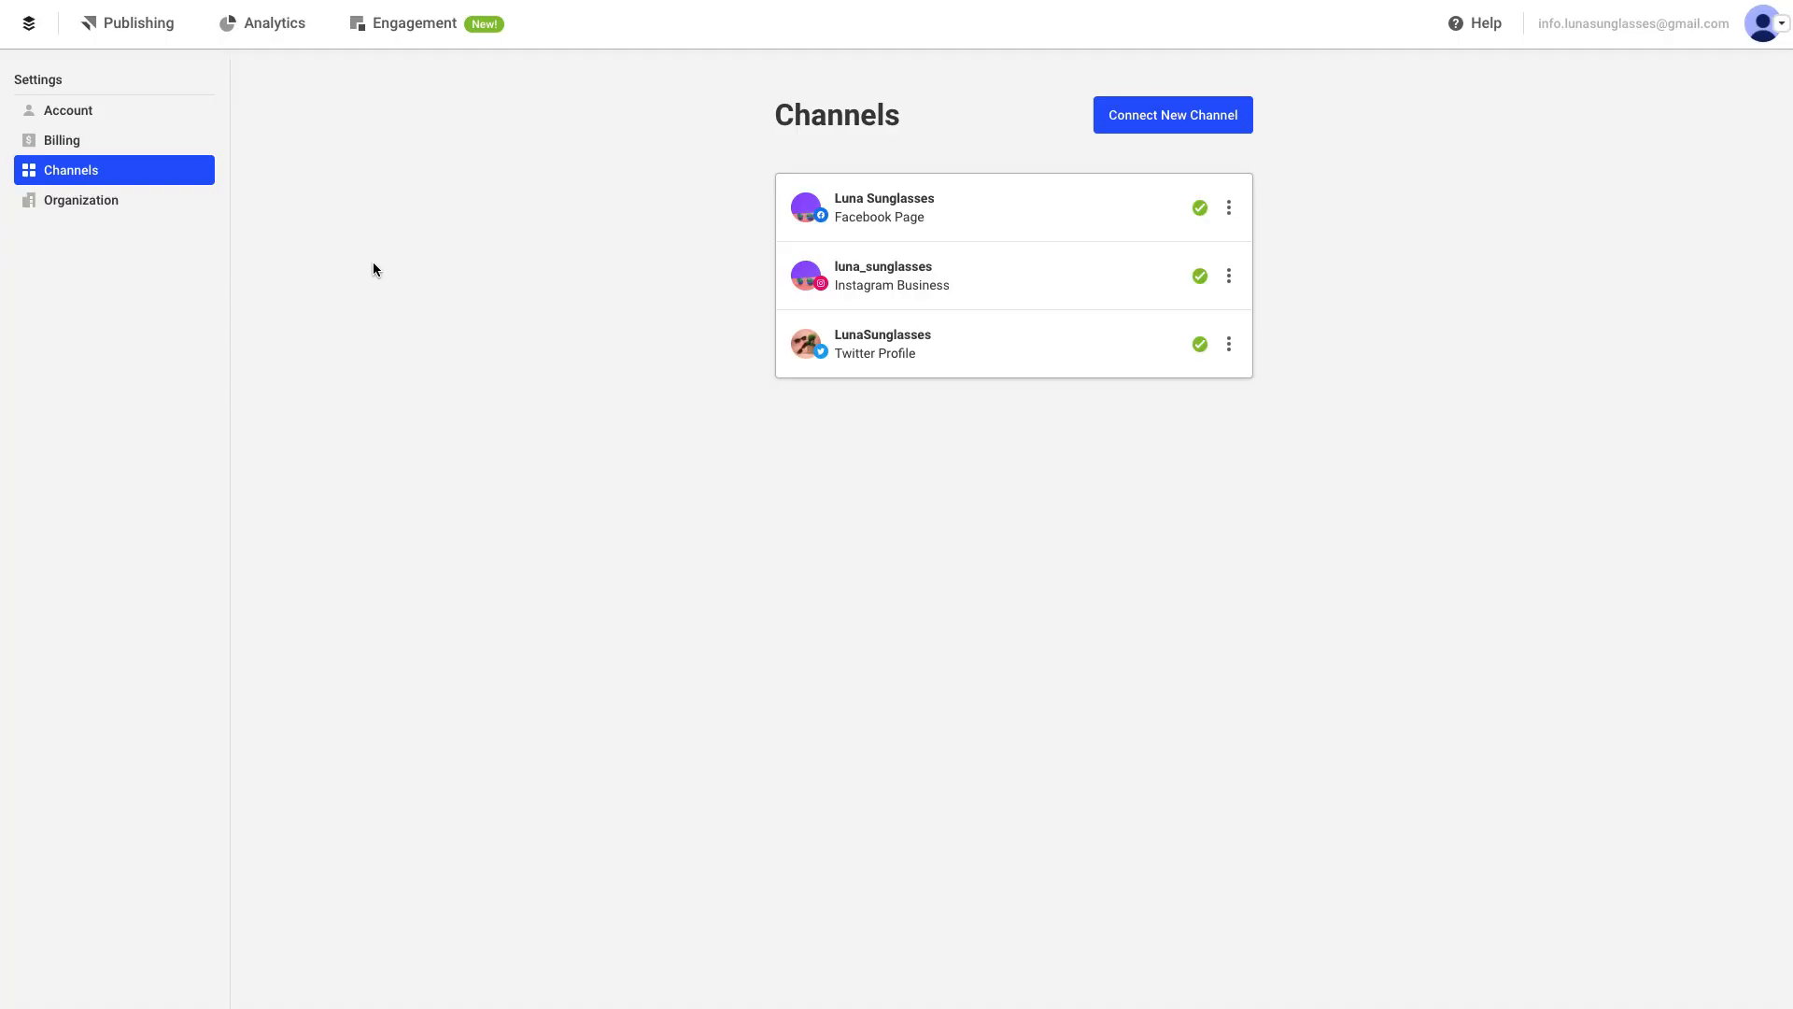
left_click(81, 200)
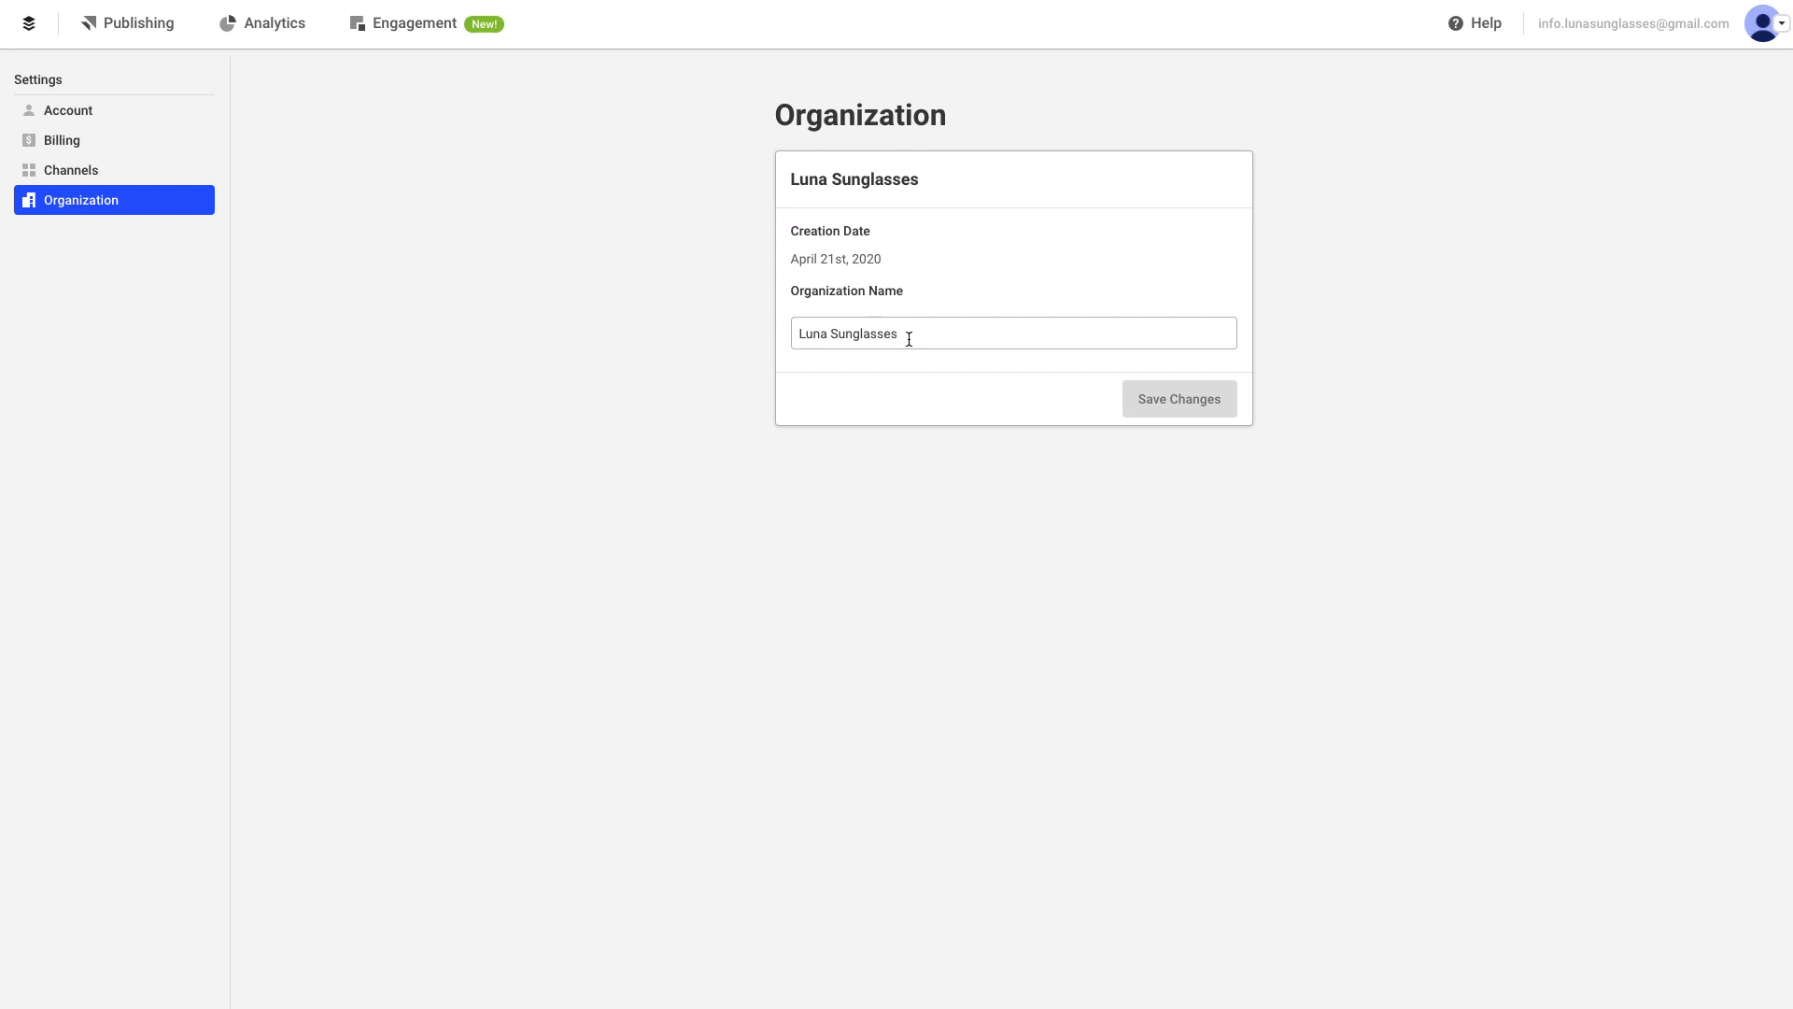
Rename the organization to 'Luna Sunglasses Business Account', save it and return to the queue
type("Business")
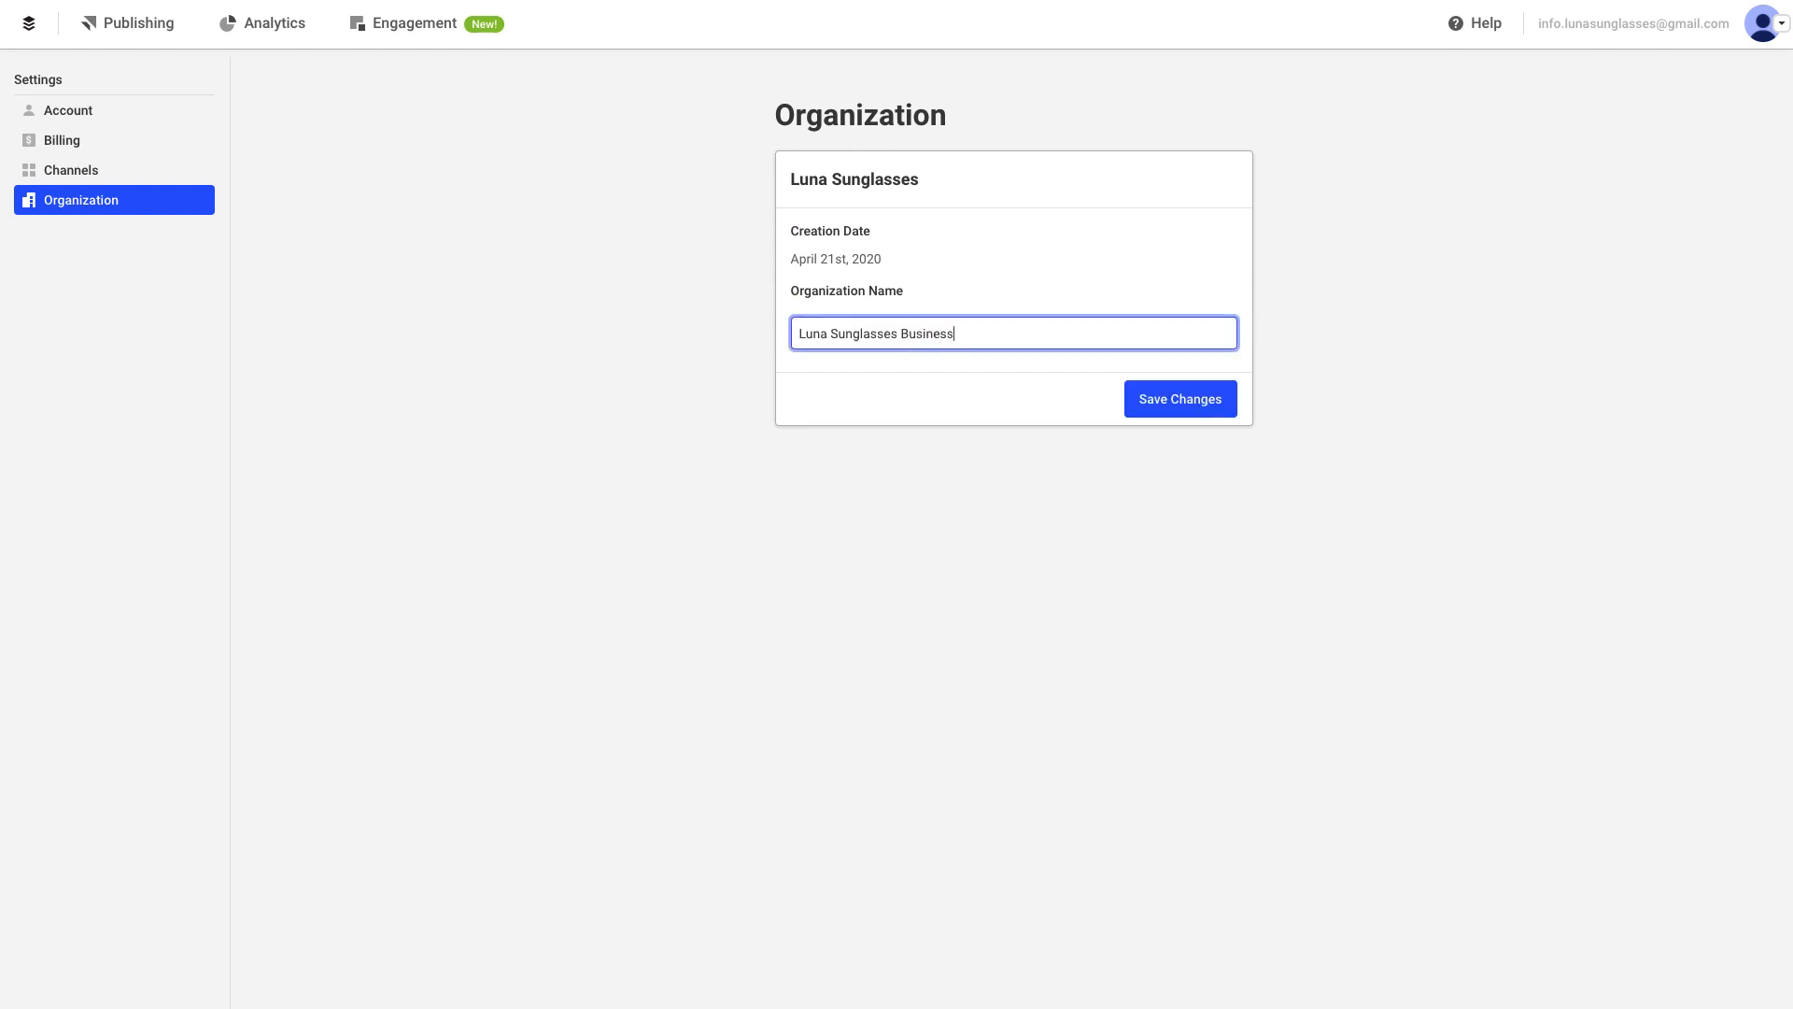
type("Account")
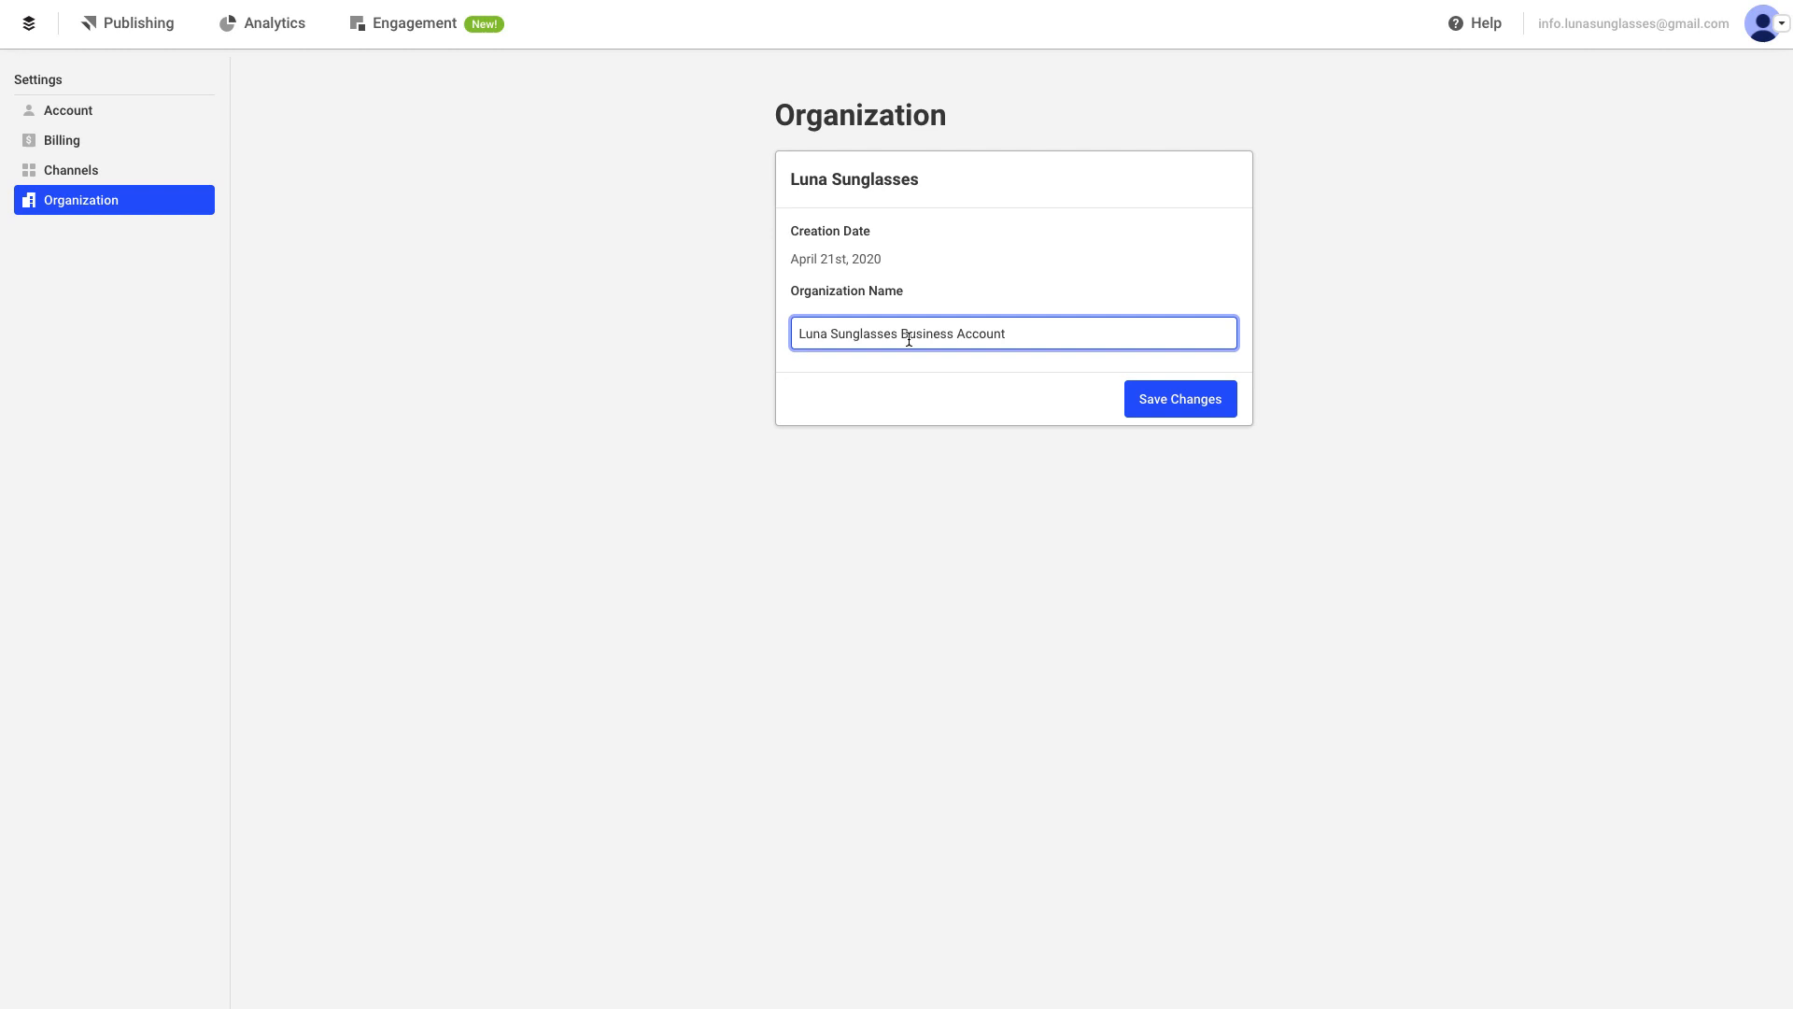
left_click(1179, 399)
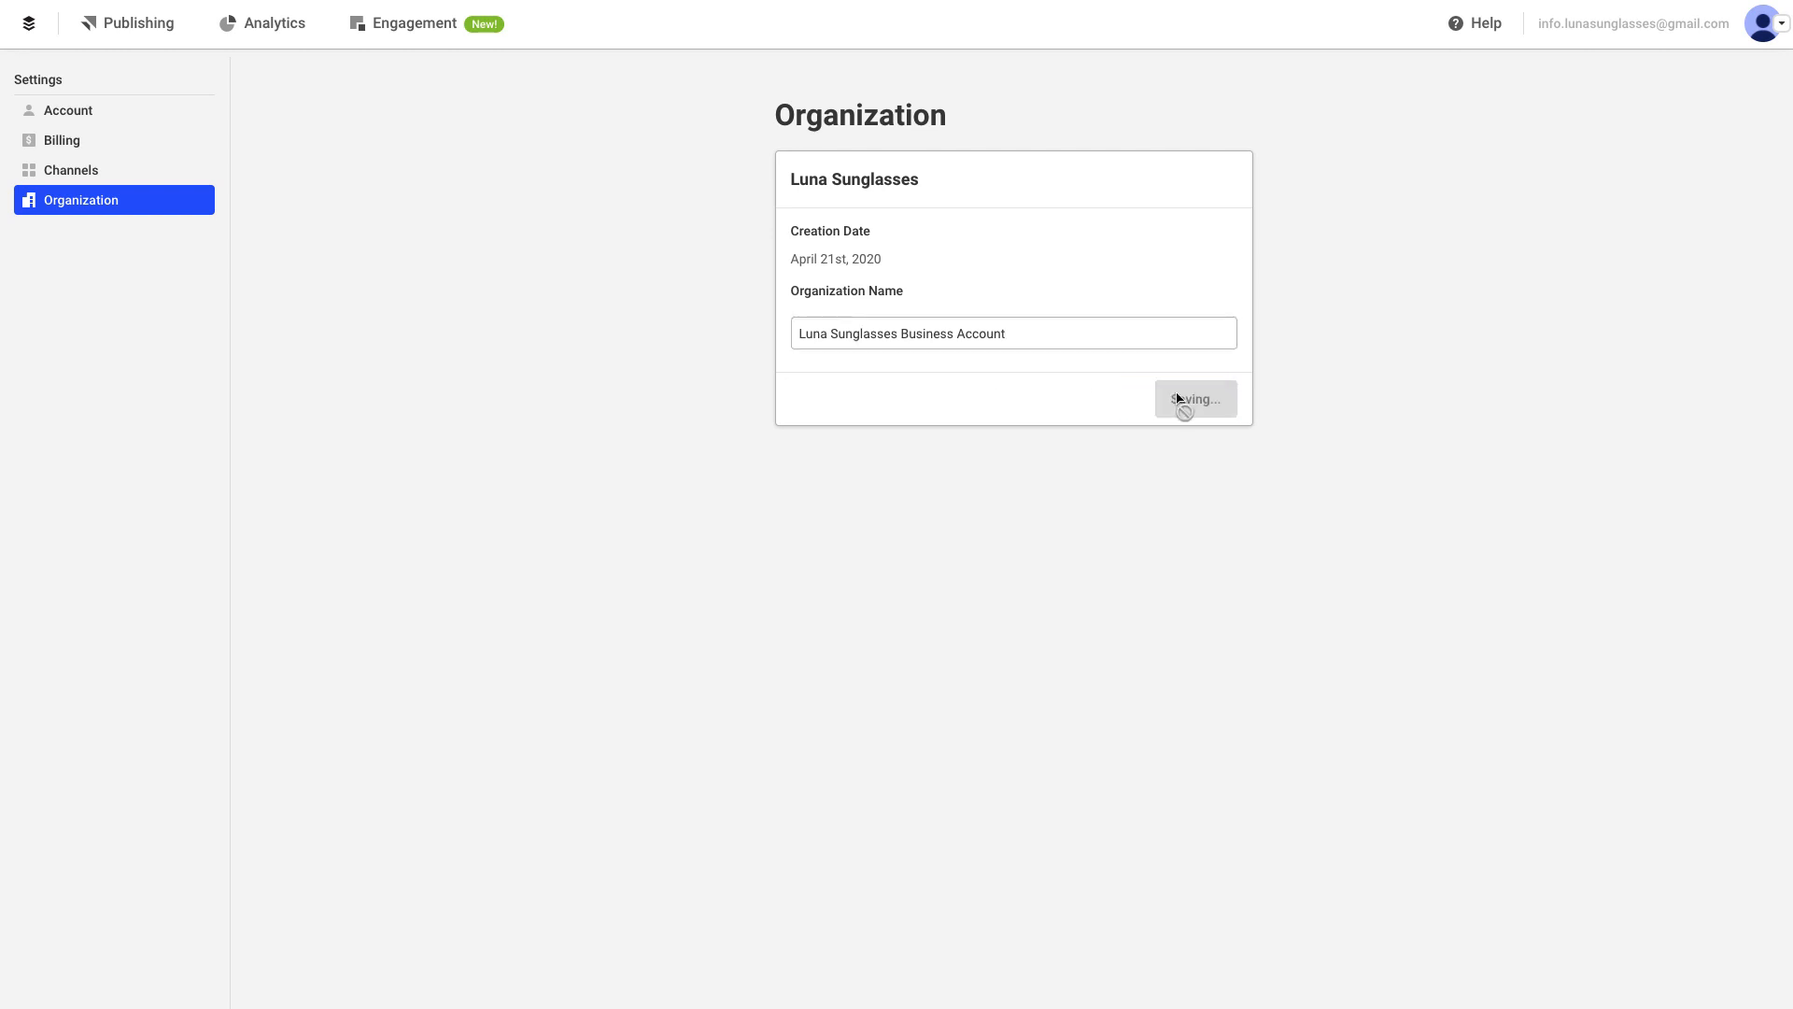
left_click(1194, 398)
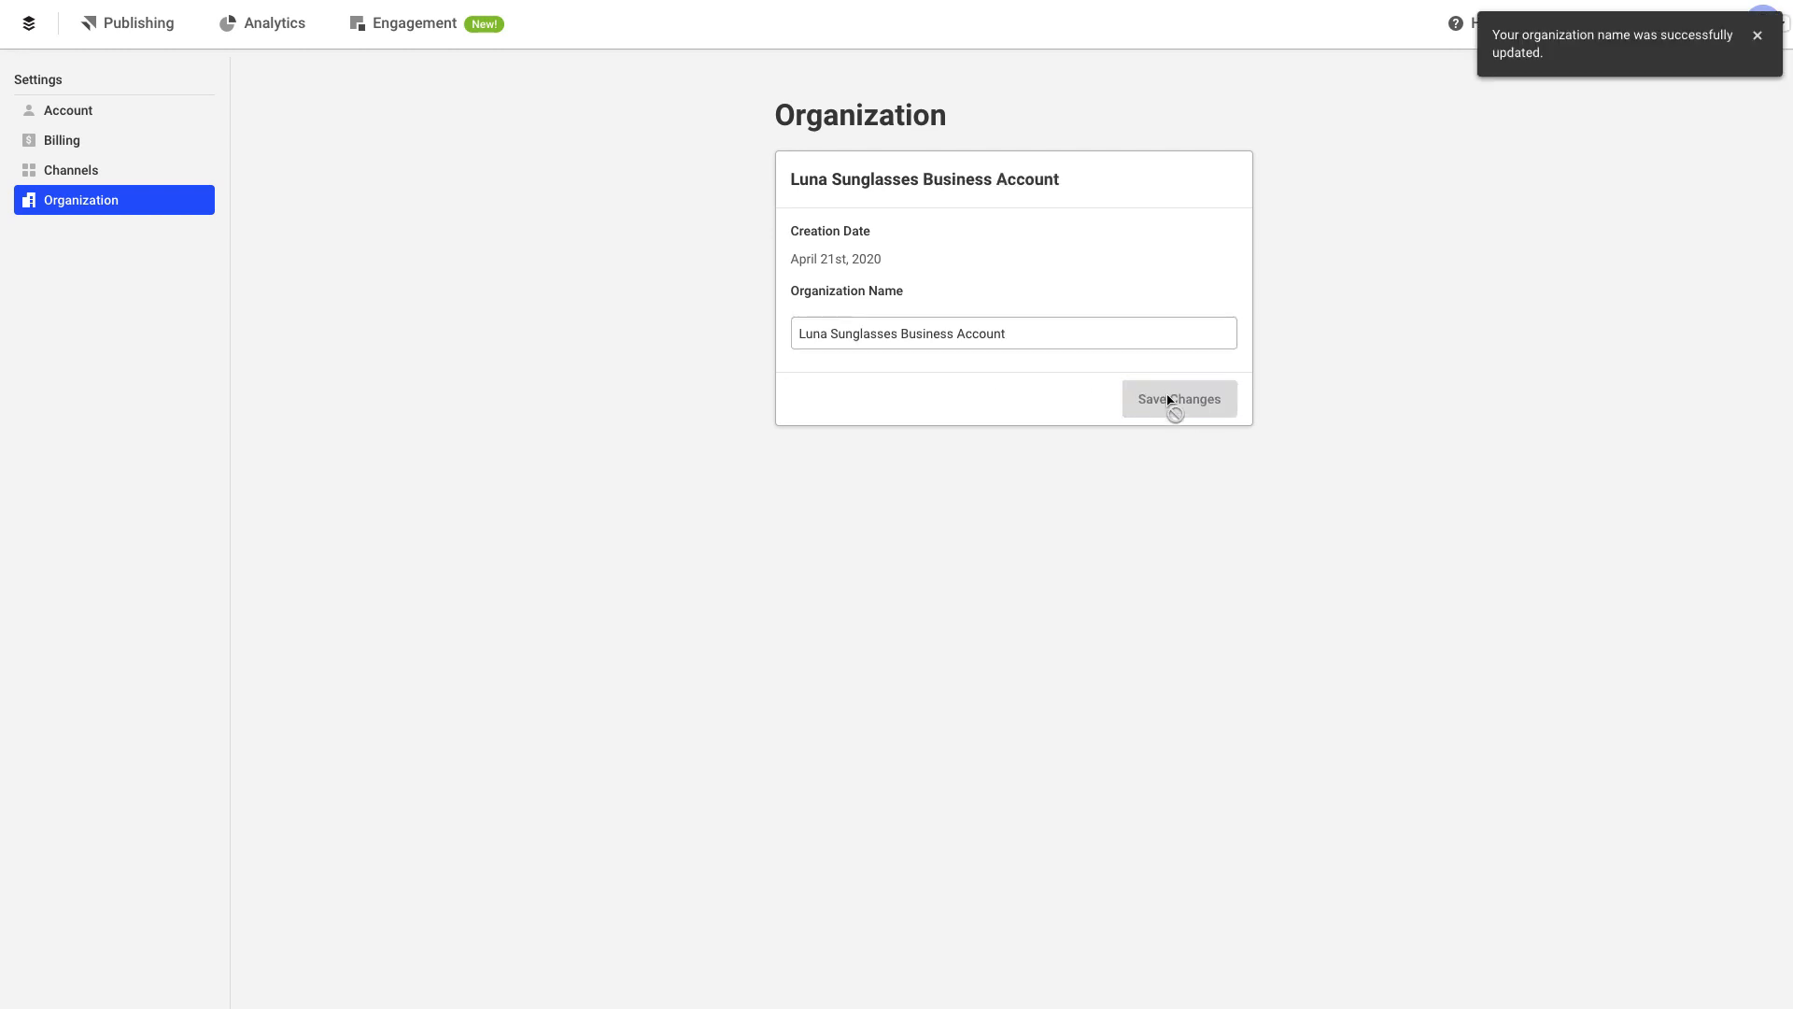
left_click(137, 22)
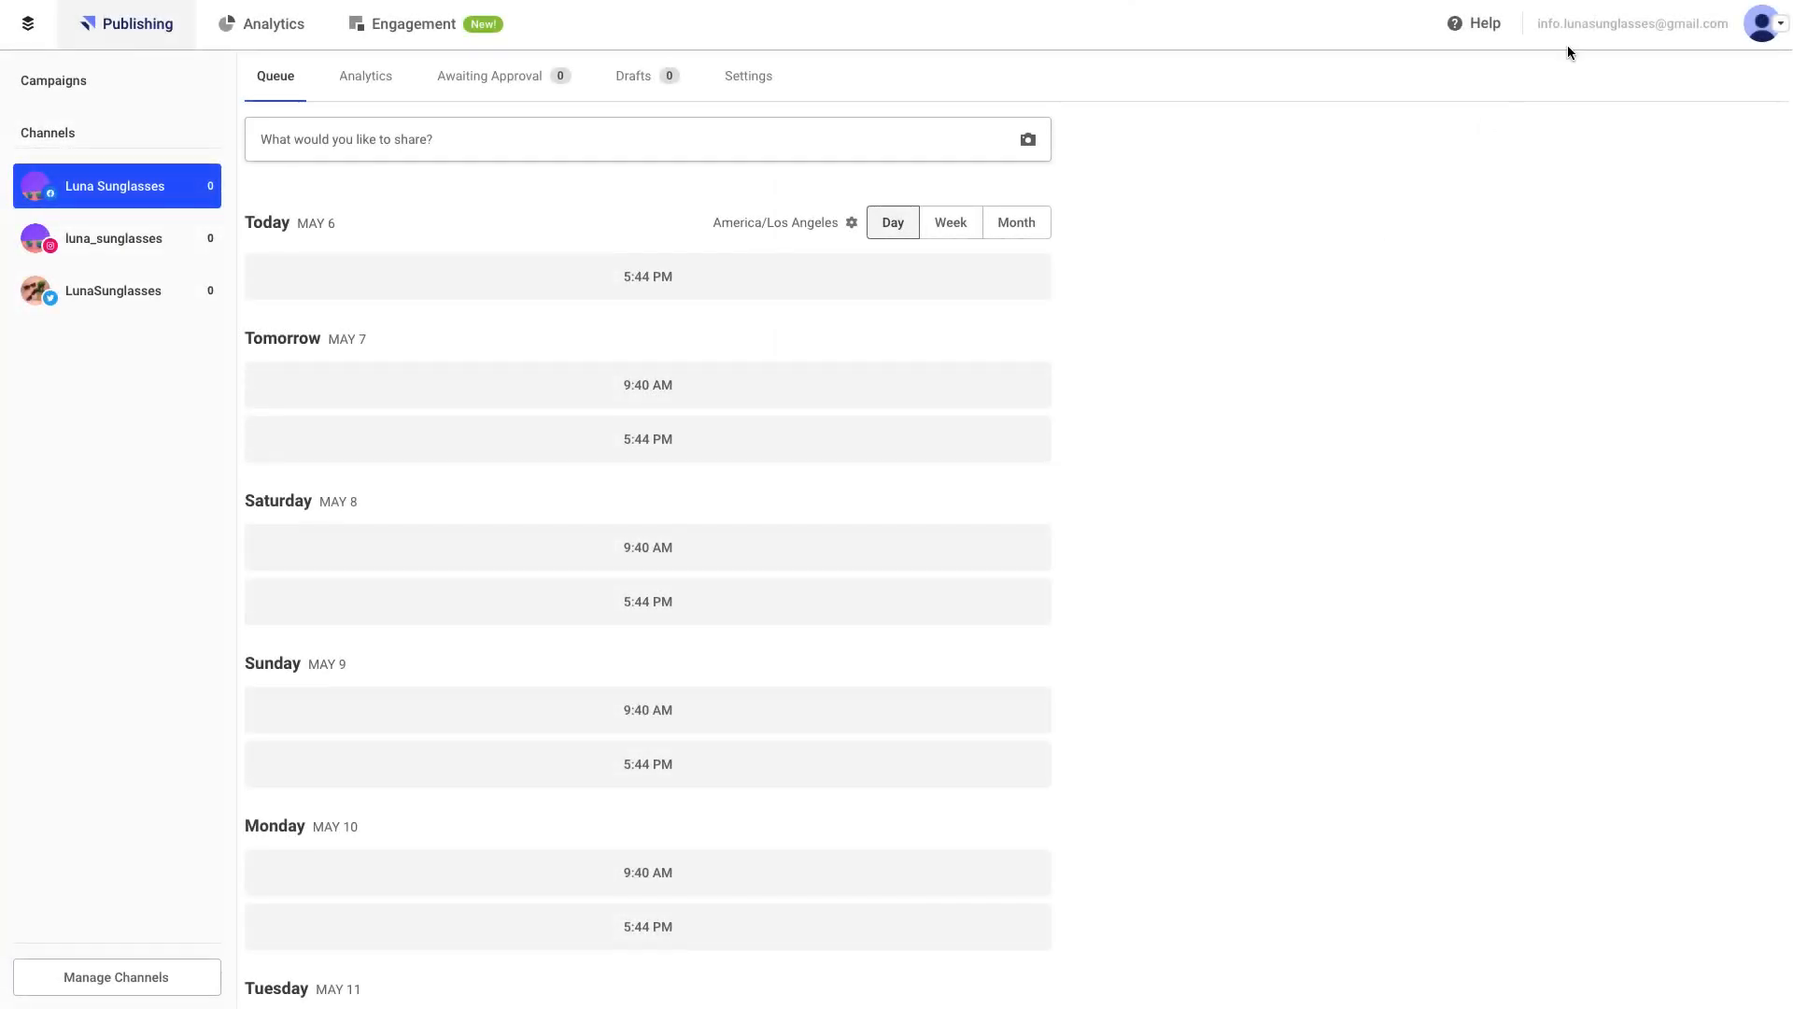
Show the account menu listing Luna Sunglasses Business and Katie's Buffer Org
left_click(1765, 22)
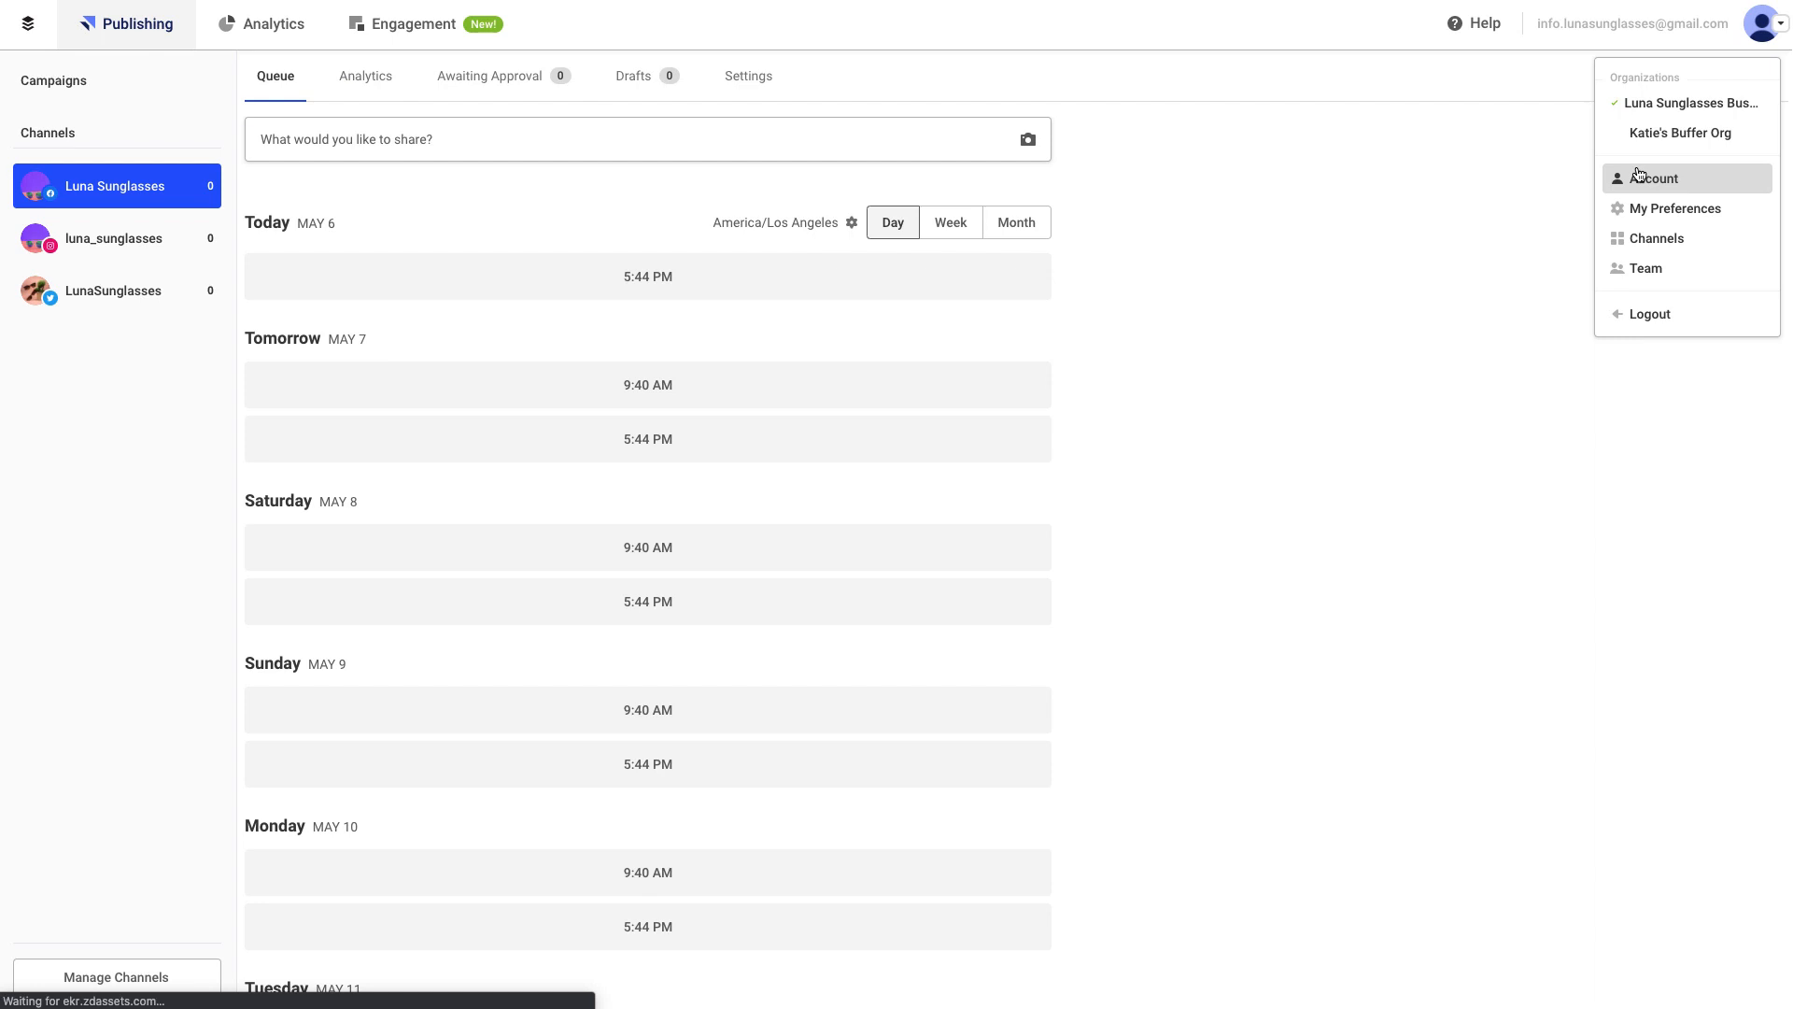
mouse_move(517, 125)
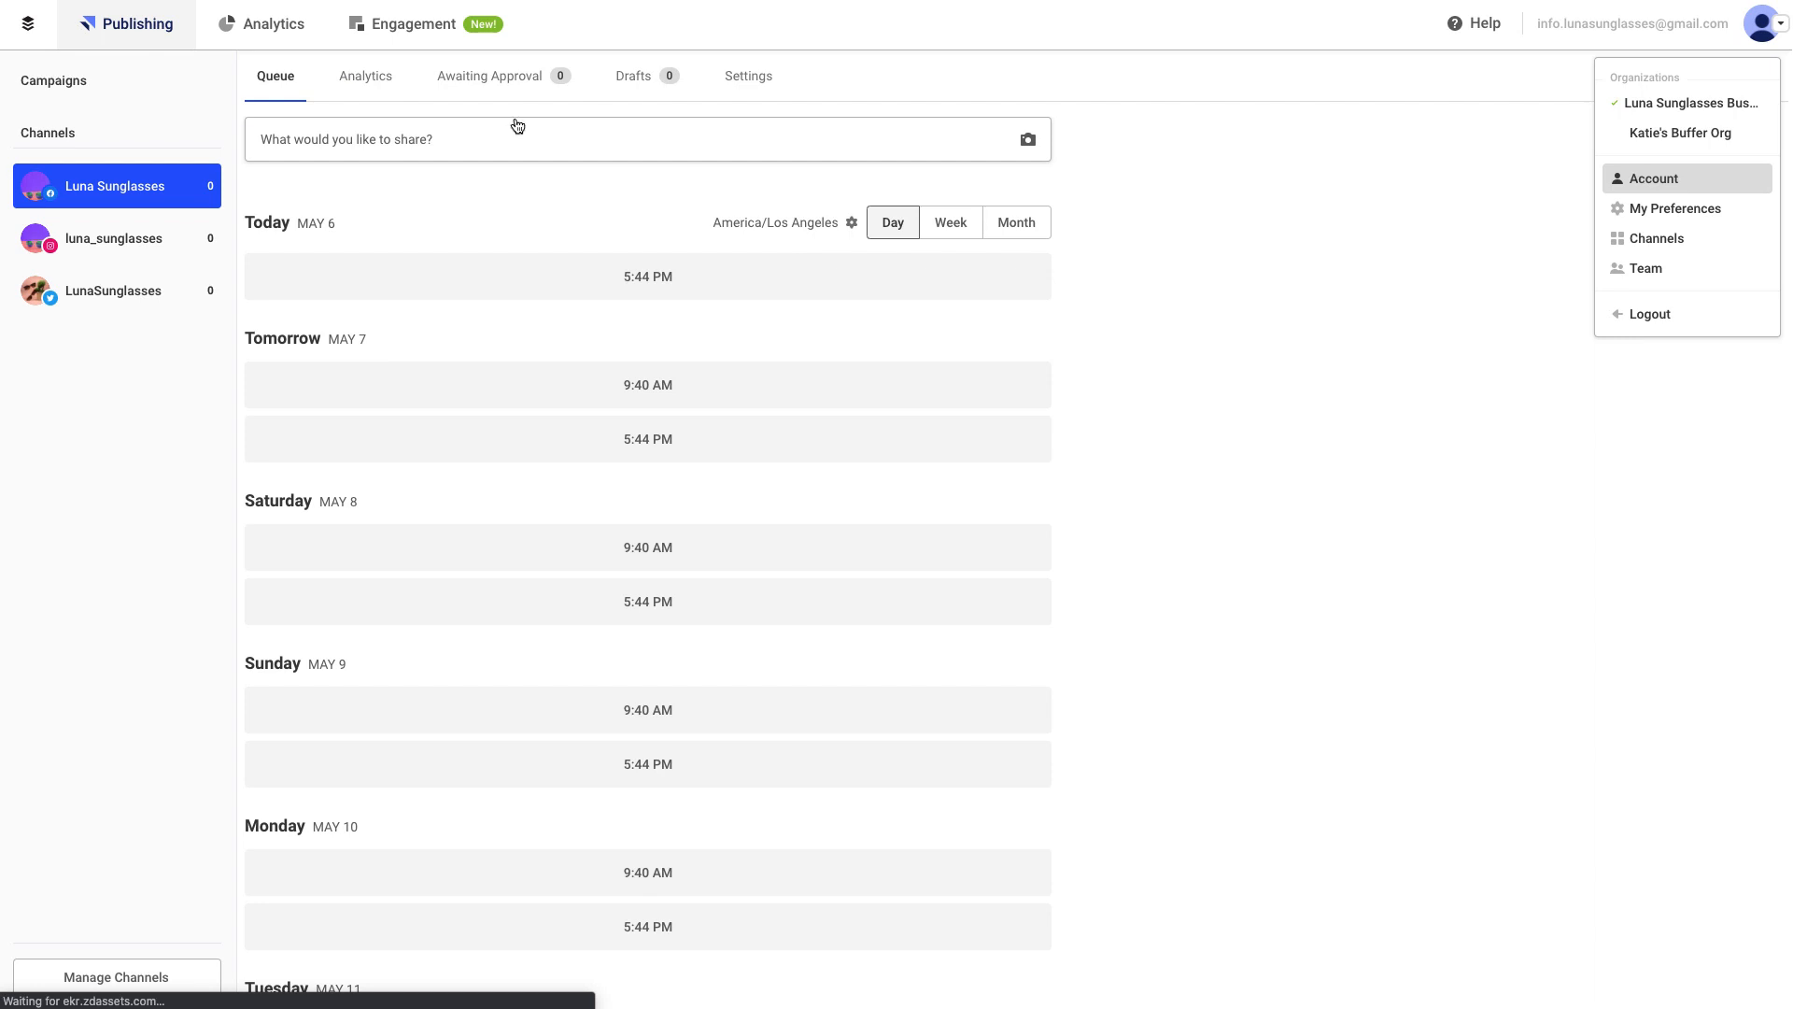
Go to Billing in account settings and bring up the Publish plan picker with Pro, Premium and Business
left_click(1653, 179)
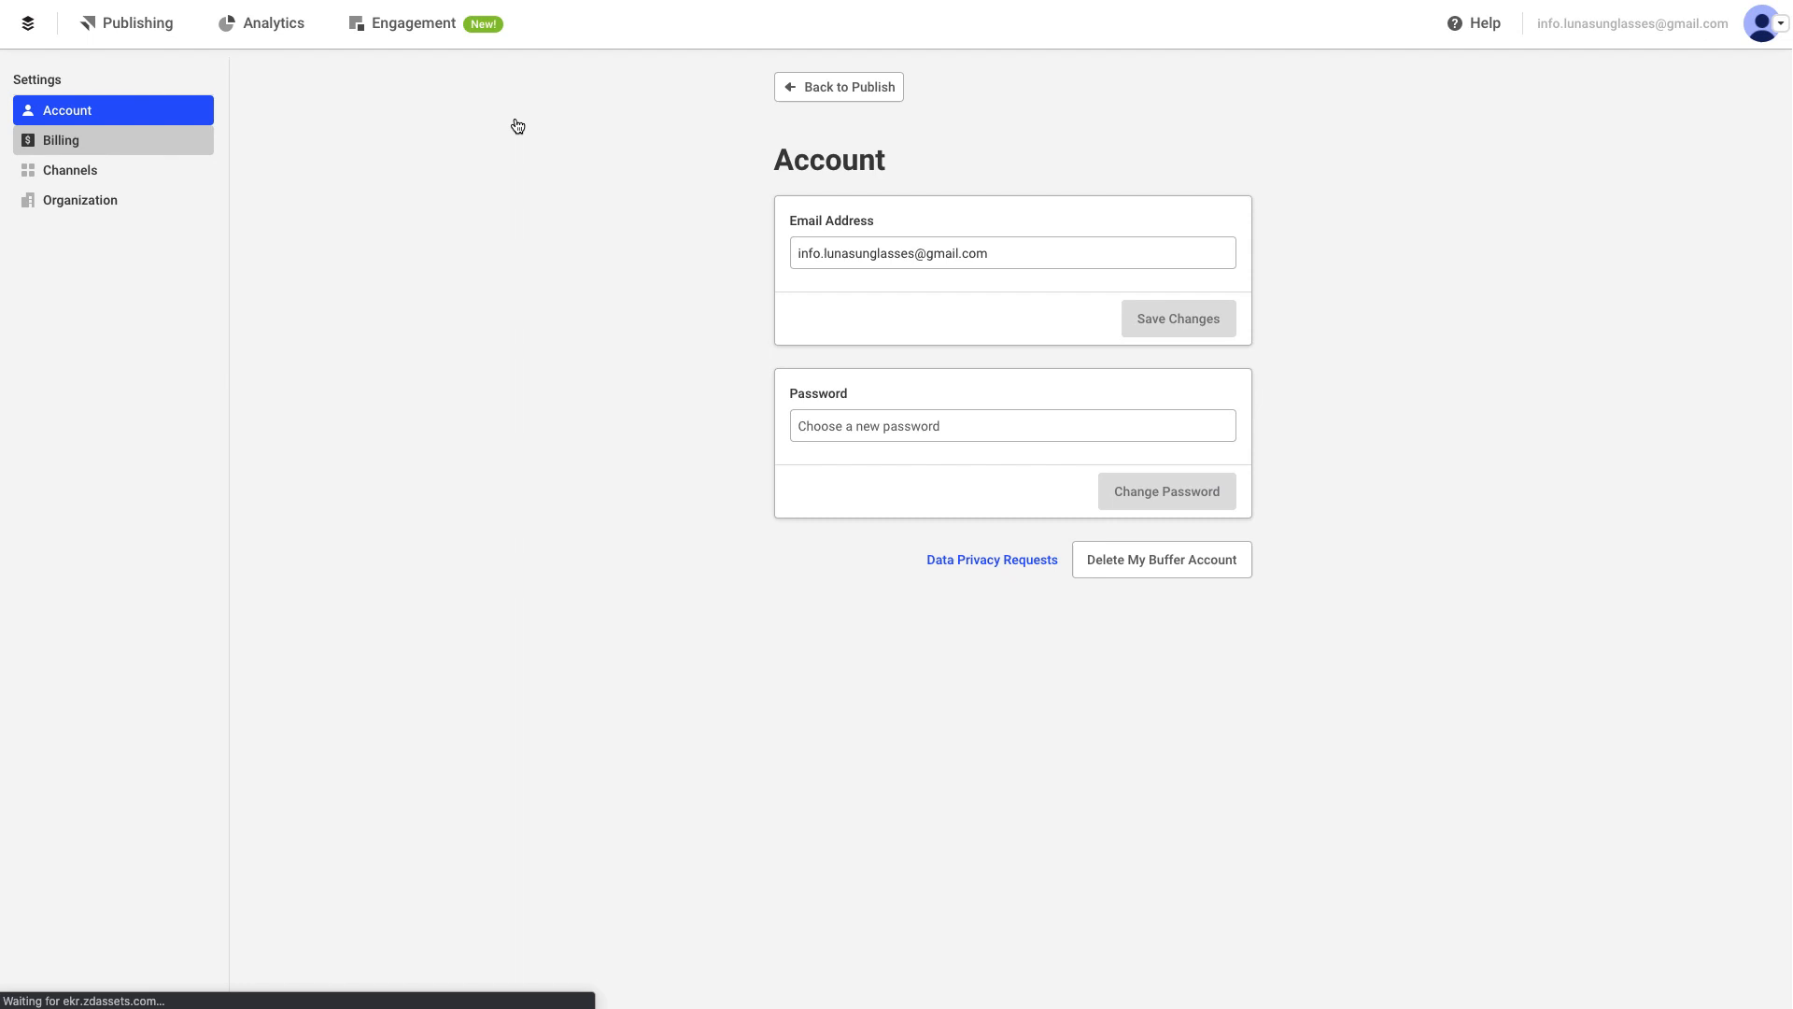
left_click(60, 140)
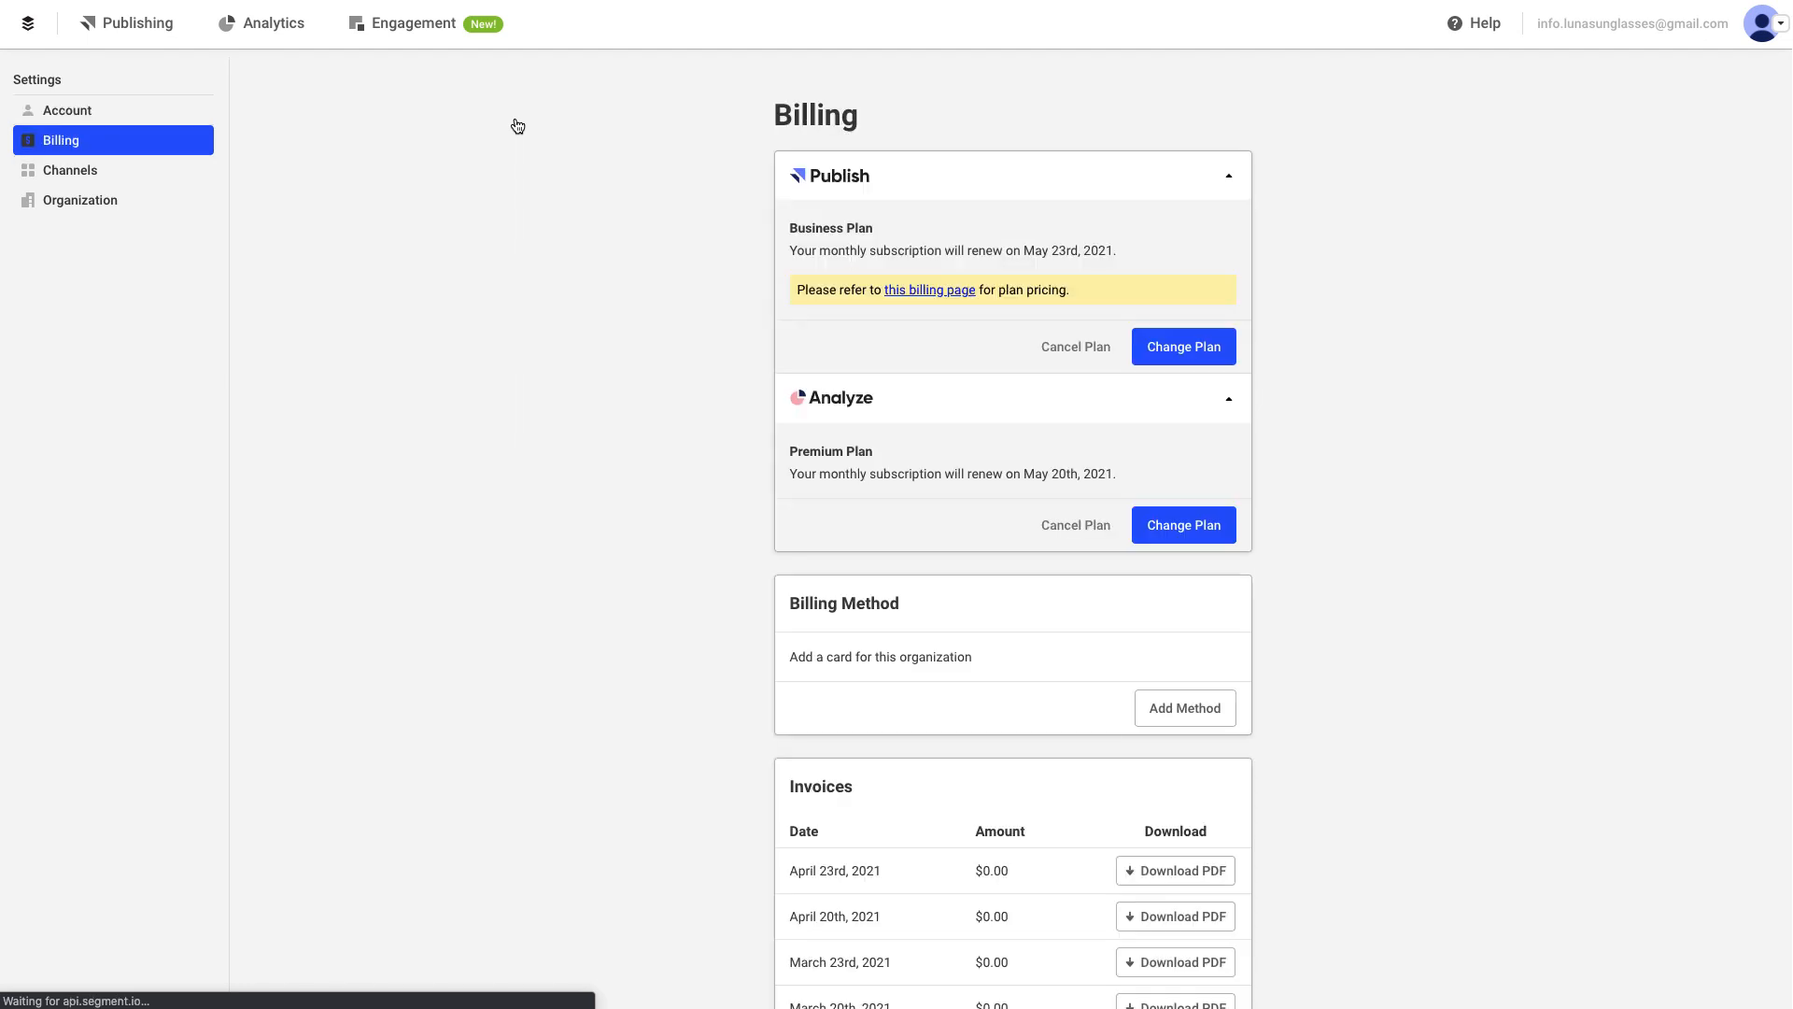
scroll("down", 3)
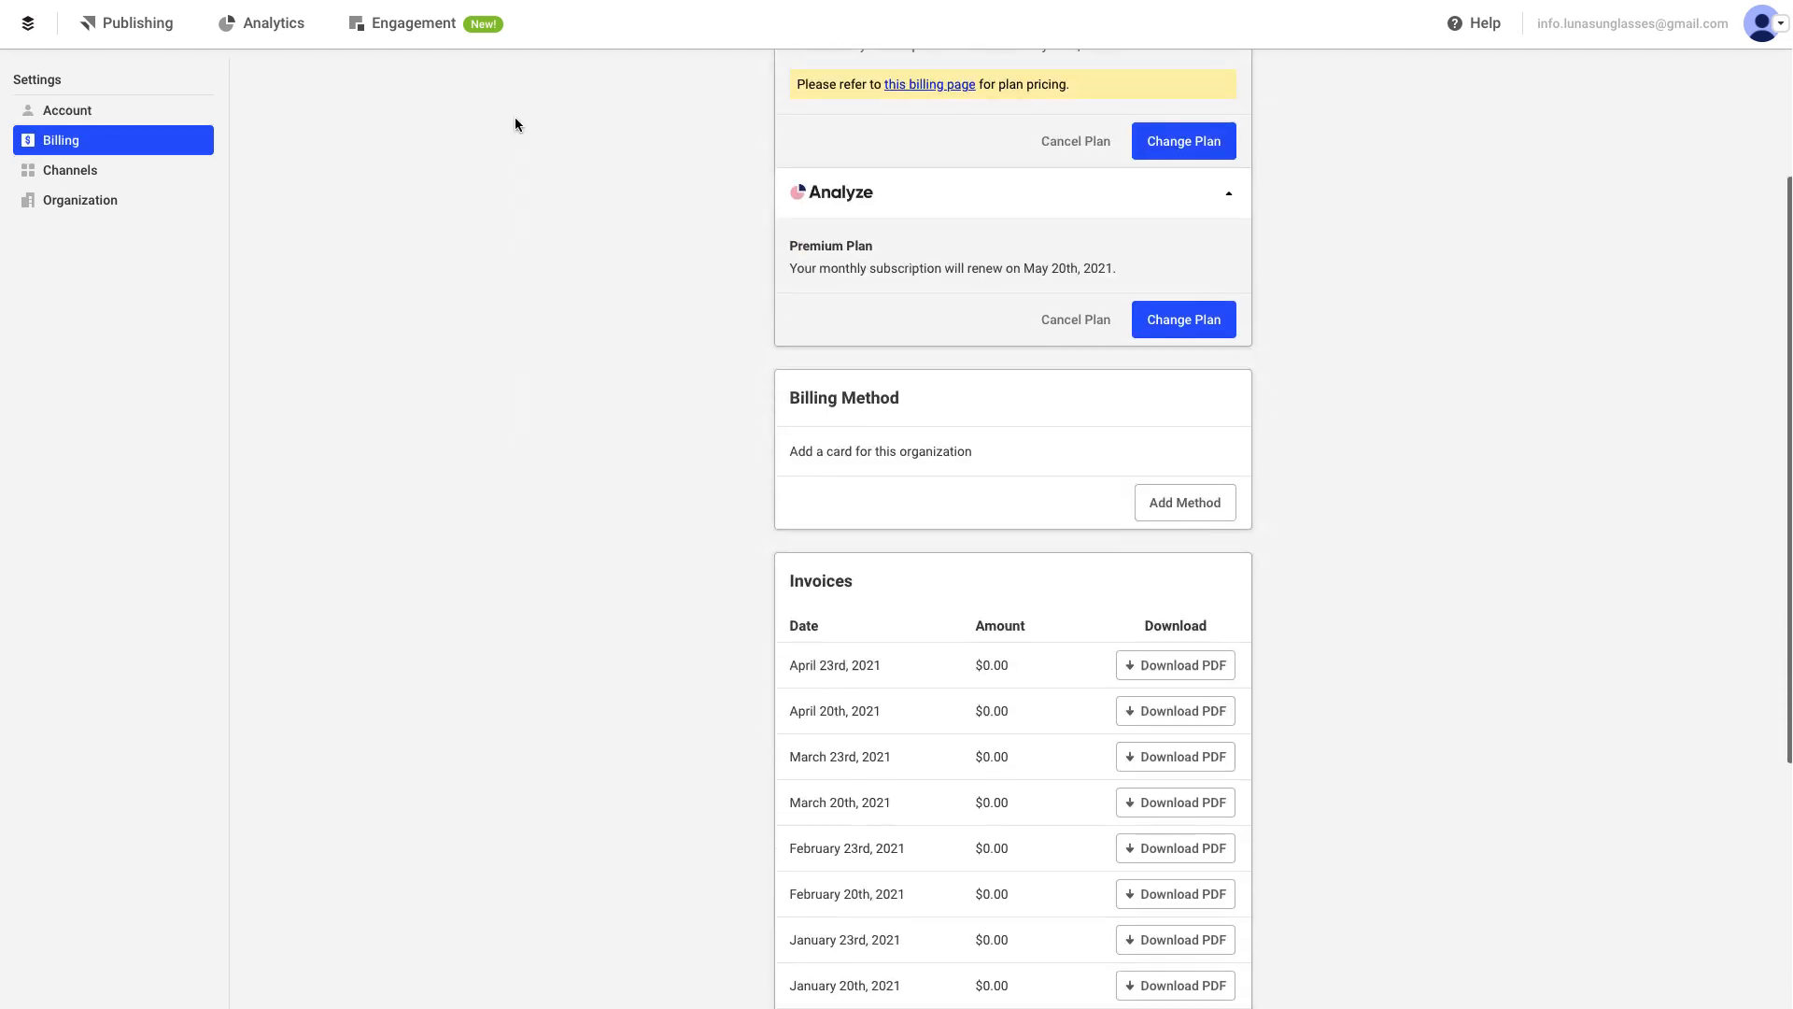
scroll("up", 3)
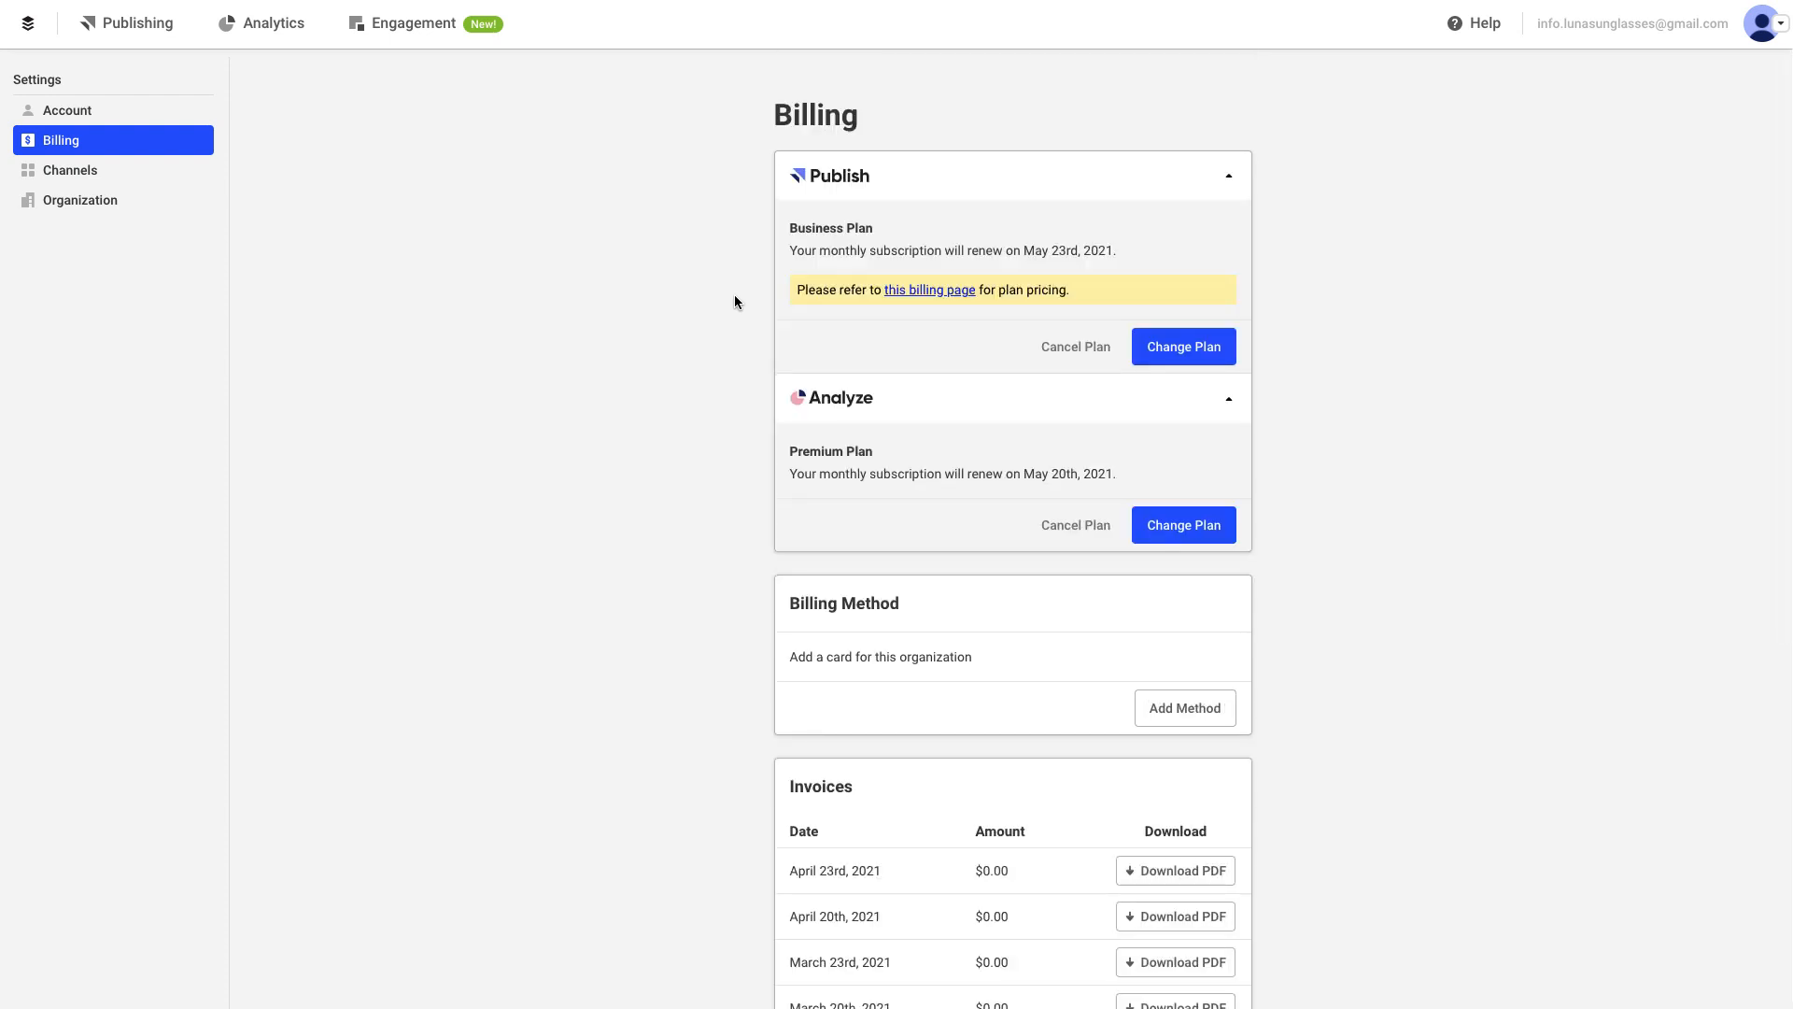
left_click(1182, 347)
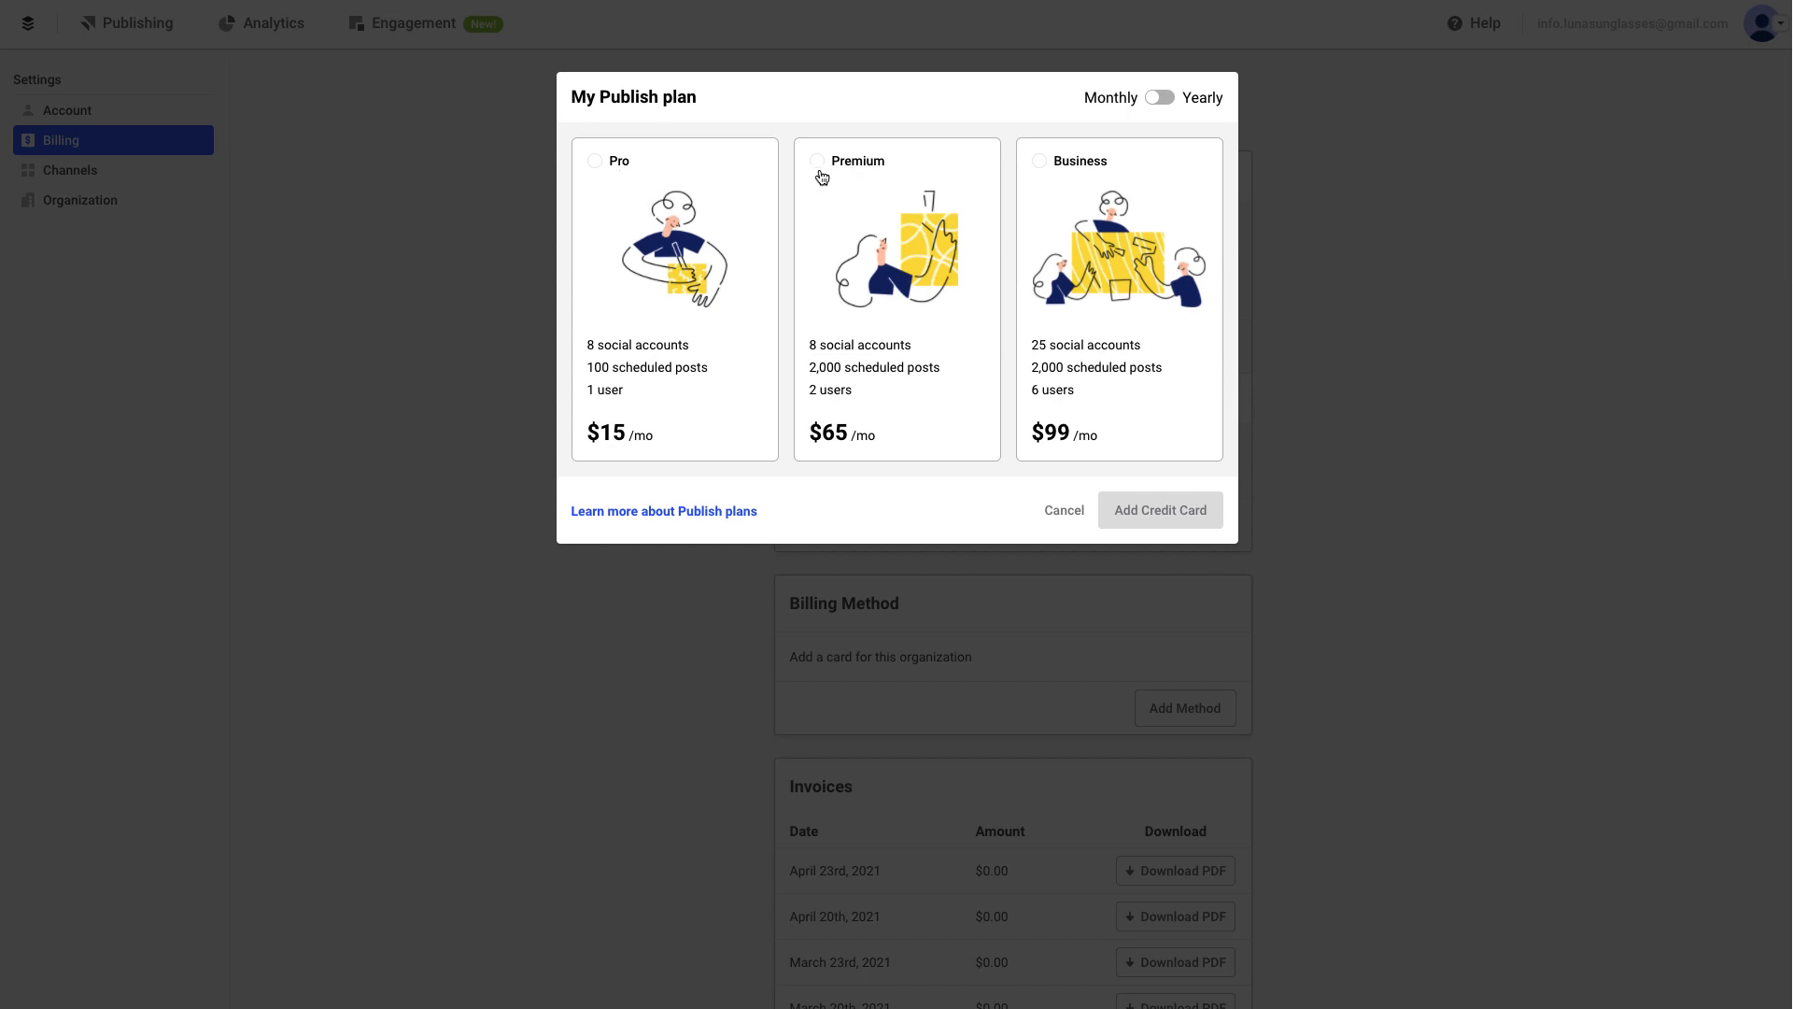
Compare yearly and monthly Publish plan prices, then cancel without changing plan
left_click(1158, 97)
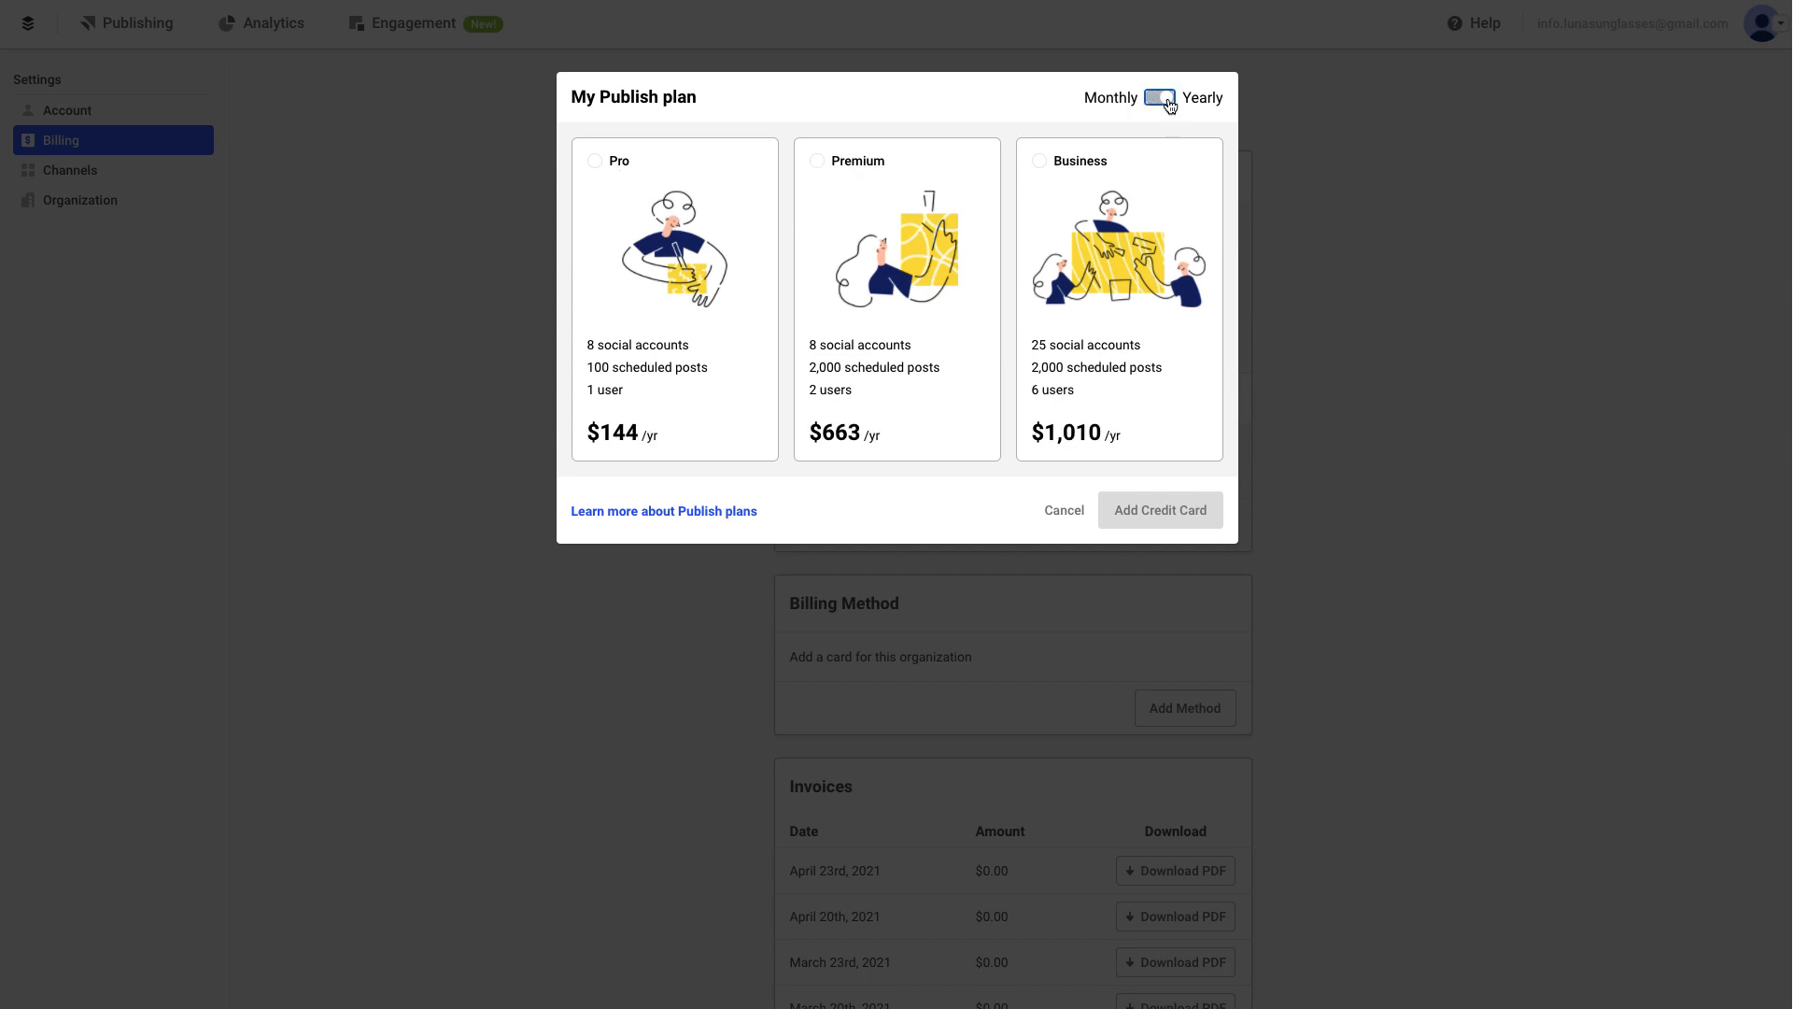
left_click(1158, 97)
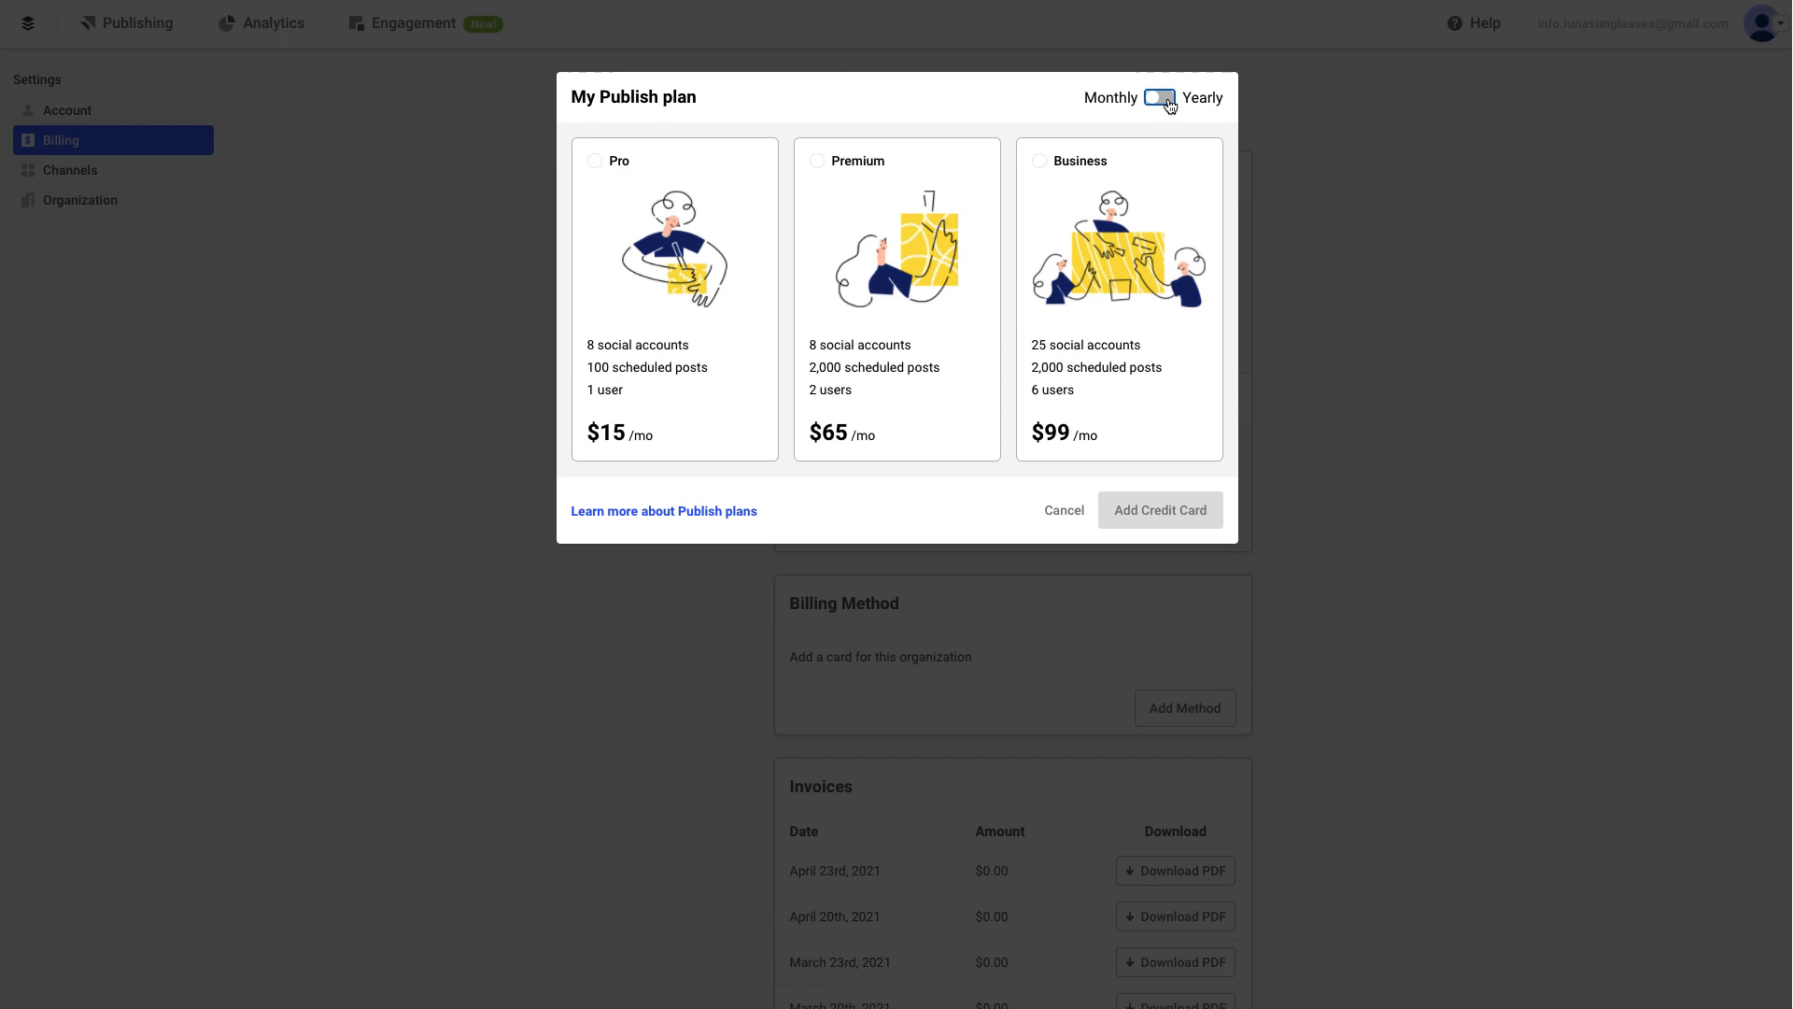
left_click(1158, 97)
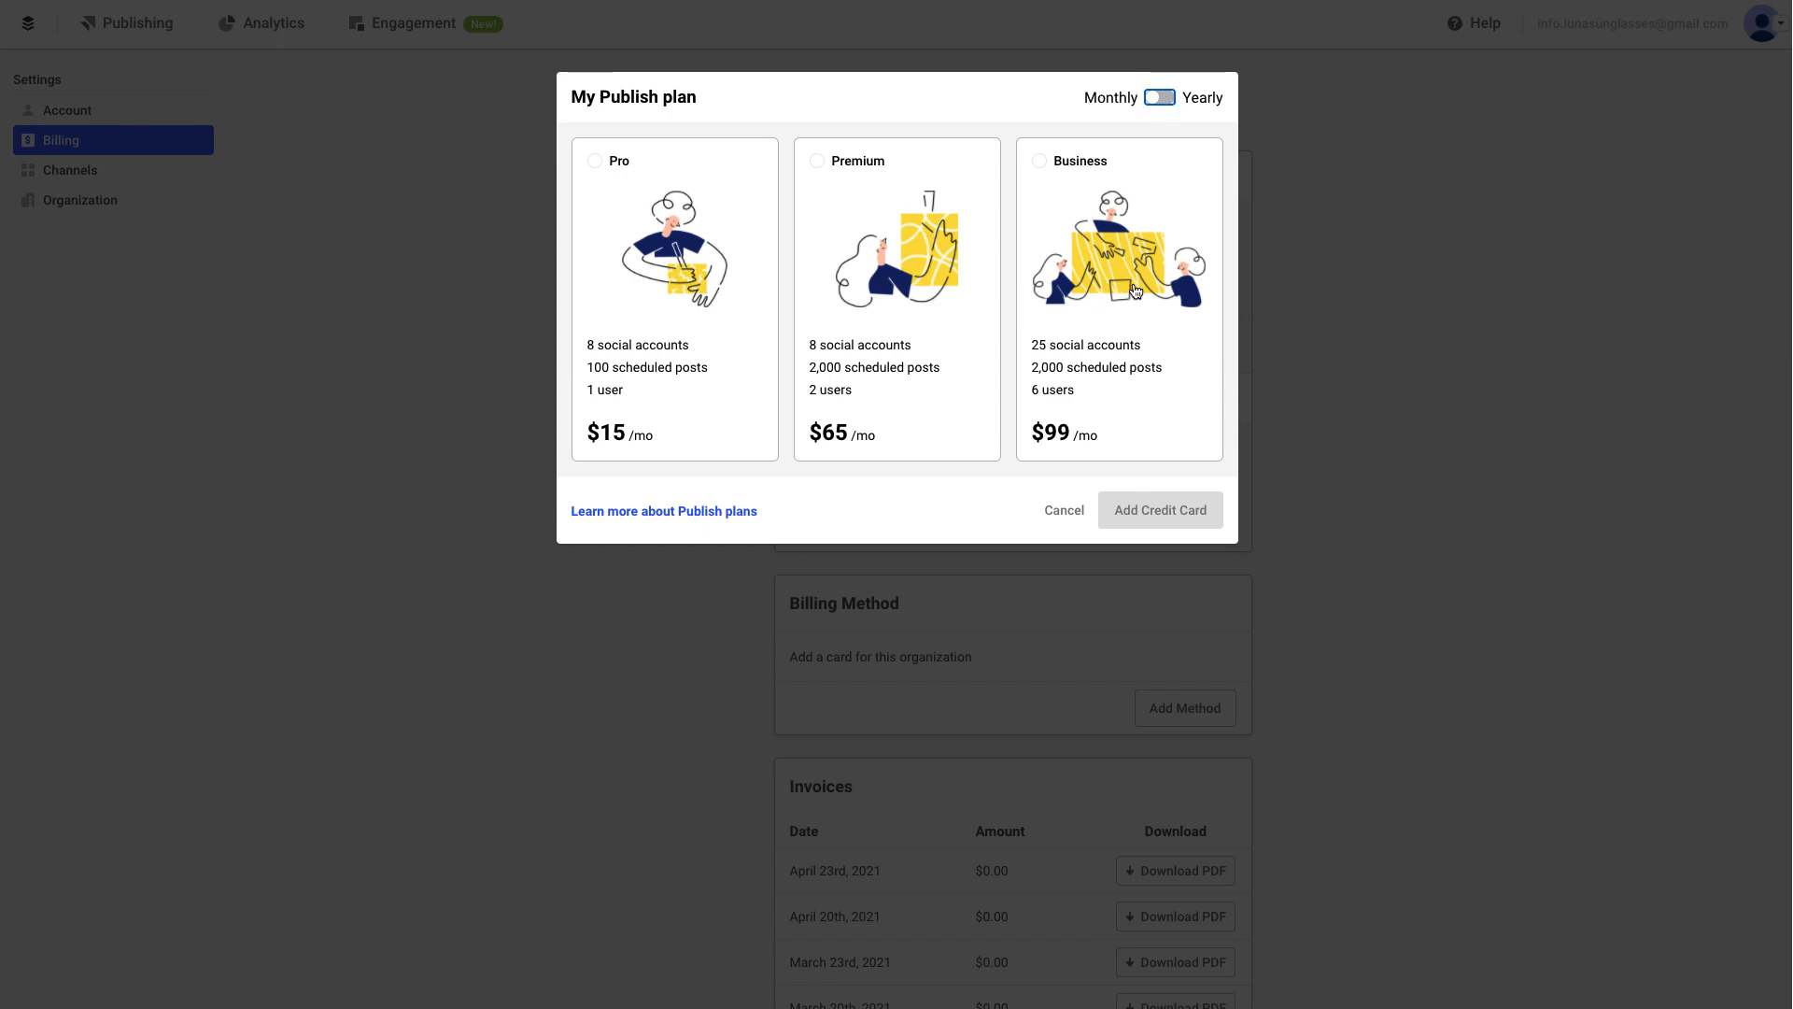
left_click(1061, 510)
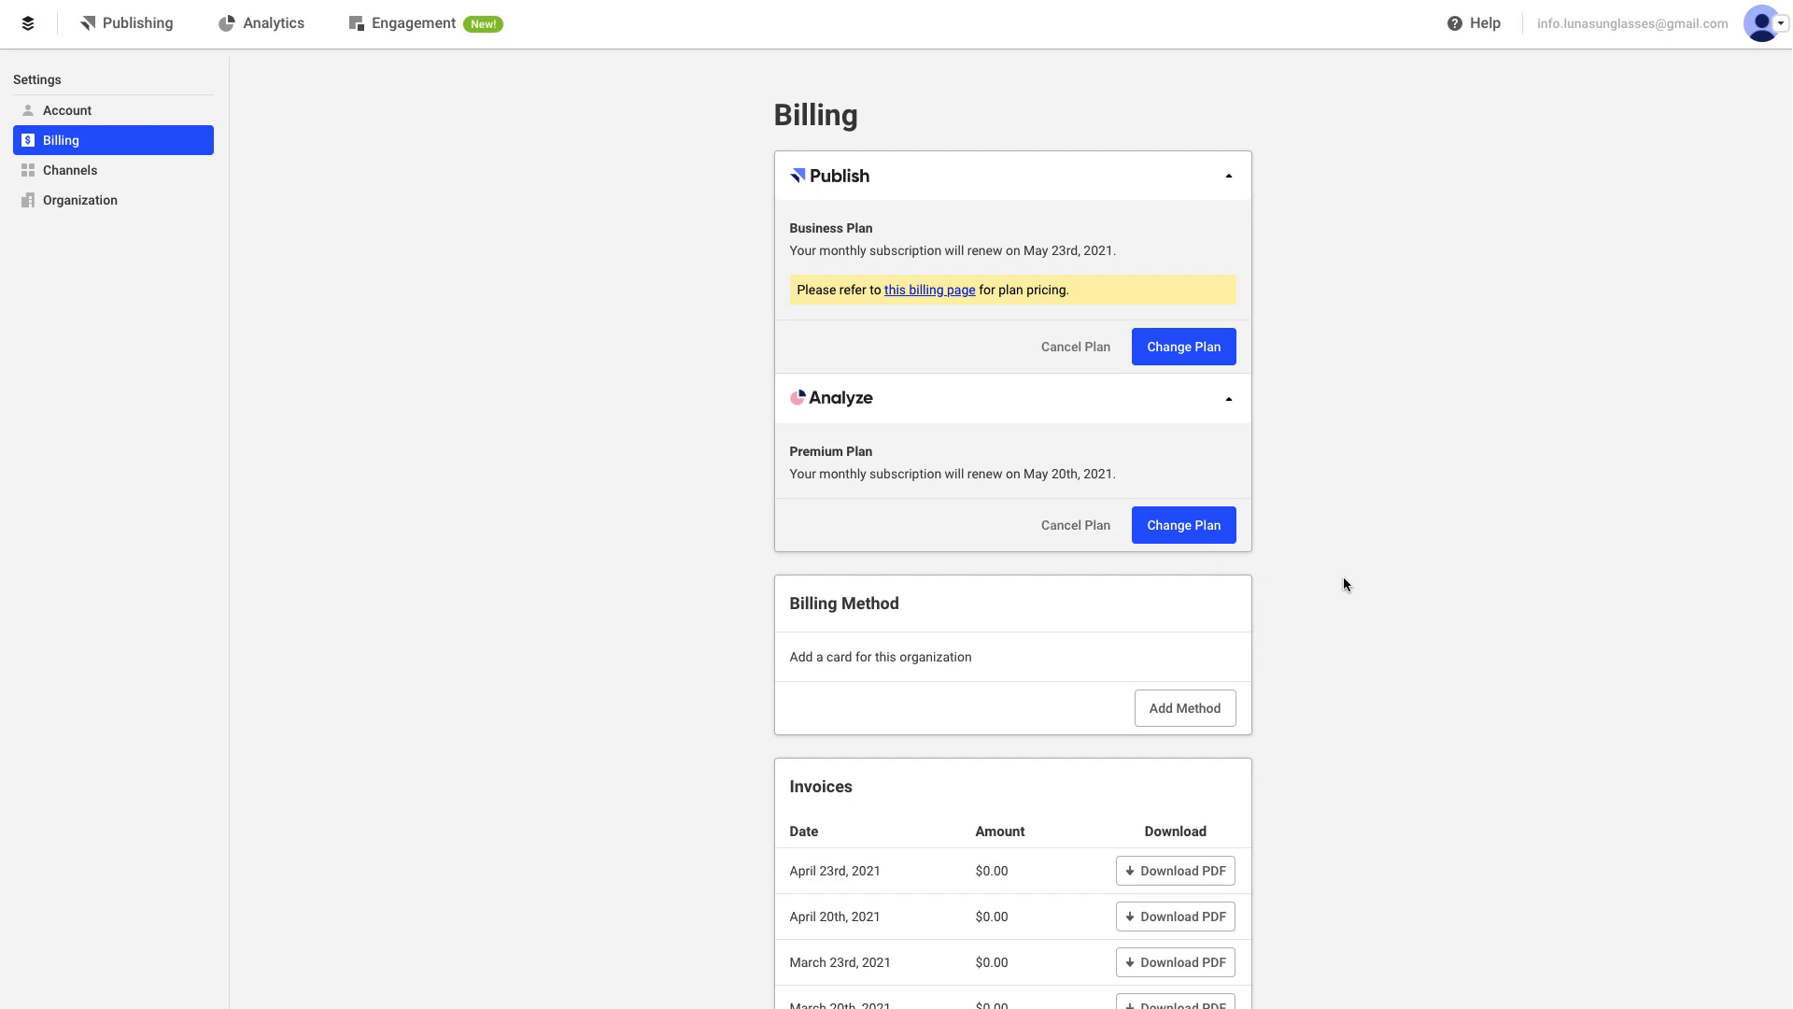
scroll("down", 3)
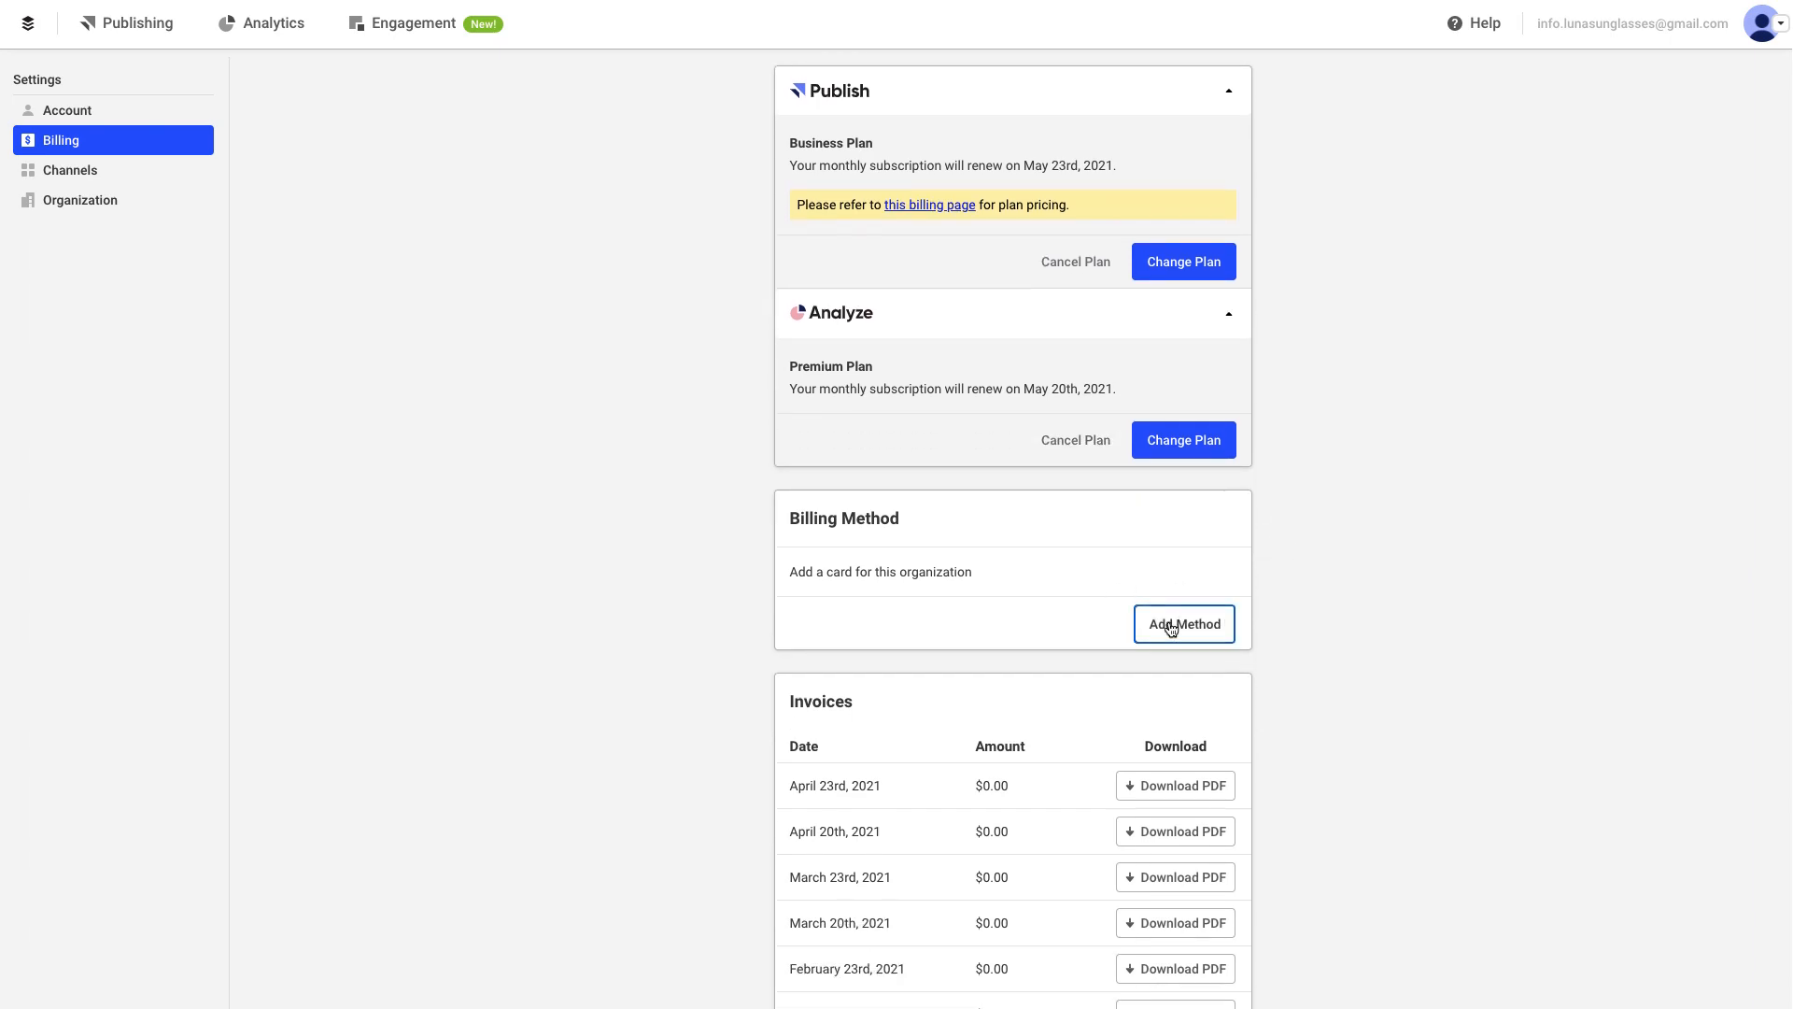
left_click(1184, 624)
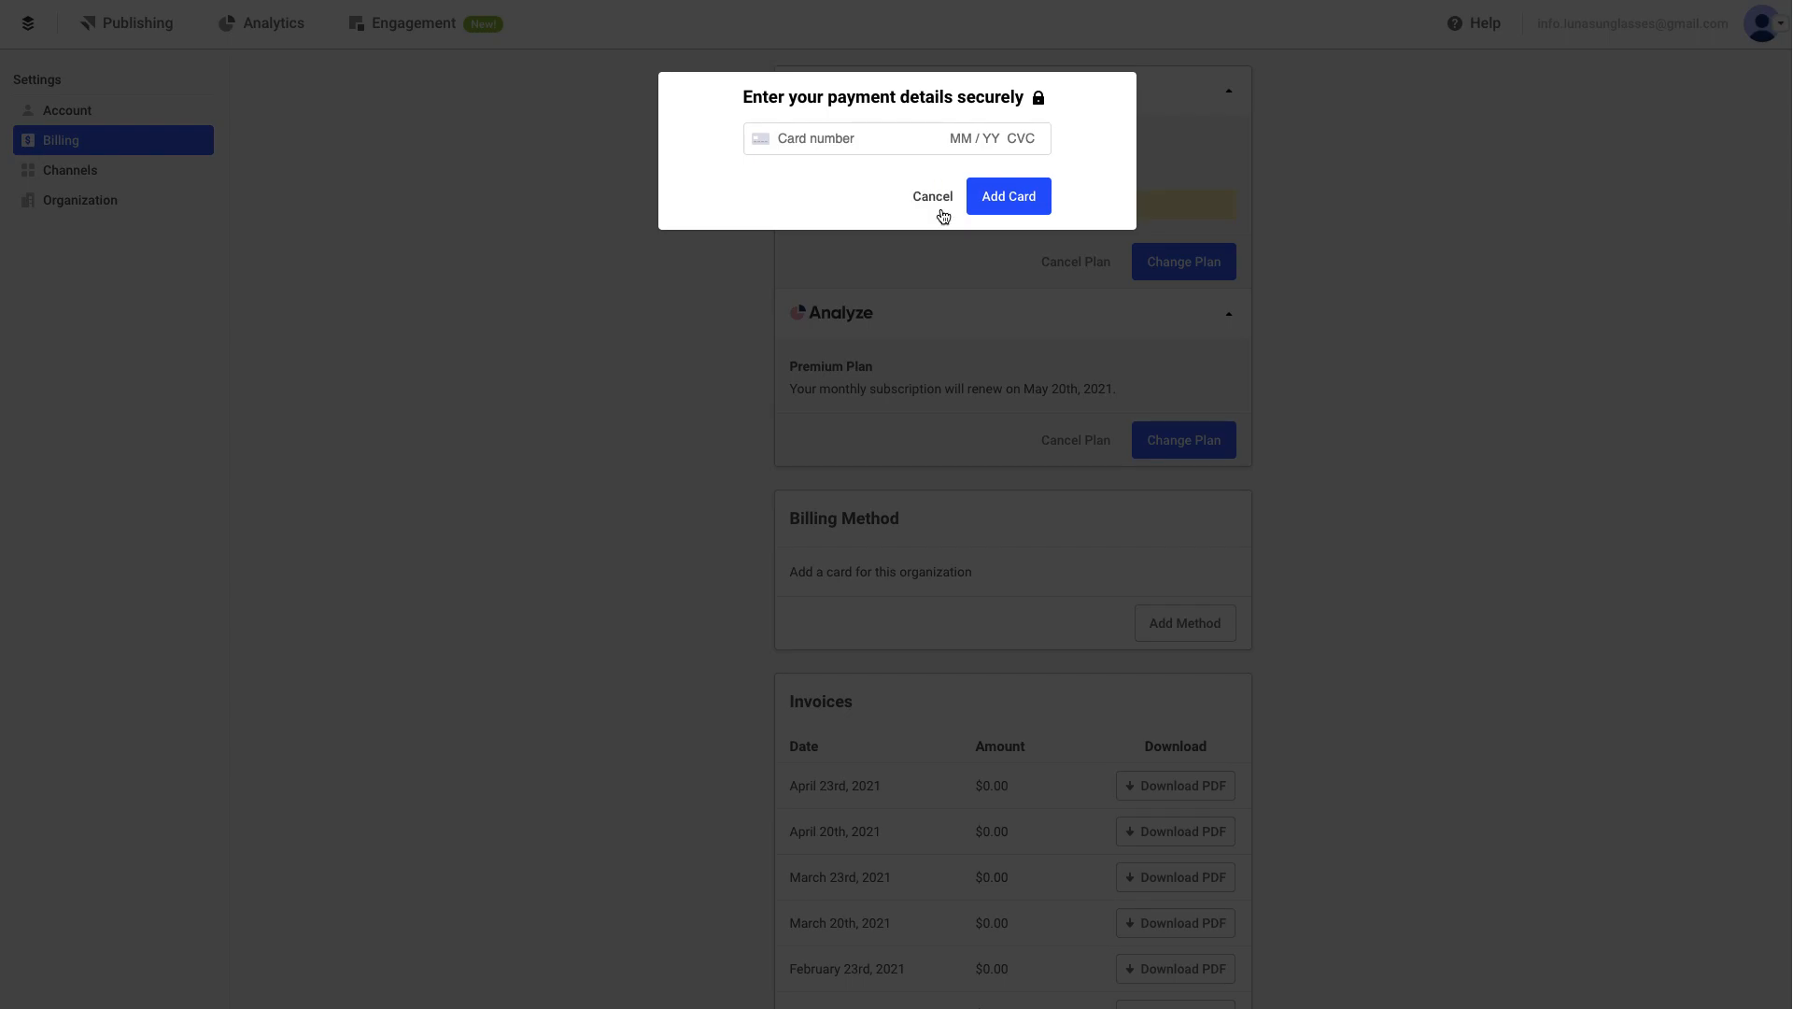
left_click(934, 196)
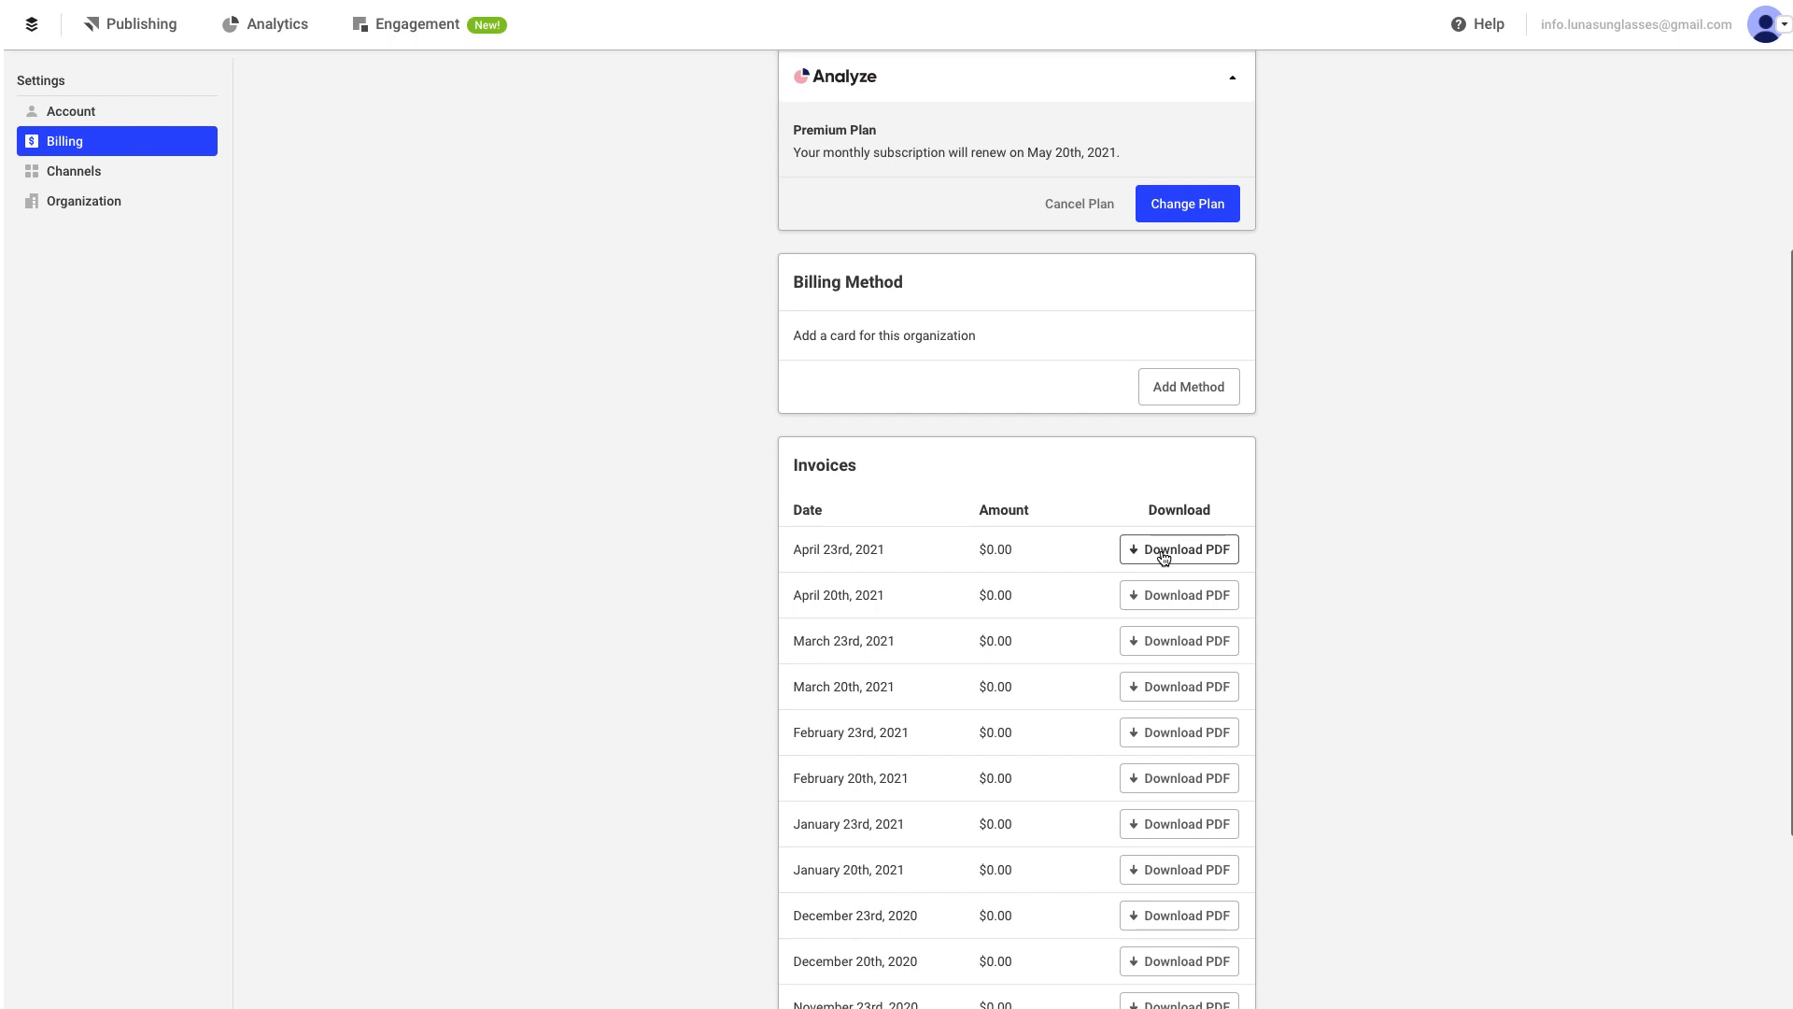
Download the April 23rd, 2021 invoice PDF and return to the publishing queue
left_click(140, 23)
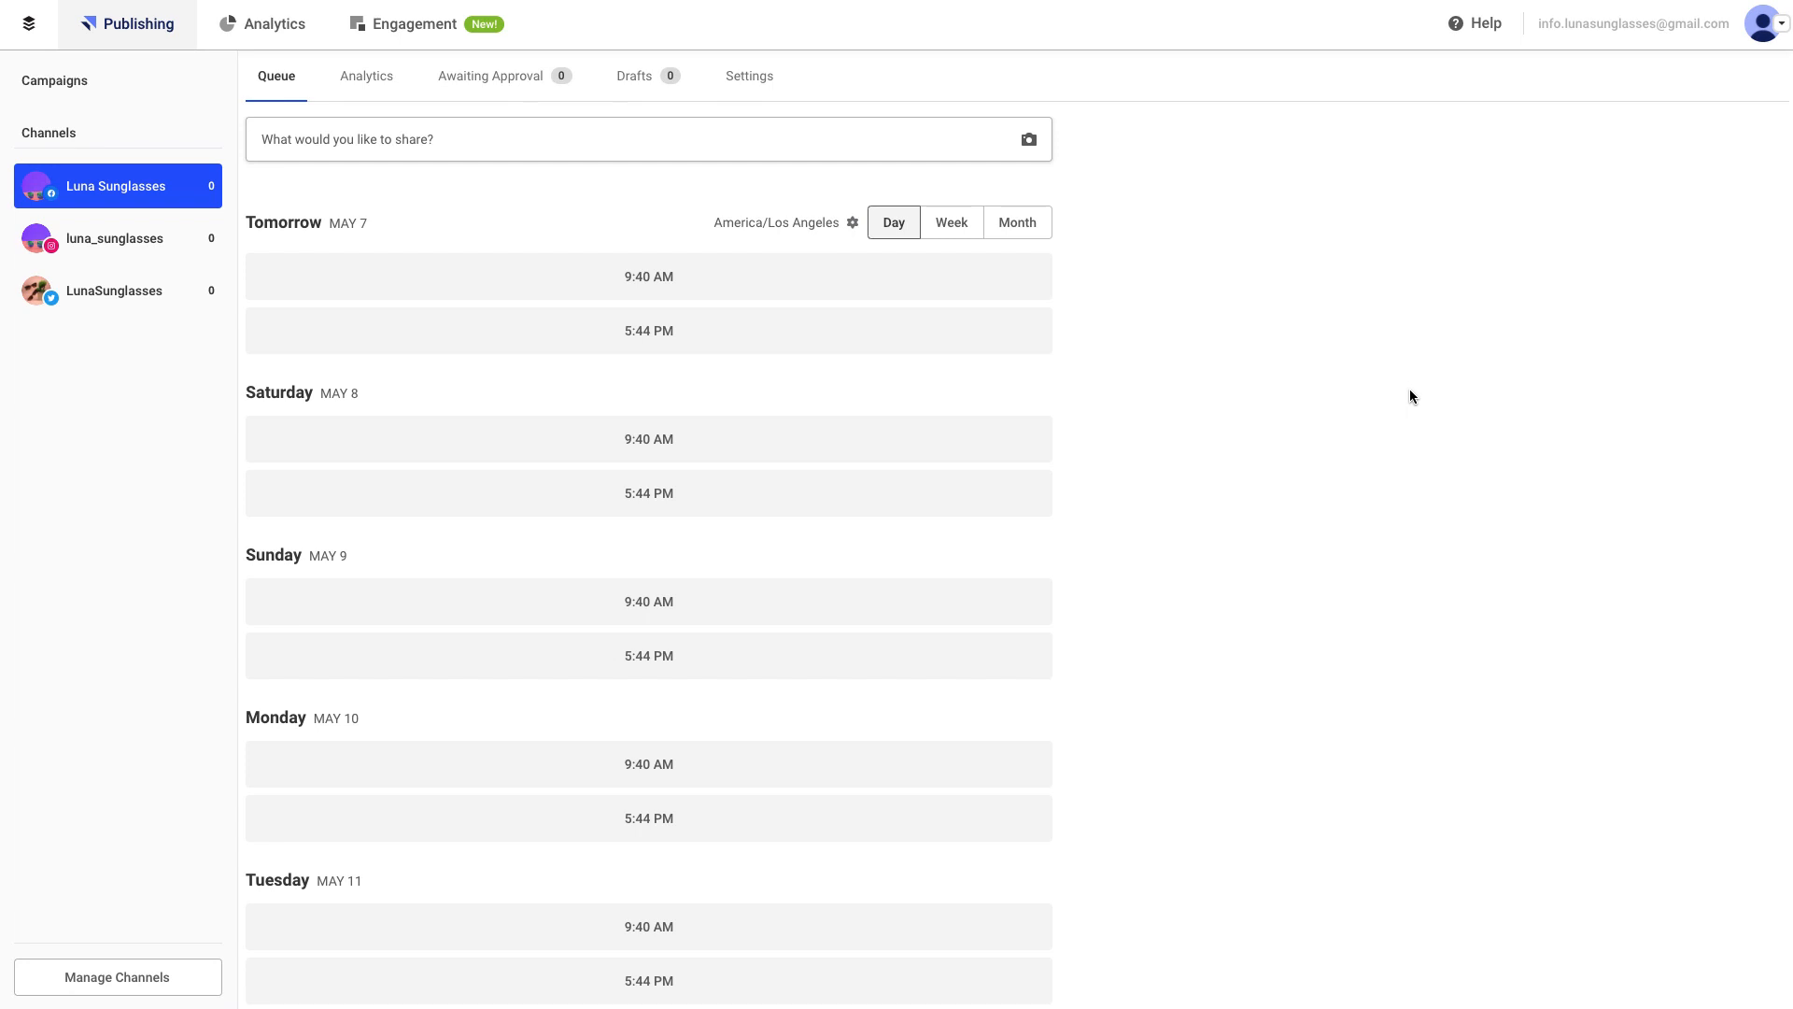
mouse_move(1590, 128)
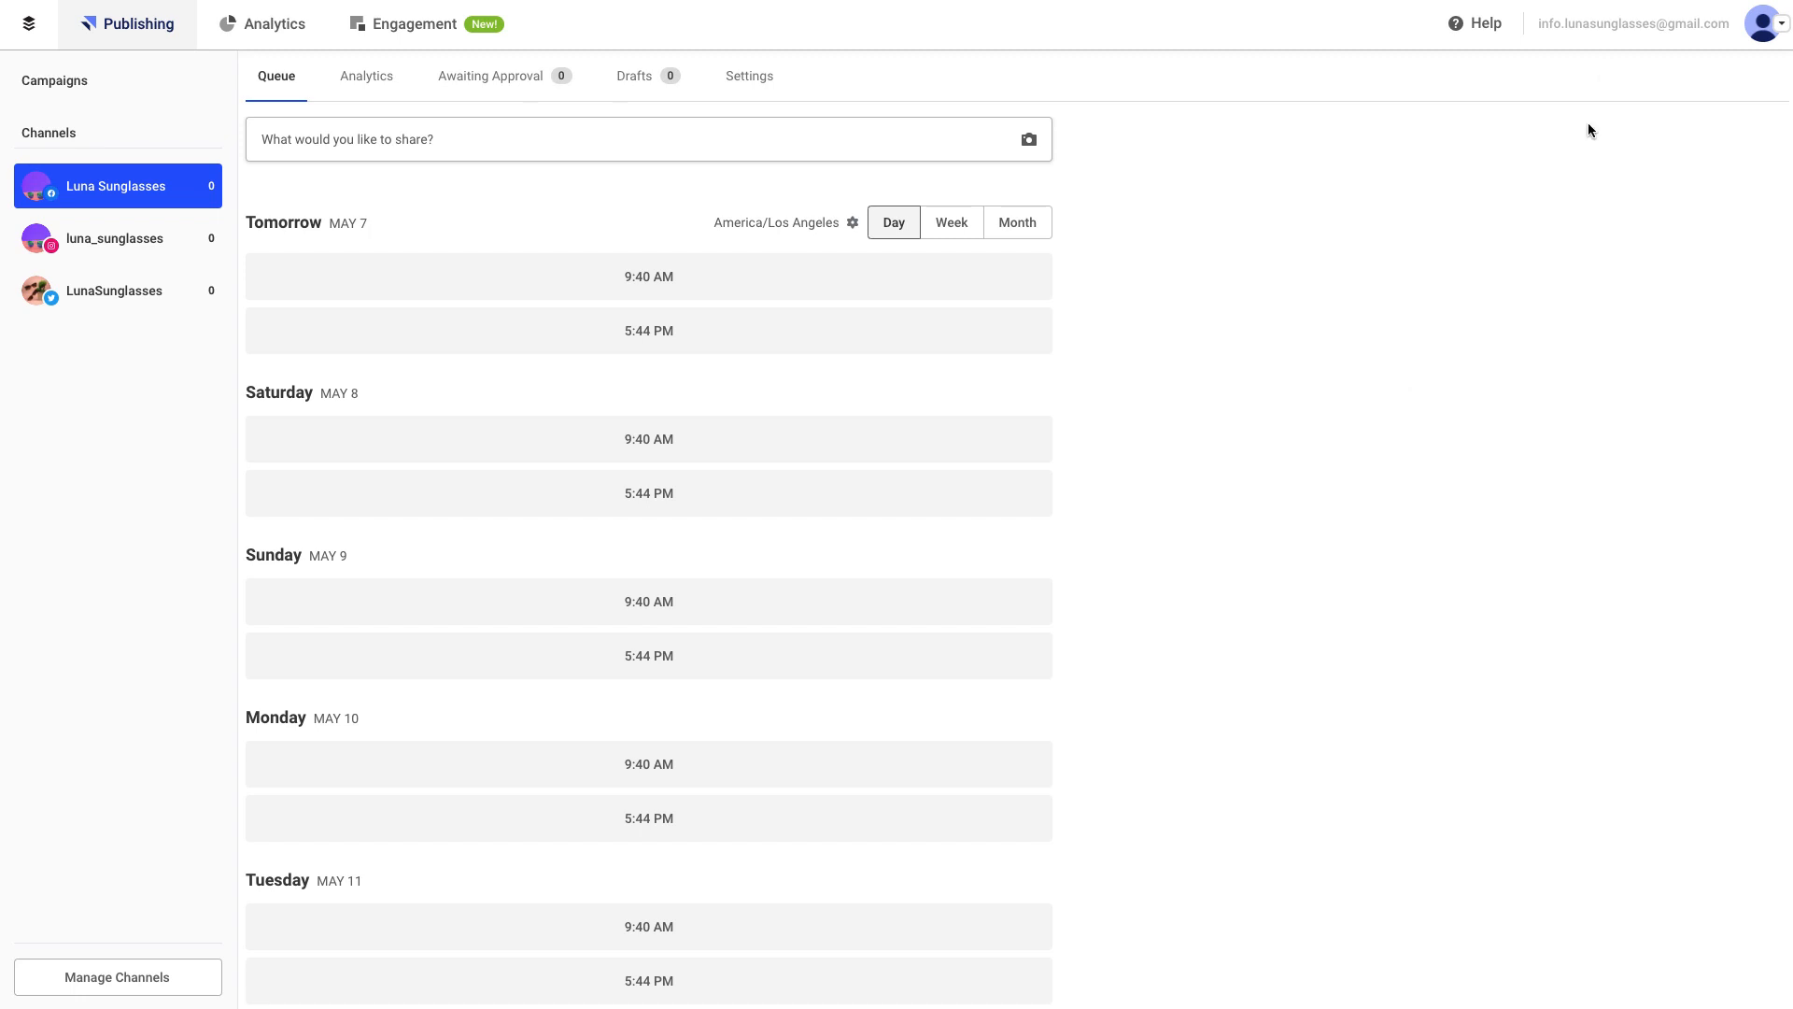
Reach the email Notifications page under My Preferences
left_click(1780, 23)
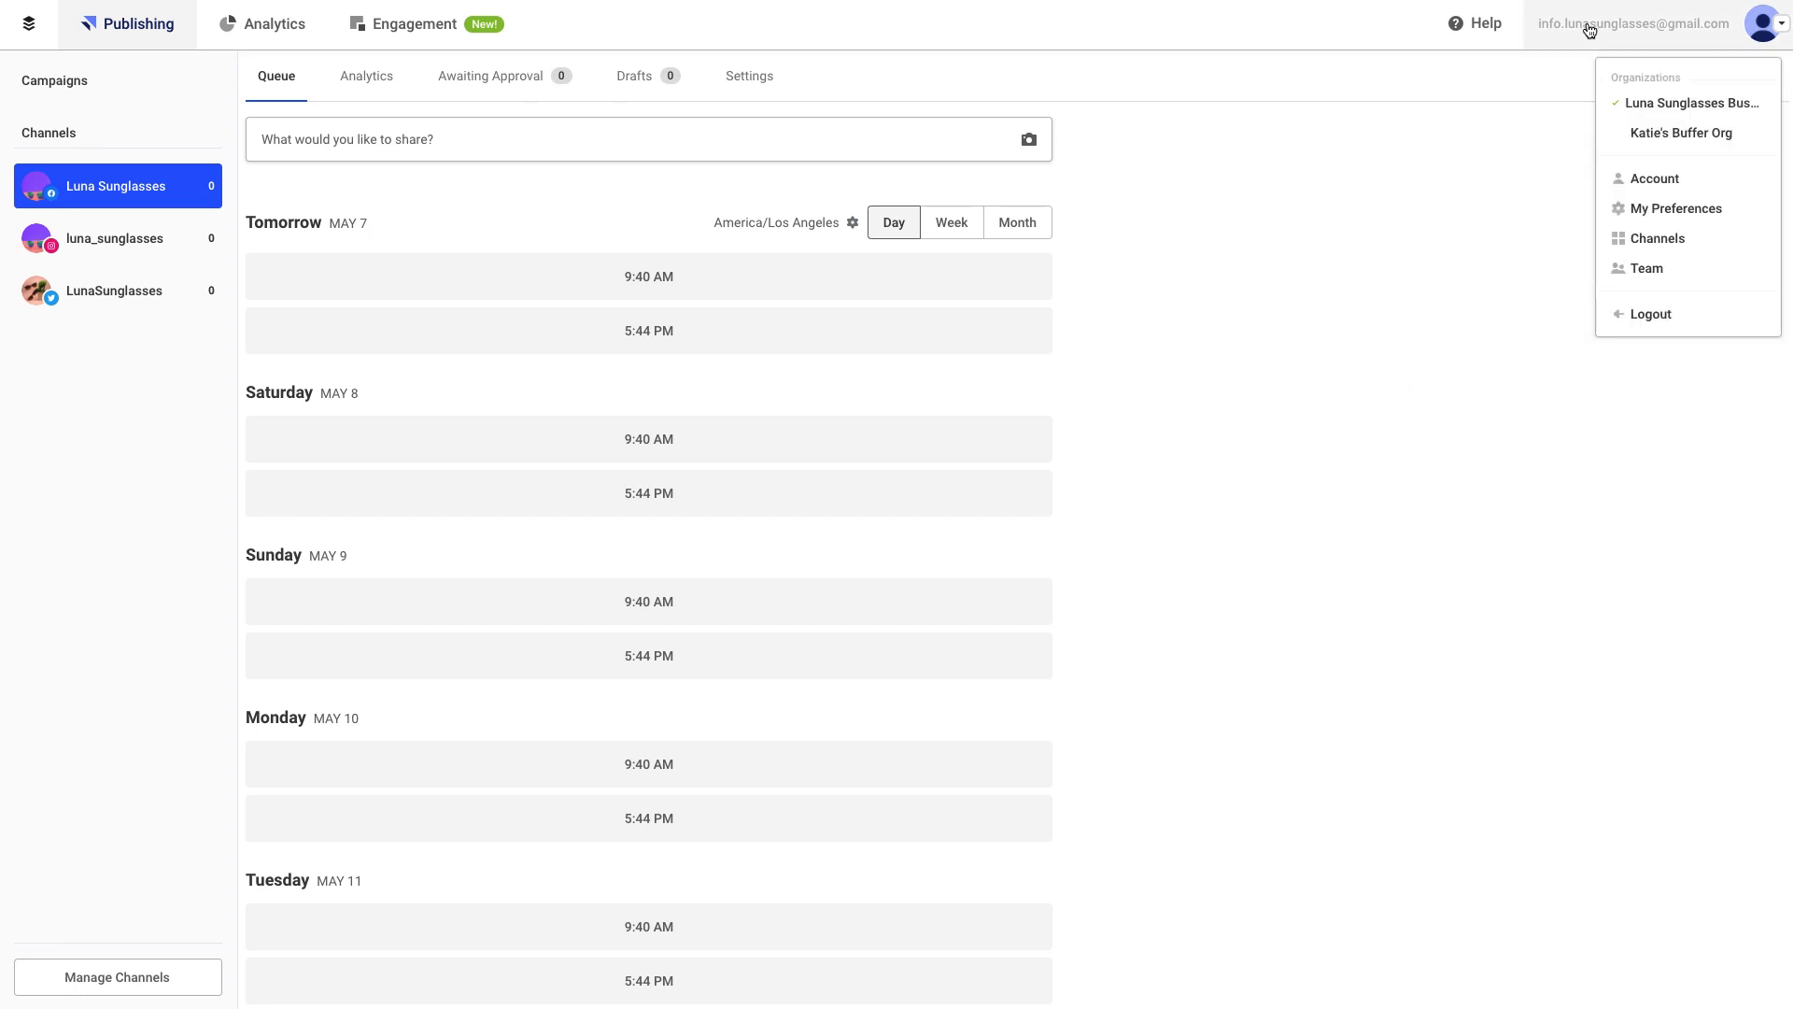
mouse_move(1675, 209)
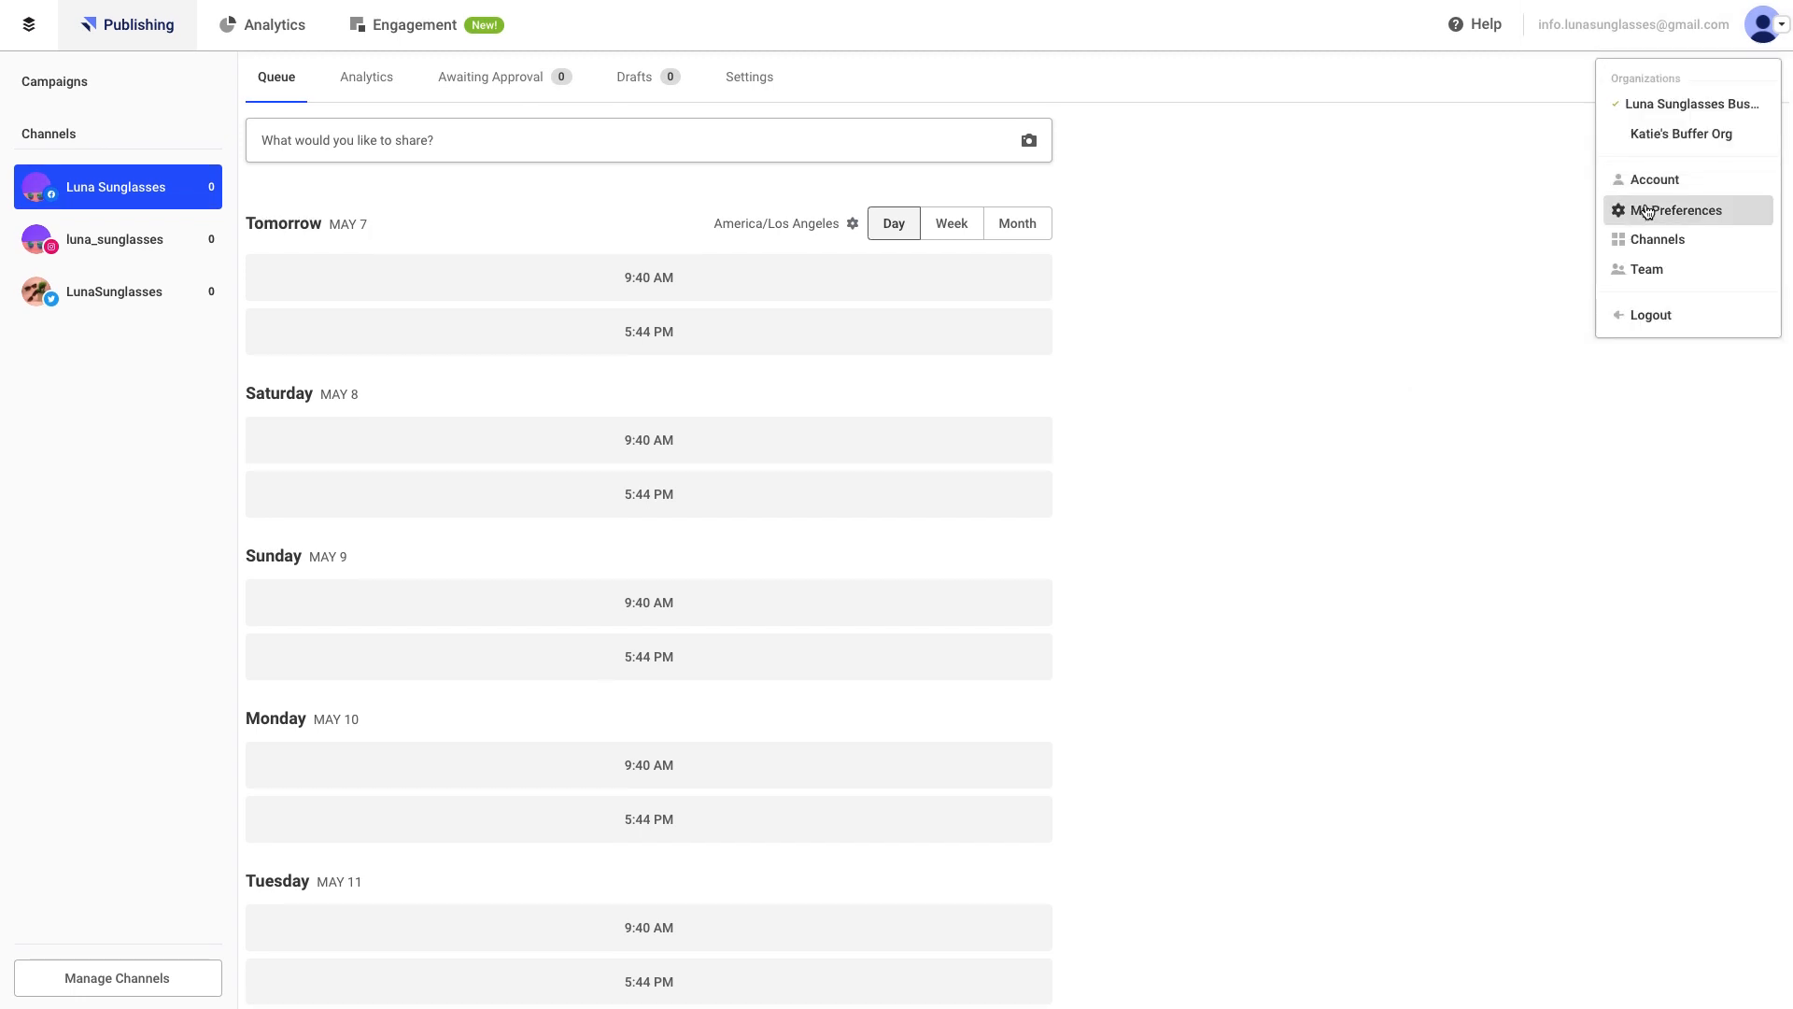
left_click(1675, 209)
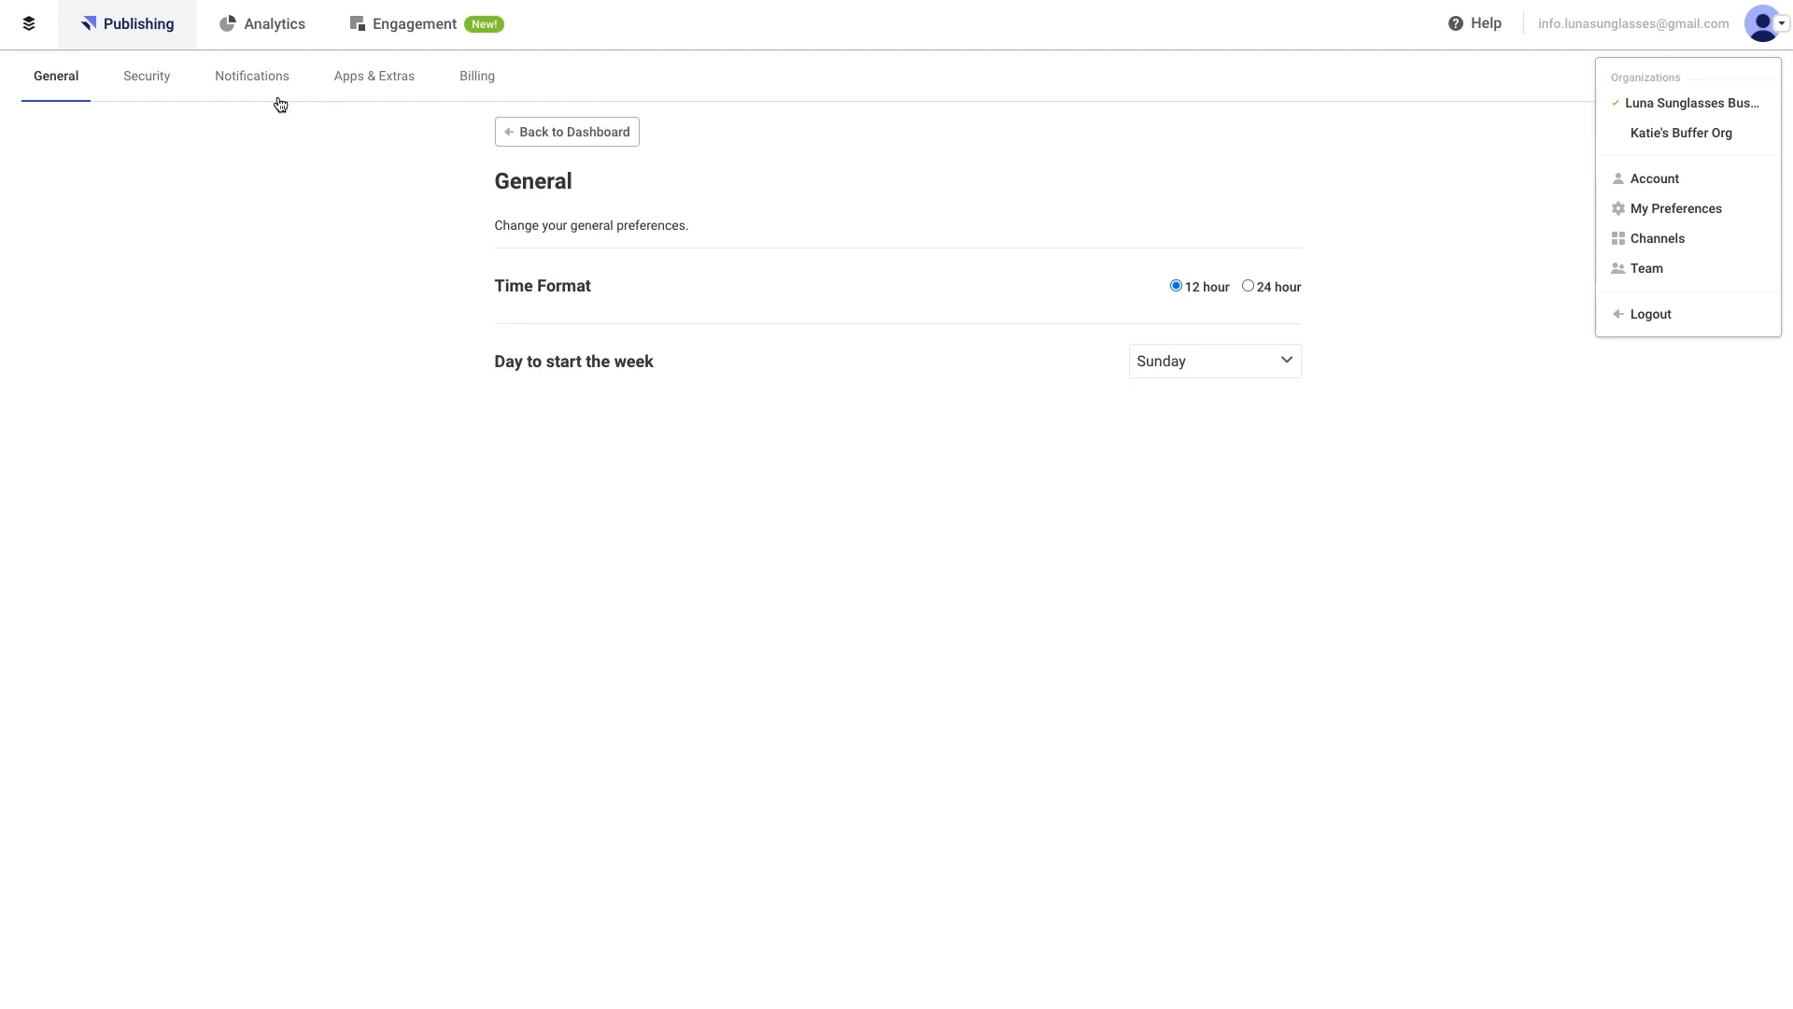
left_click(252, 77)
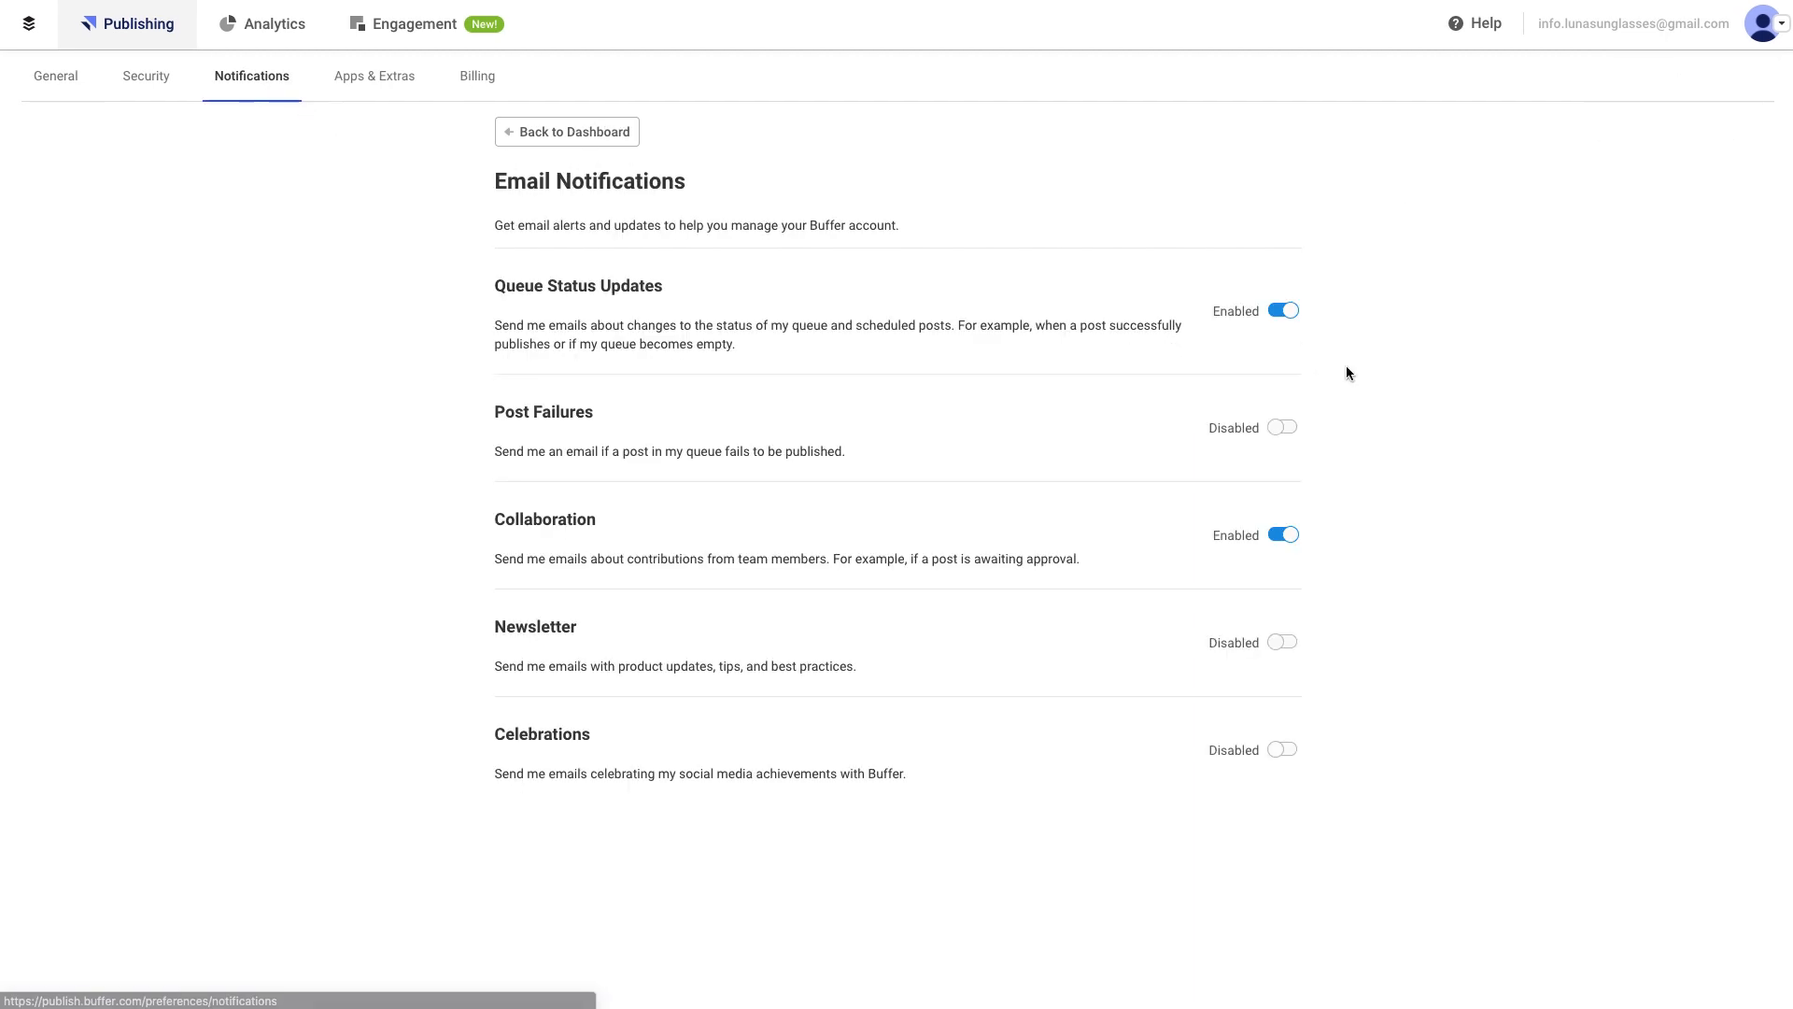
Toggle Queue Status Updates off and on, enable Post Failures emails, and confirm the changes saved
left_click(1281, 310)
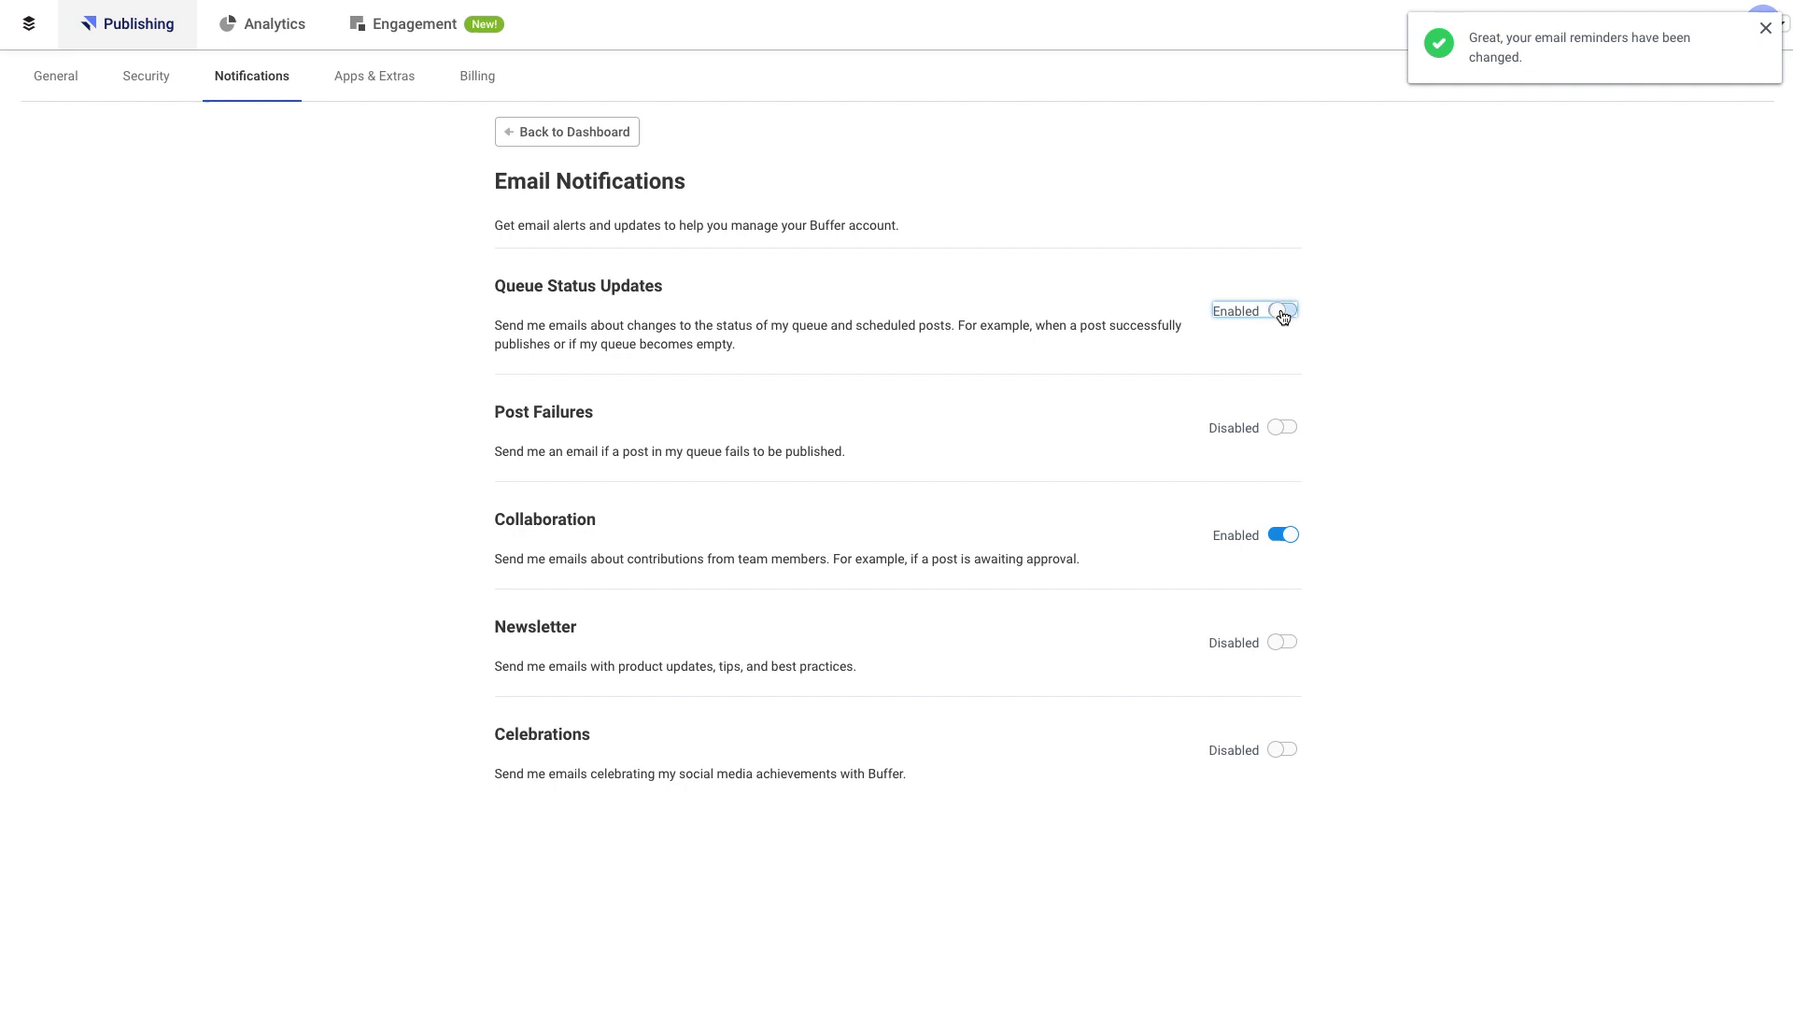
left_click(1281, 426)
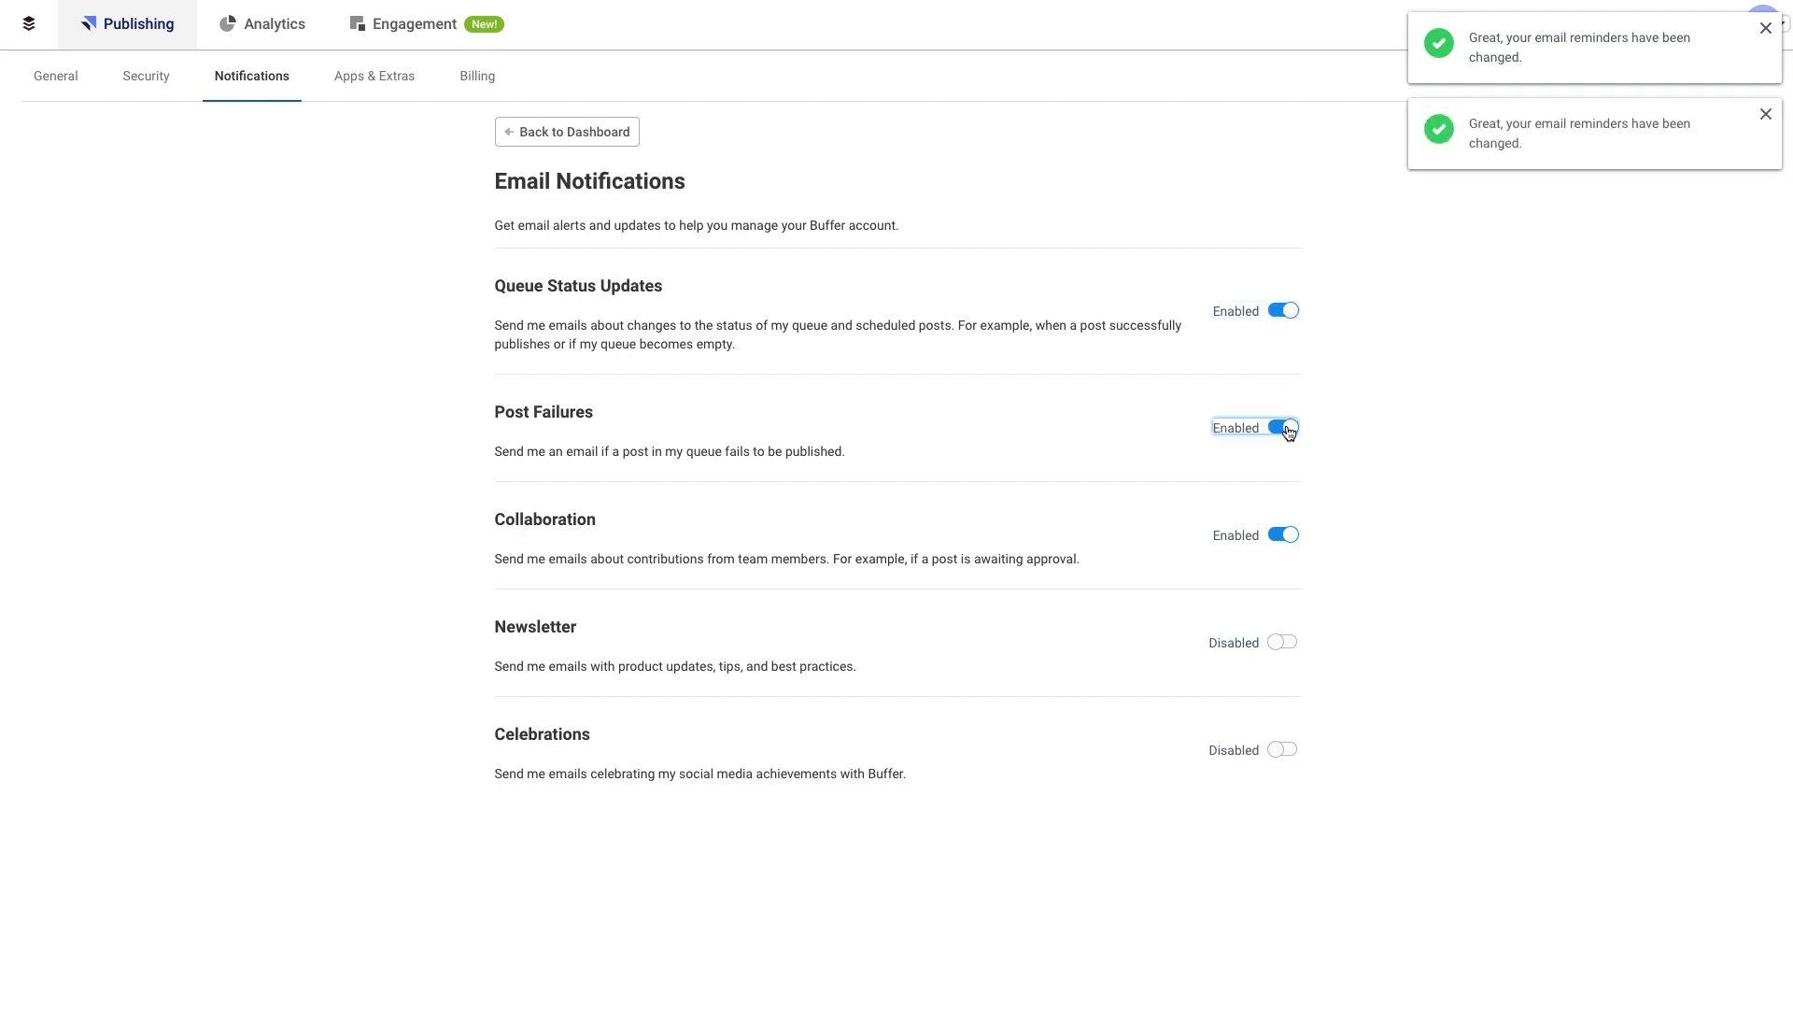
left_click(1281, 428)
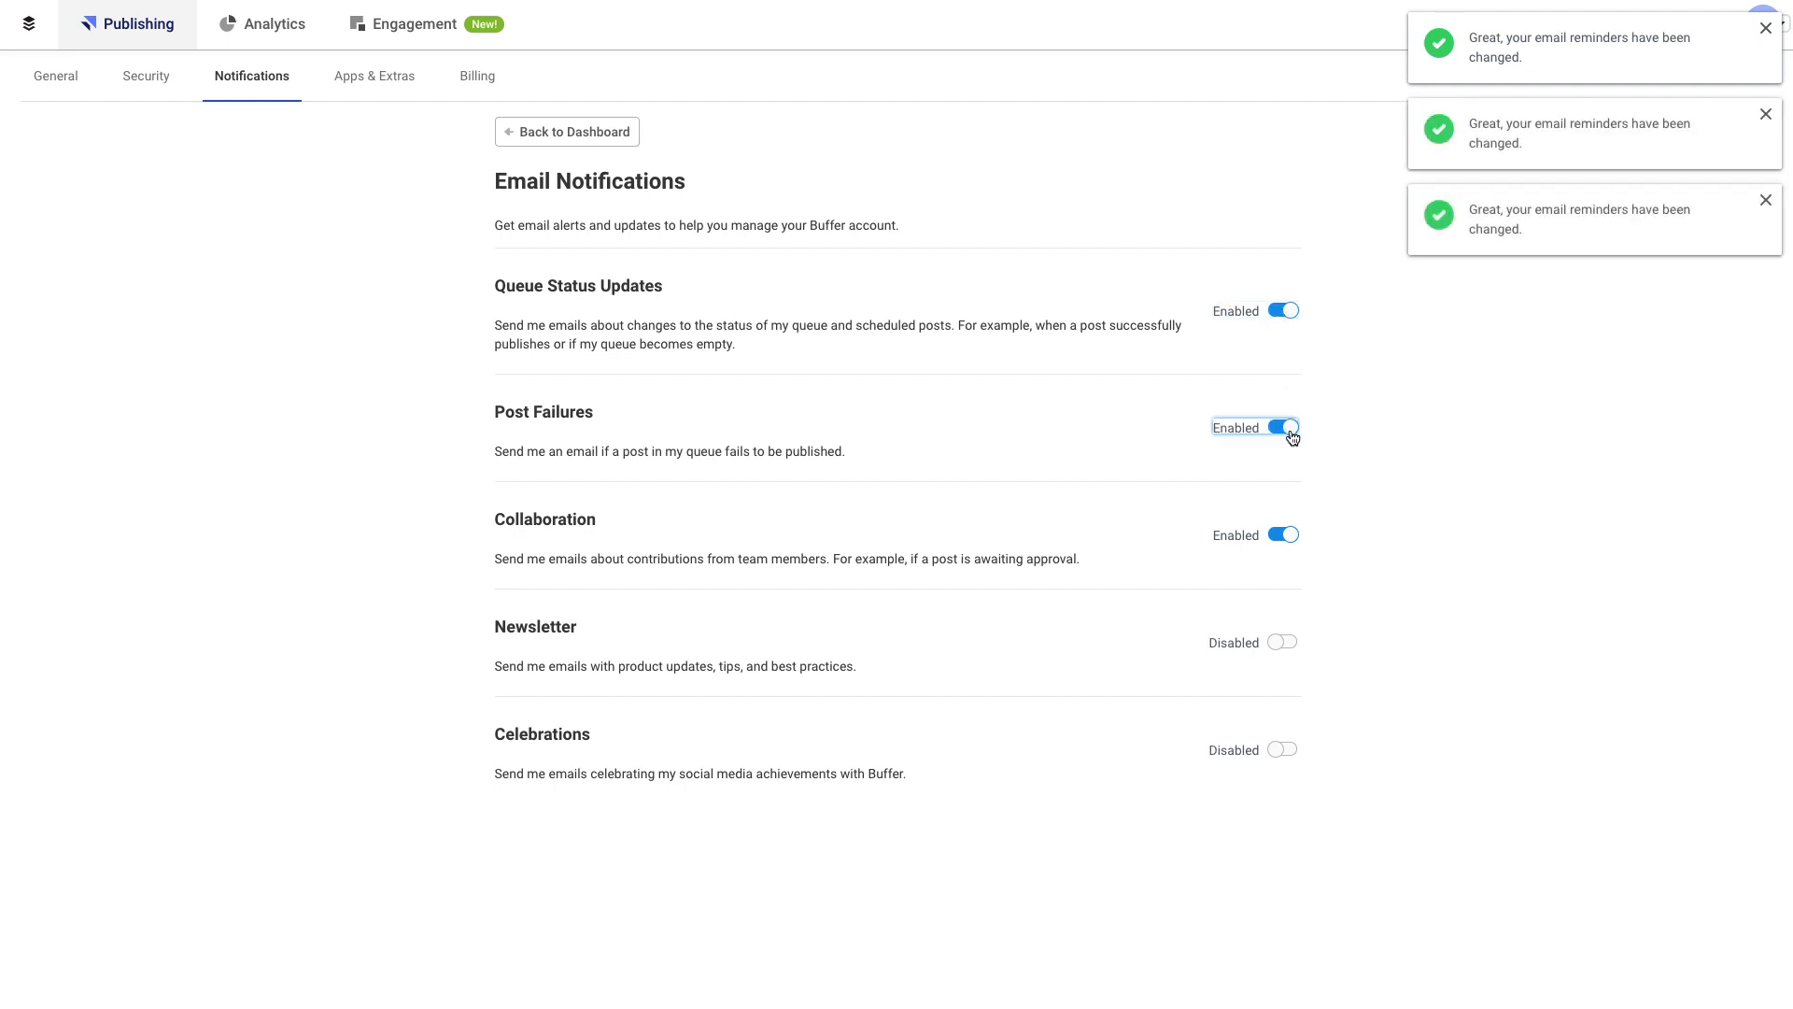
left_click(1764, 28)
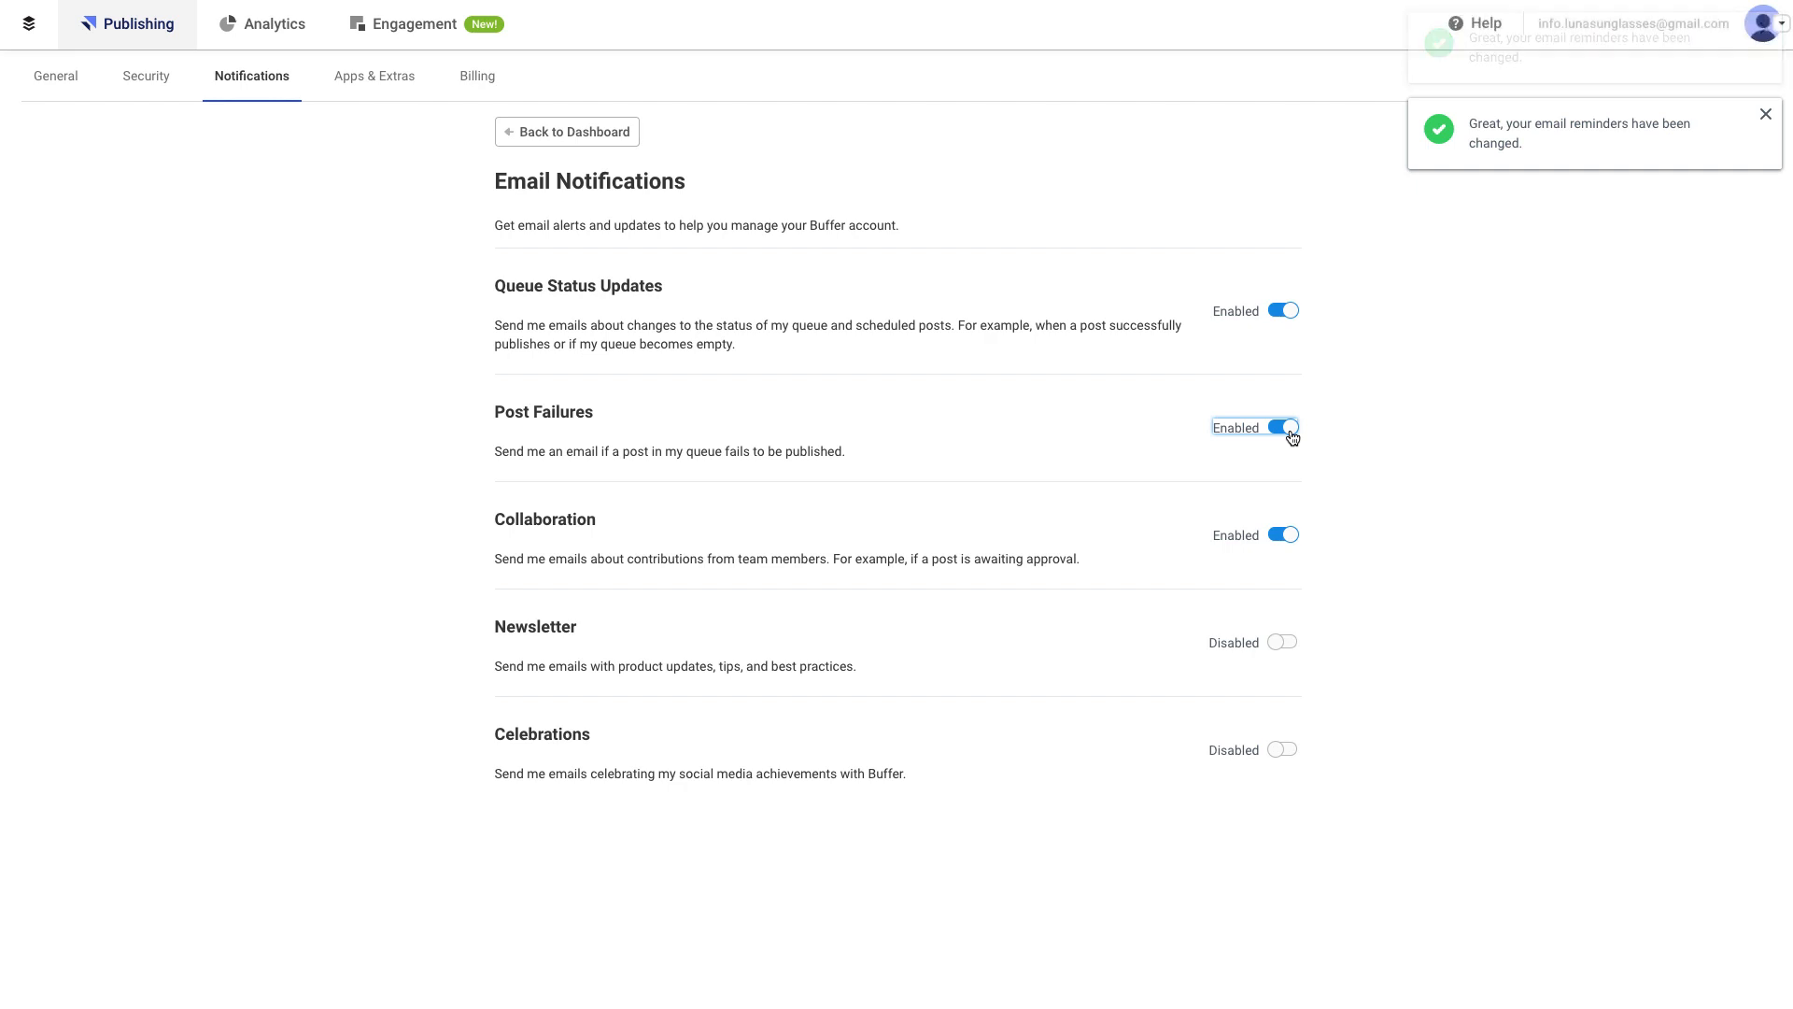
left_click(1765, 114)
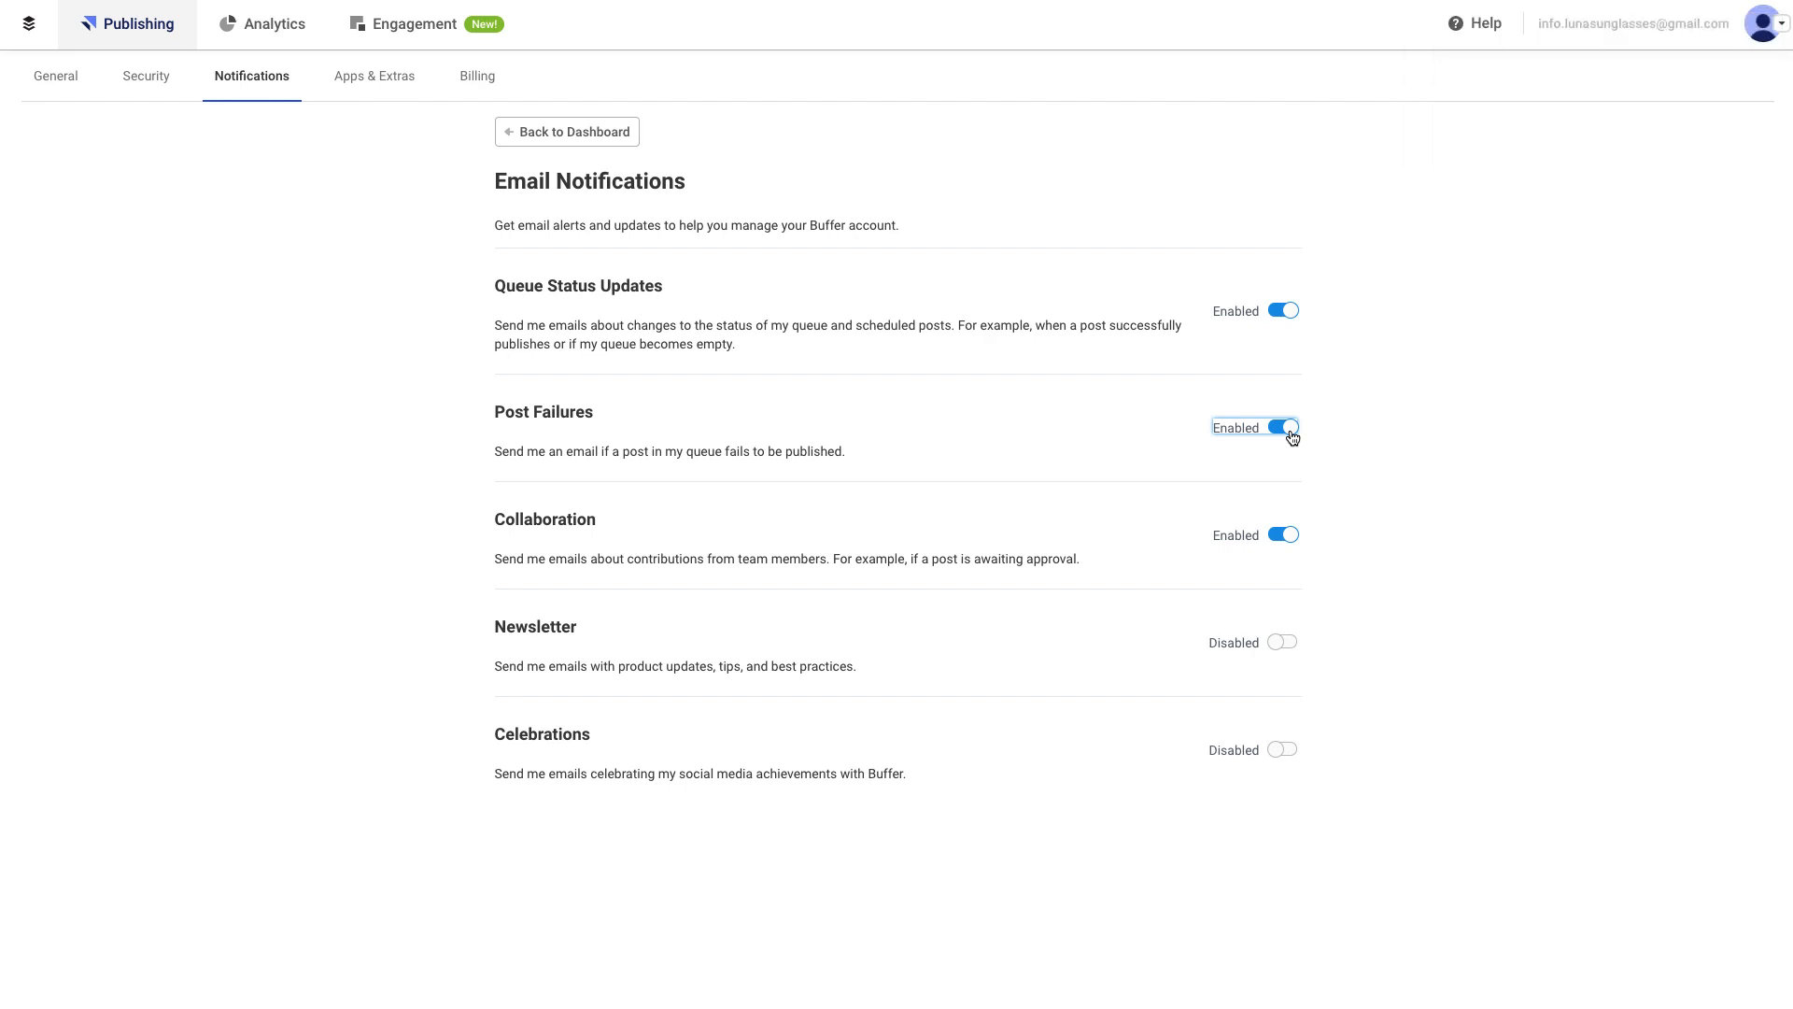